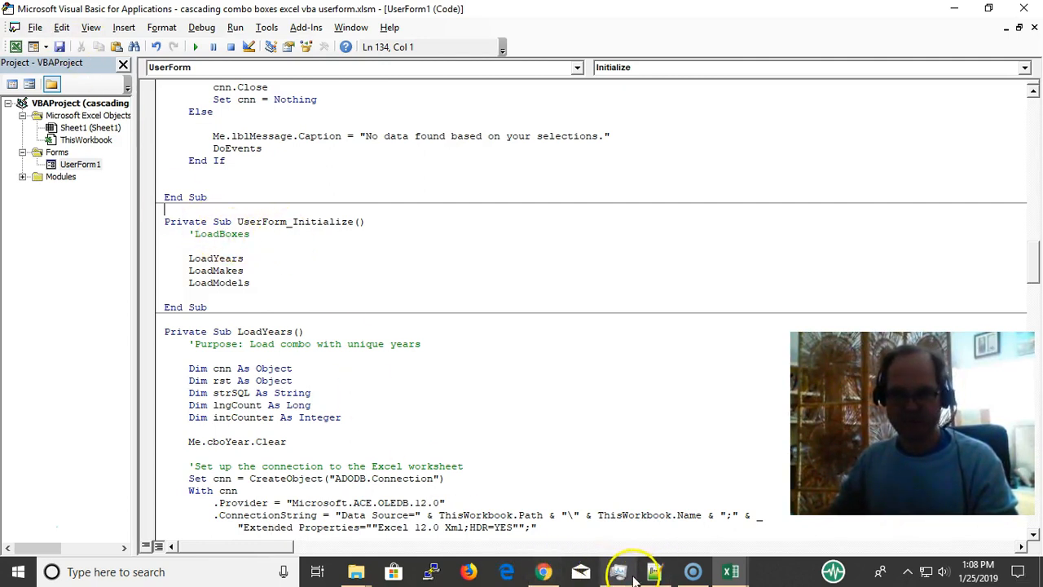
pyautogui.moveTo(731, 571)
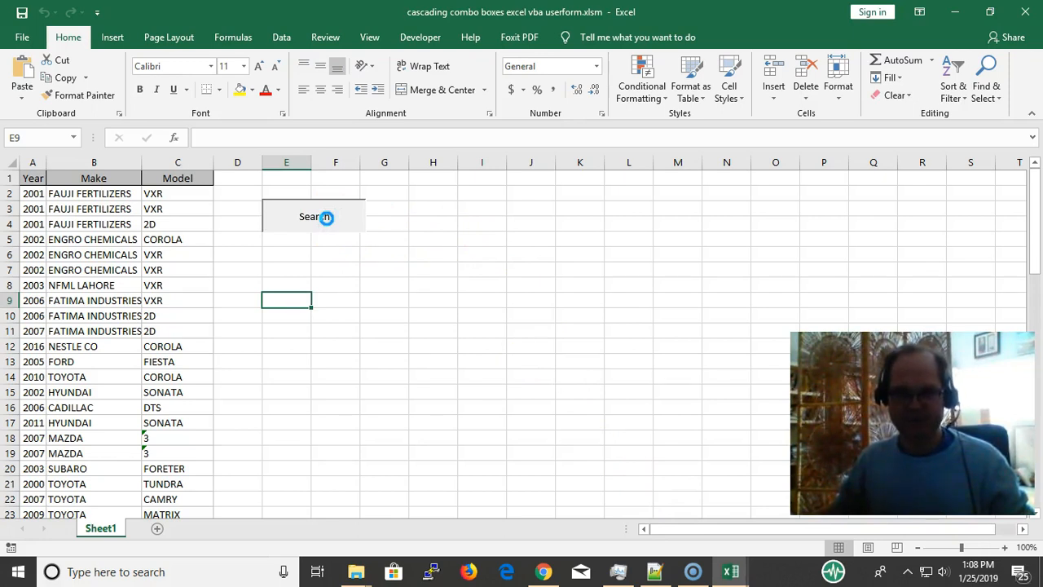
# Step: Launch the search form from the sheet and check the Year, Make and Model lists before any choice
pyautogui.click(313, 215)
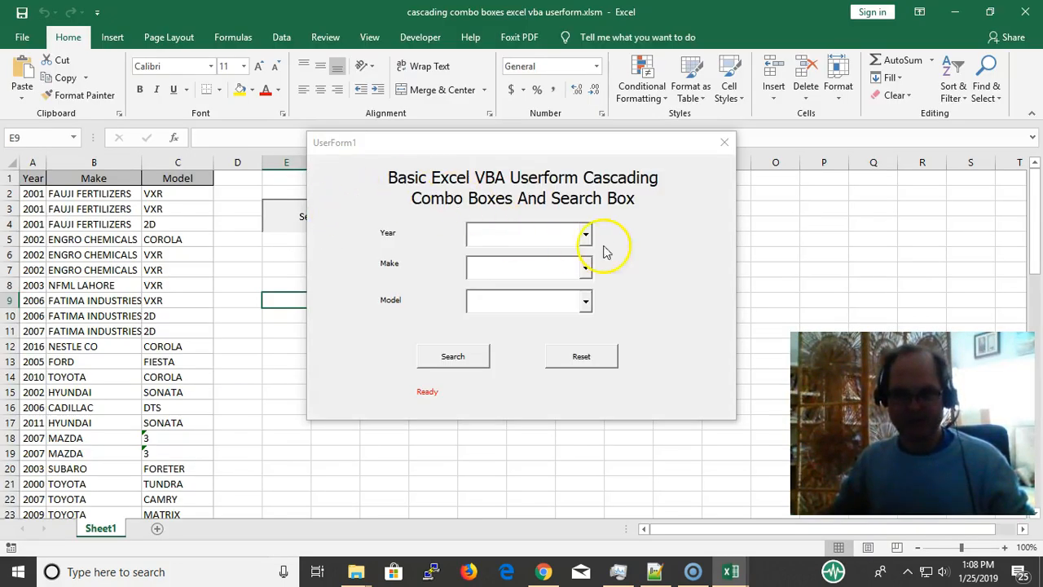
pyautogui.click(586, 235)
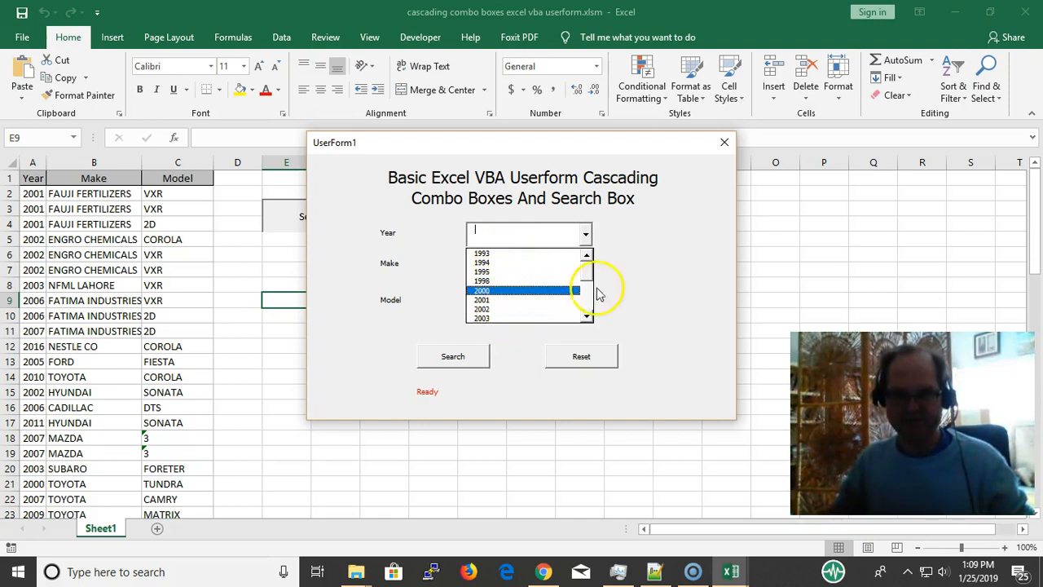
pyautogui.click(585, 235)
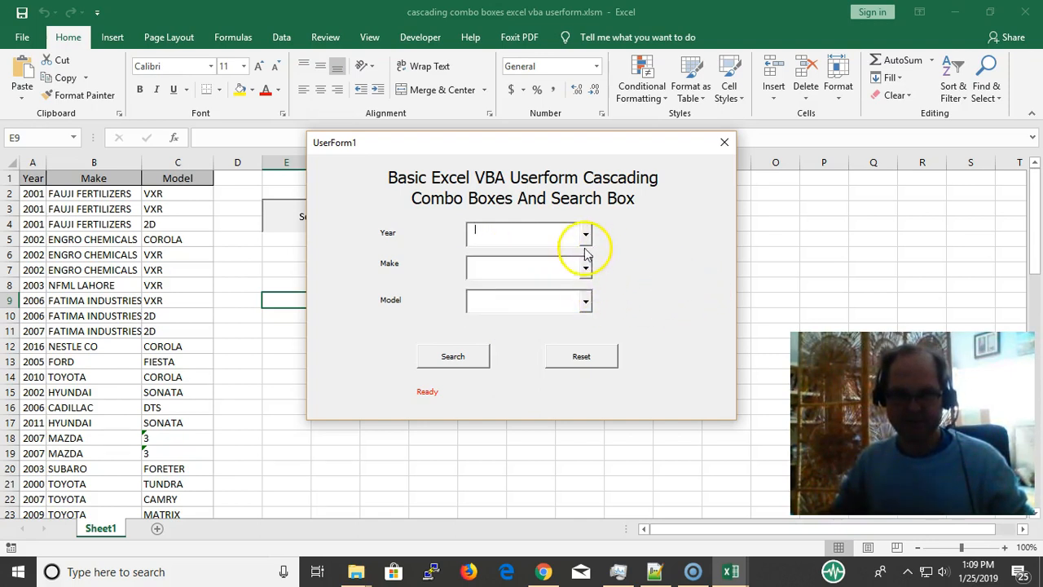
pyautogui.click(585, 269)
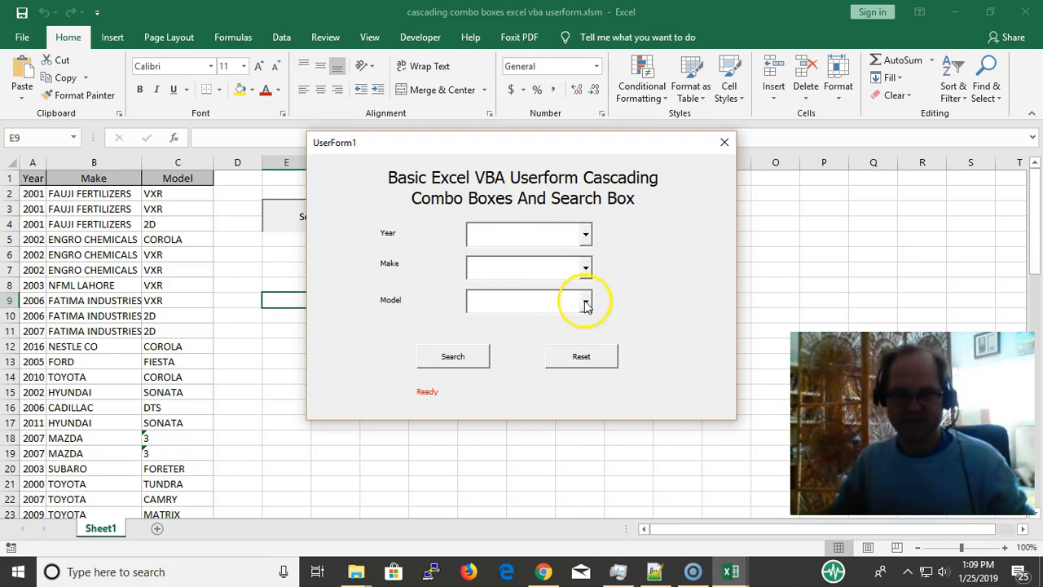
pyautogui.click(585, 301)
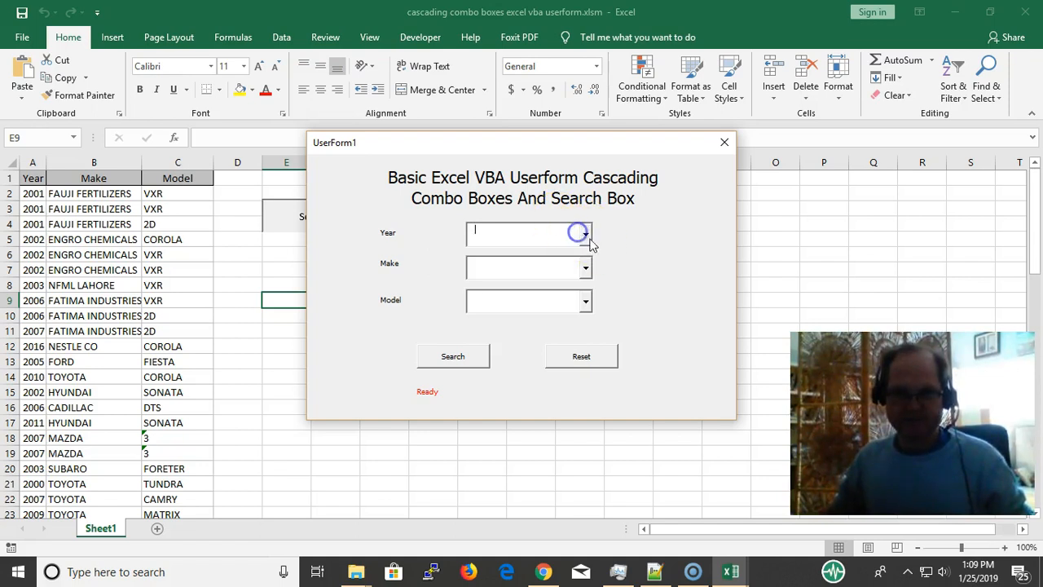
# Step: Search for Year 2000, Make NISSAN, Model SENTRA (2 records found), then reset the form to empty
pyautogui.click(583, 235)
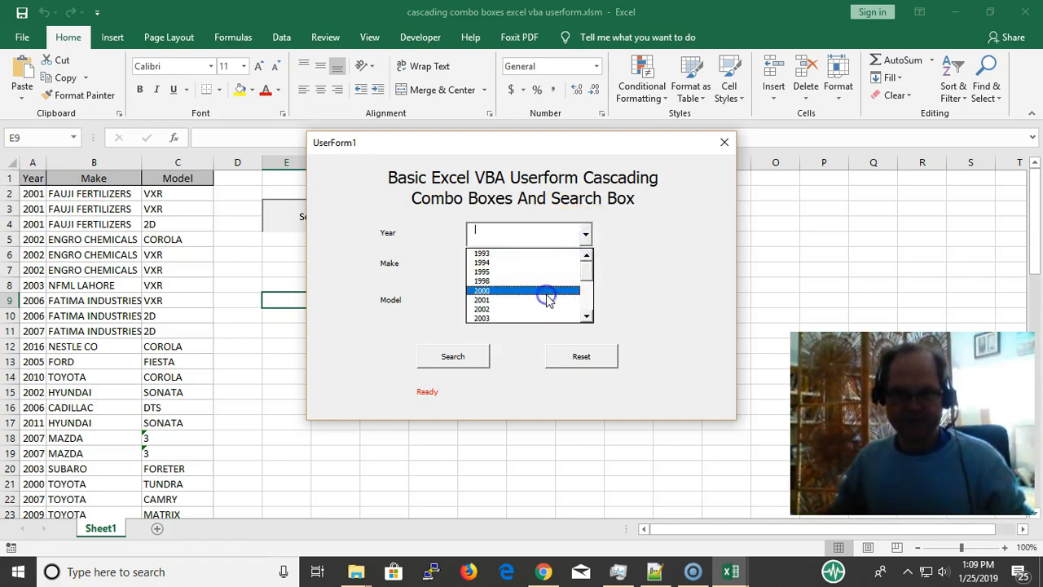
pyautogui.click(483, 290)
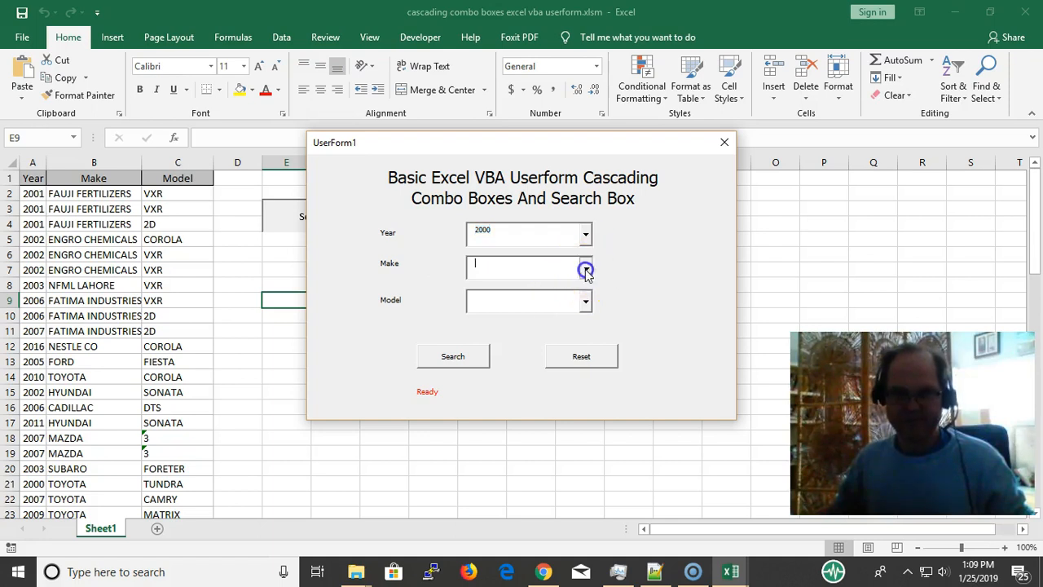
pyautogui.click(586, 267)
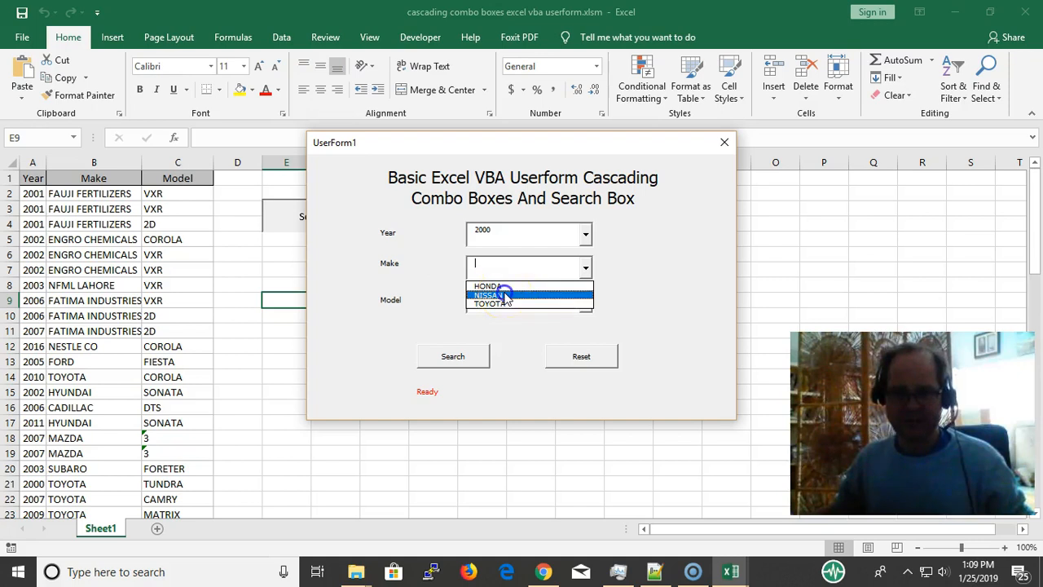
pyautogui.click(486, 293)
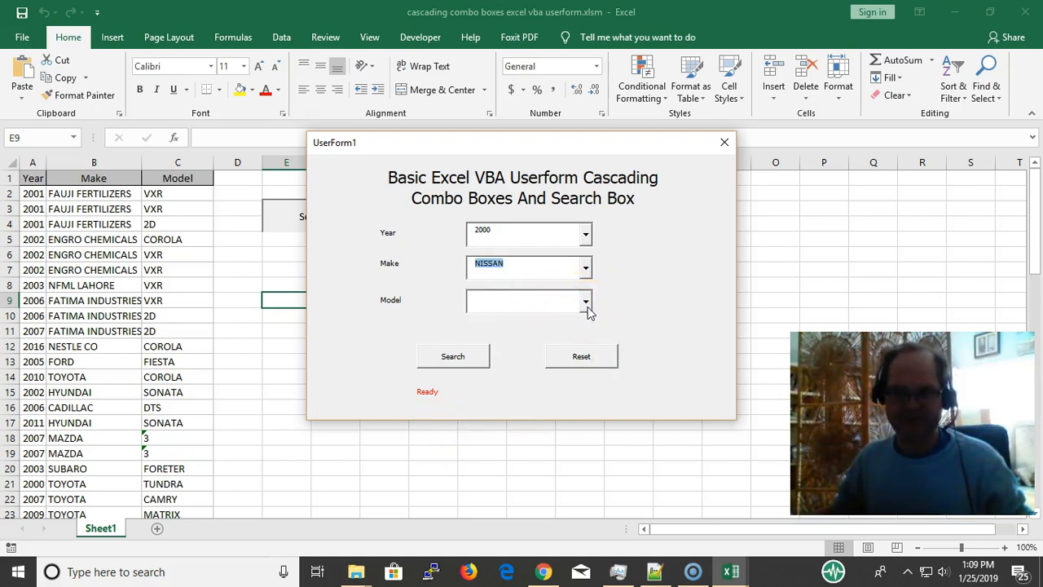
pyautogui.click(585, 301)
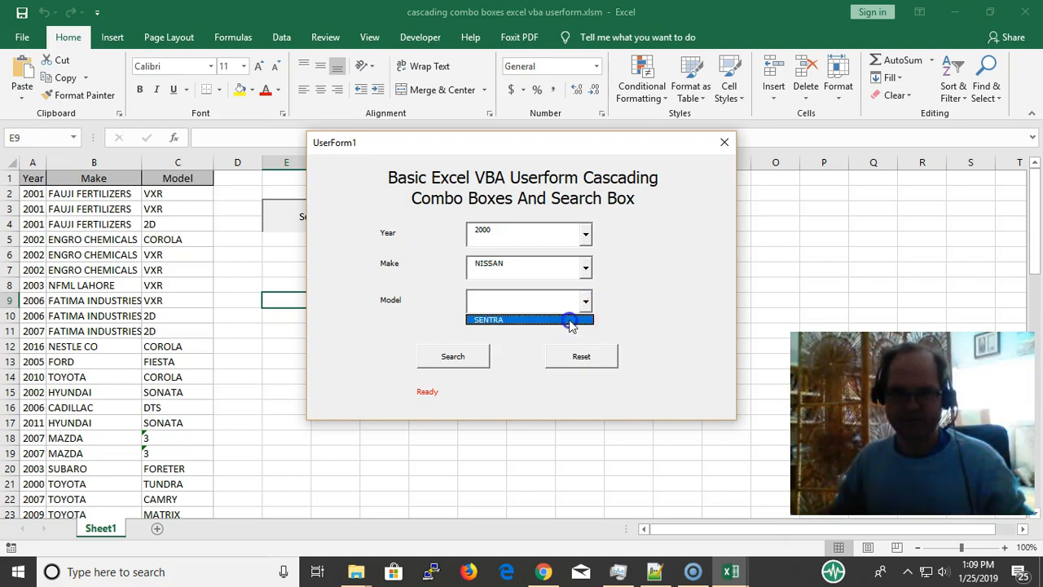
pyautogui.click(453, 355)
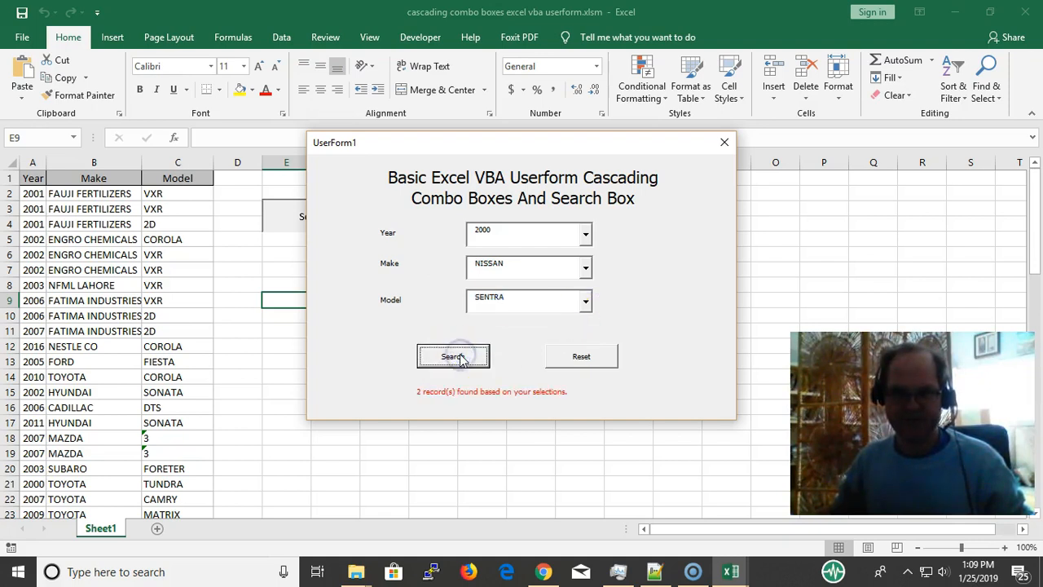
pyautogui.moveTo(584, 384)
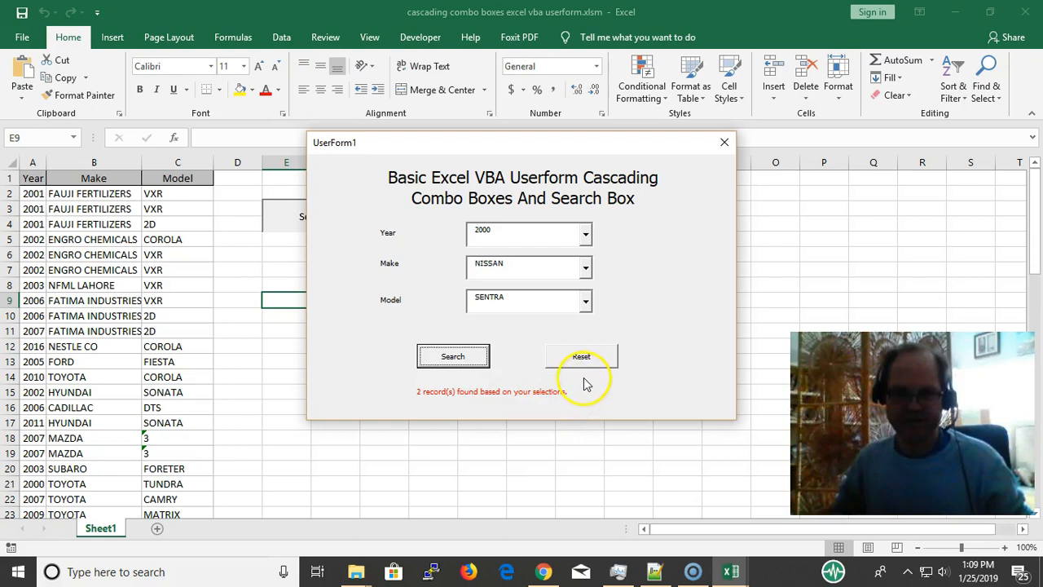
pyautogui.moveTo(600, 350)
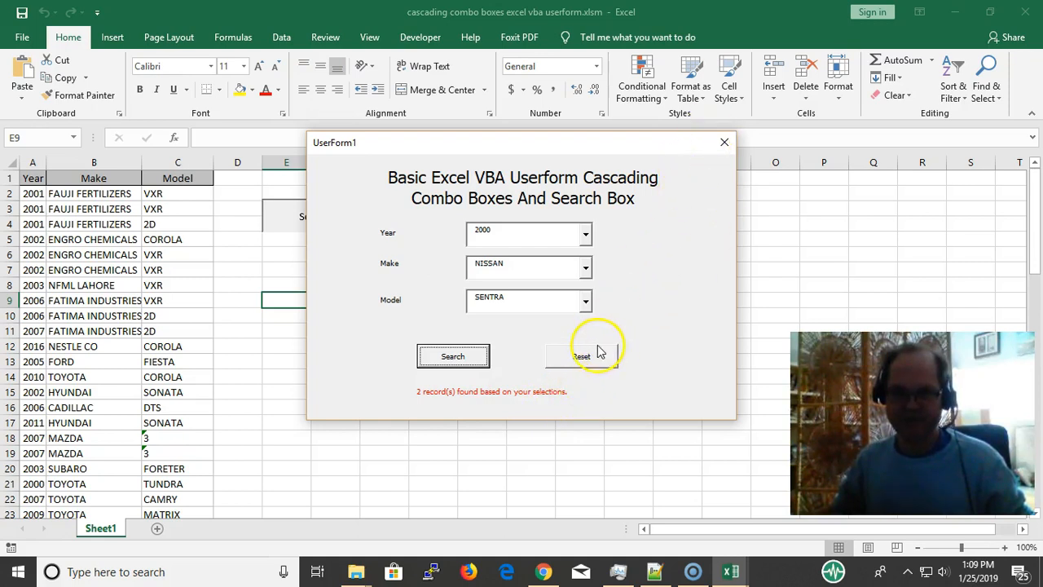
pyautogui.click(581, 355)
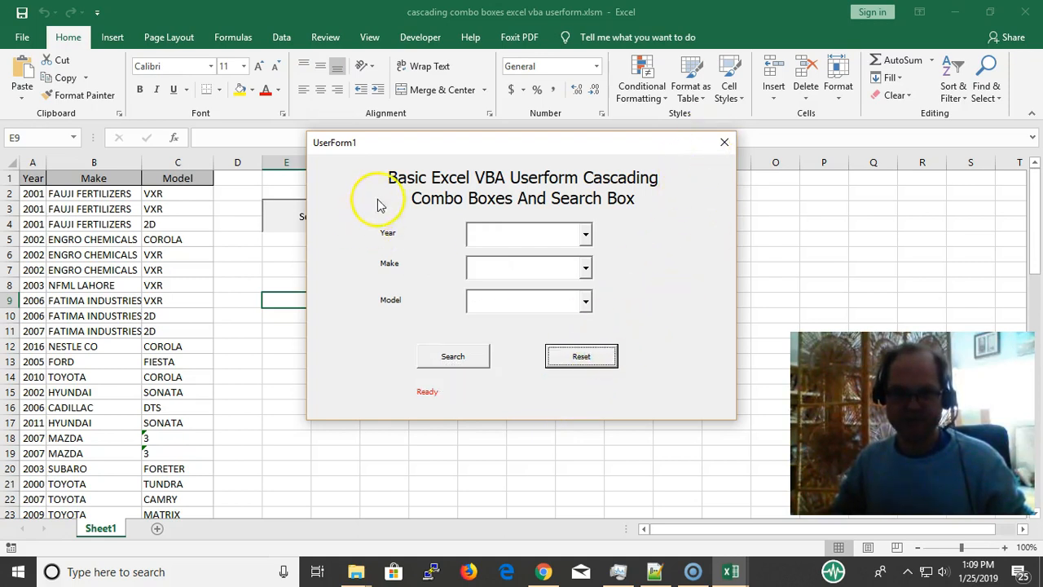
pyautogui.moveTo(679, 120)
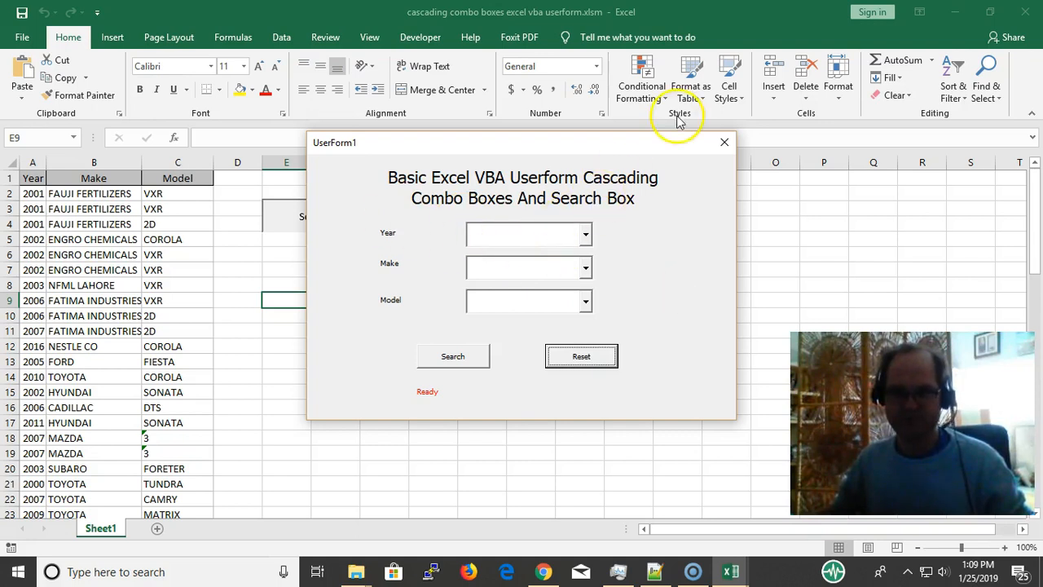
# Step: Close the search form and select the Make, Model and Year header cells of the restored table
pyautogui.click(724, 142)
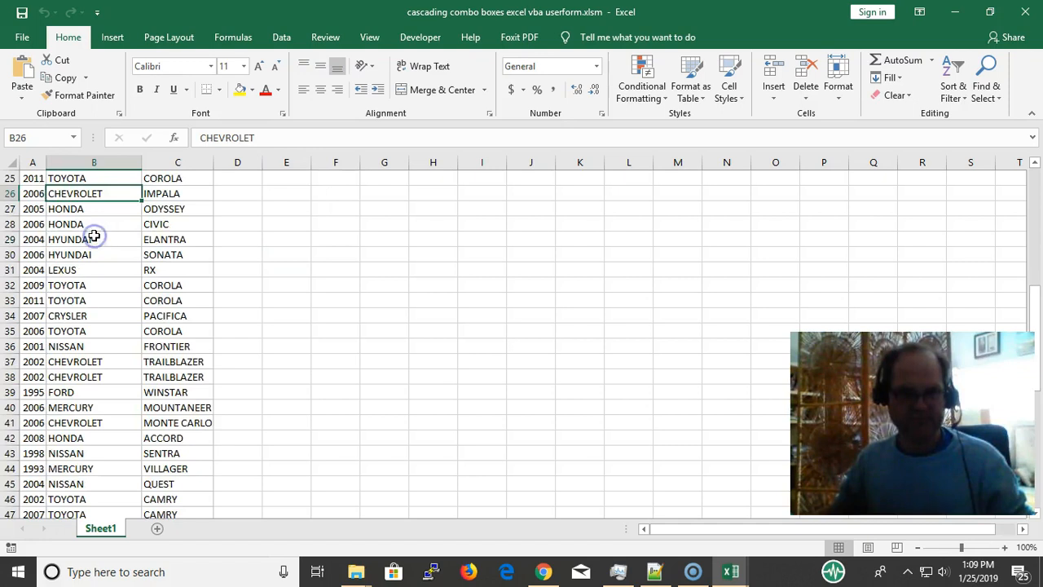
pyautogui.scroll(-3)
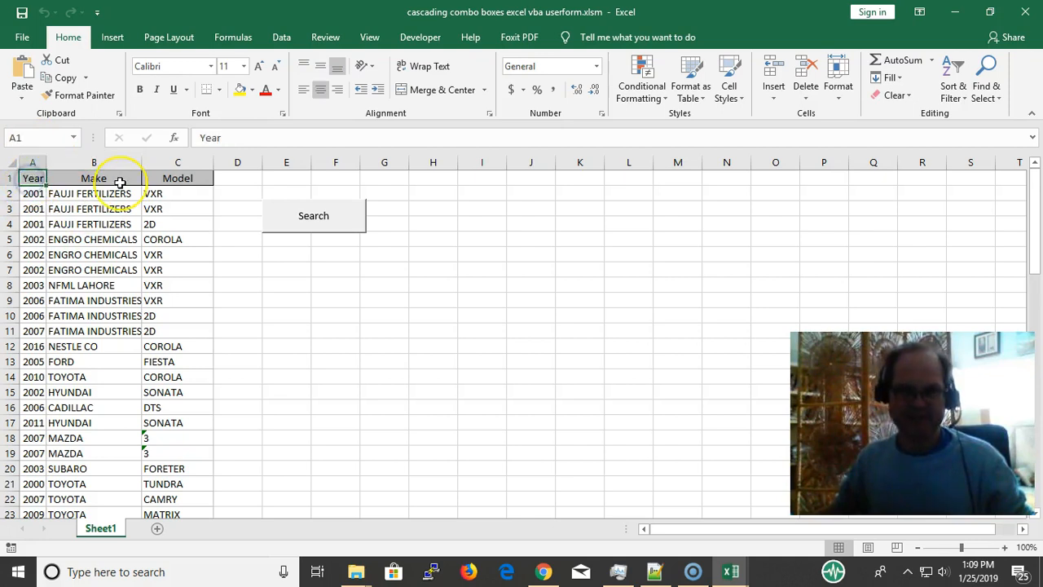
pyautogui.click(95, 178)
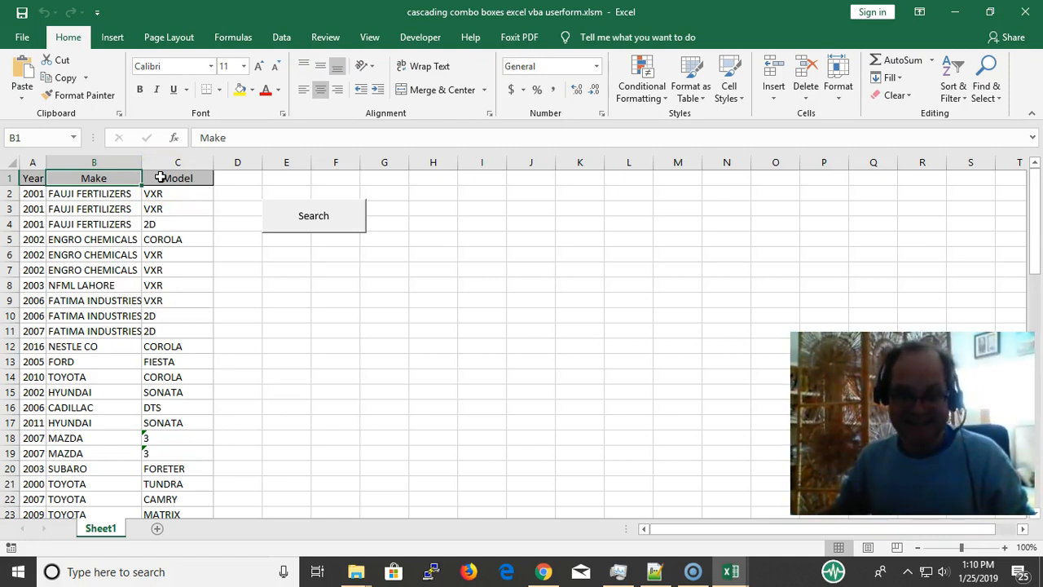
pyautogui.click(176, 178)
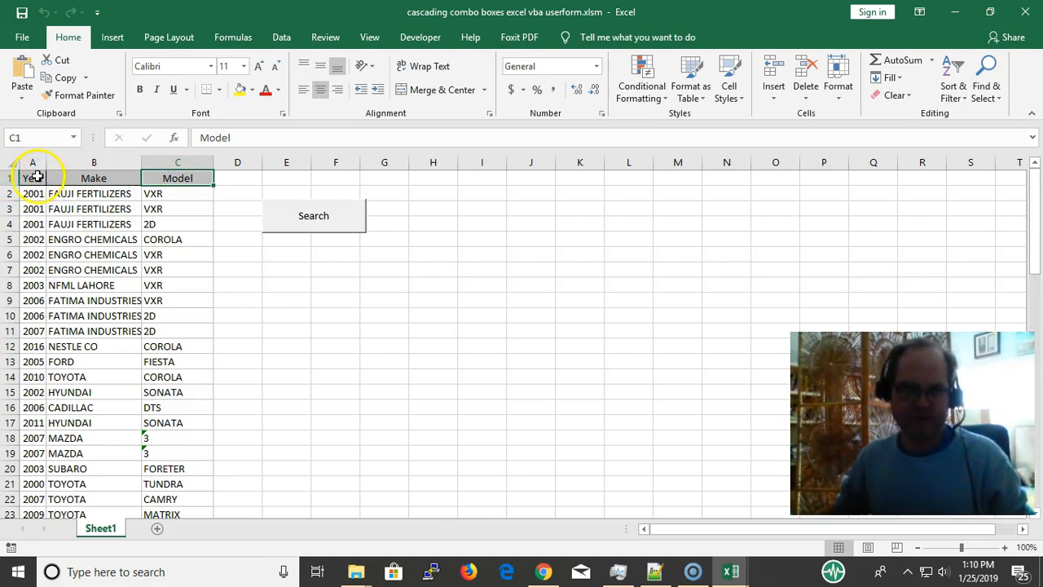
pyautogui.click(33, 178)
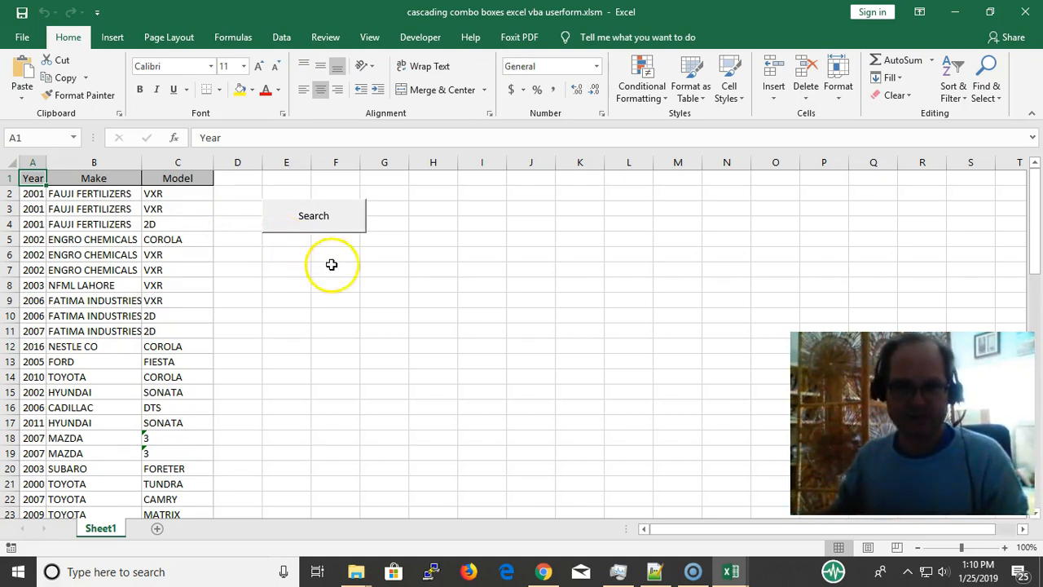
pyautogui.moveTo(378, 303)
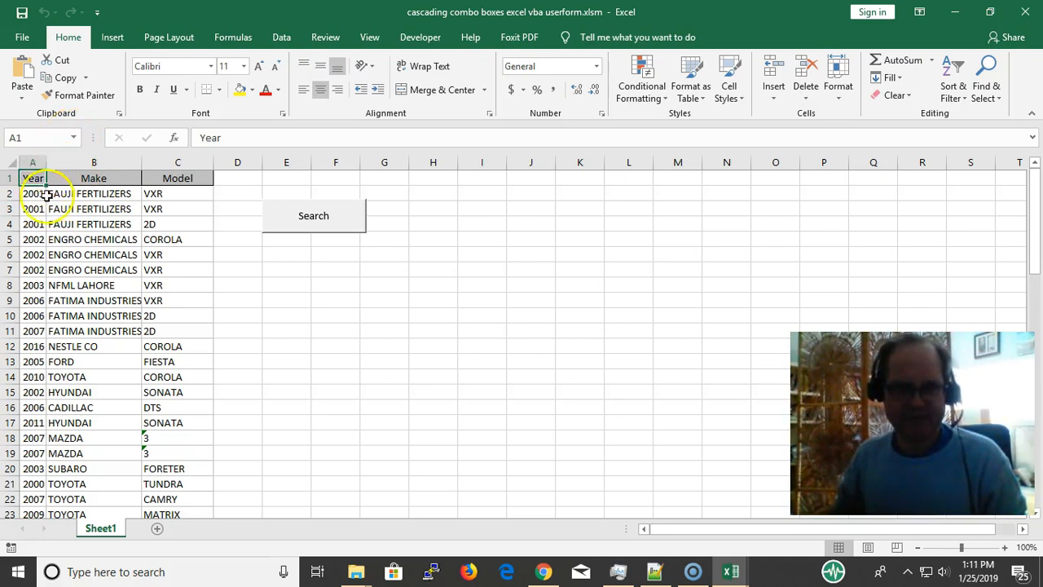
pyautogui.moveTo(33, 178); pyautogui.dragTo(173, 303)
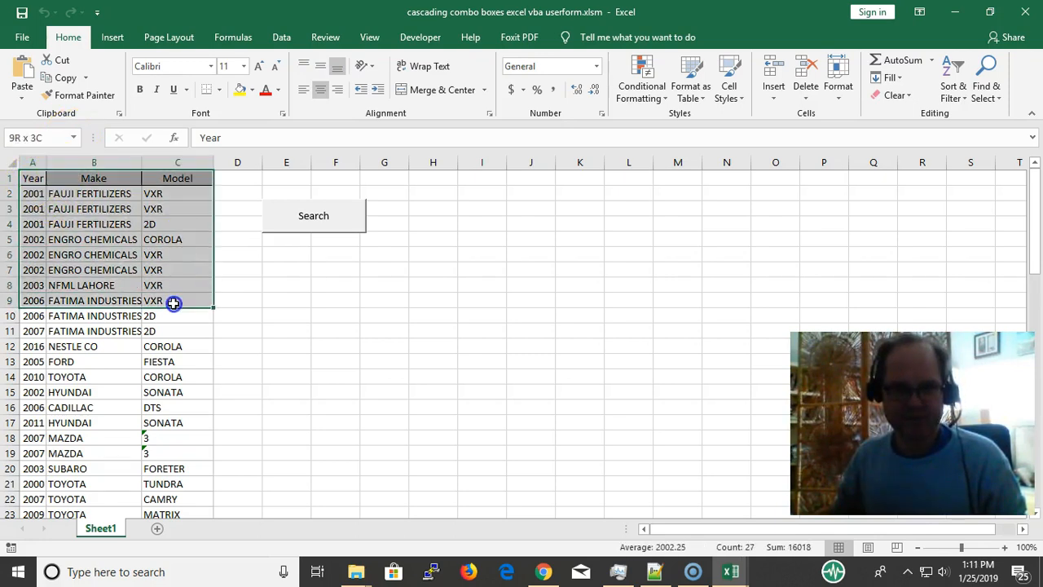
pyautogui.click(170, 300)
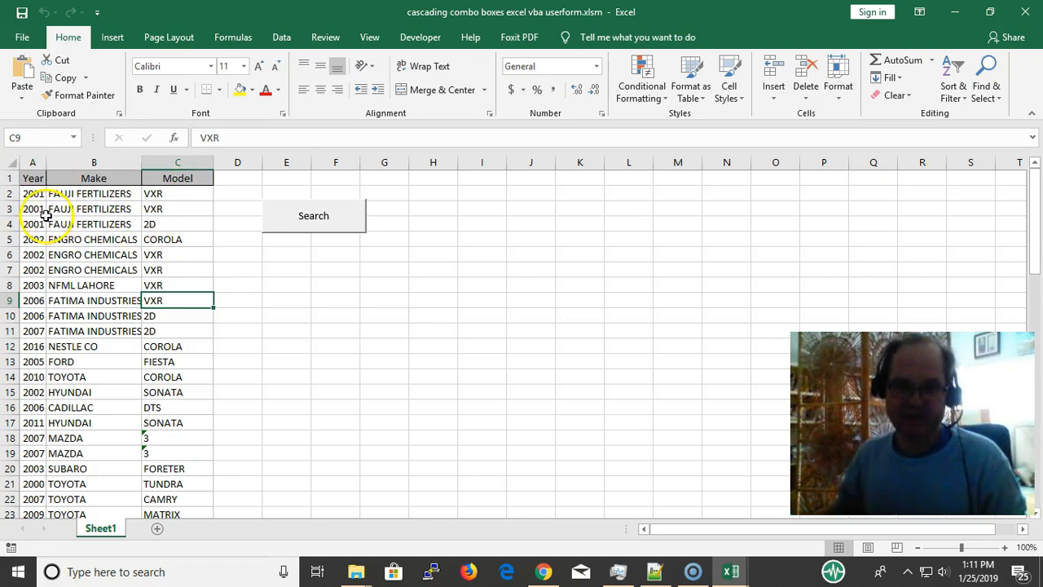
pyautogui.click(32, 192)
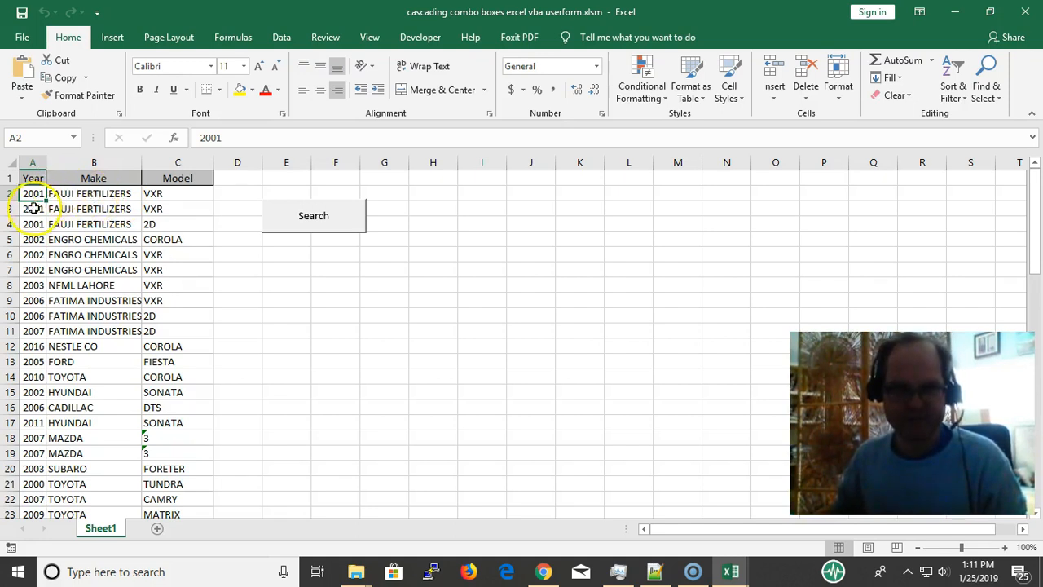
pyautogui.click(32, 208)
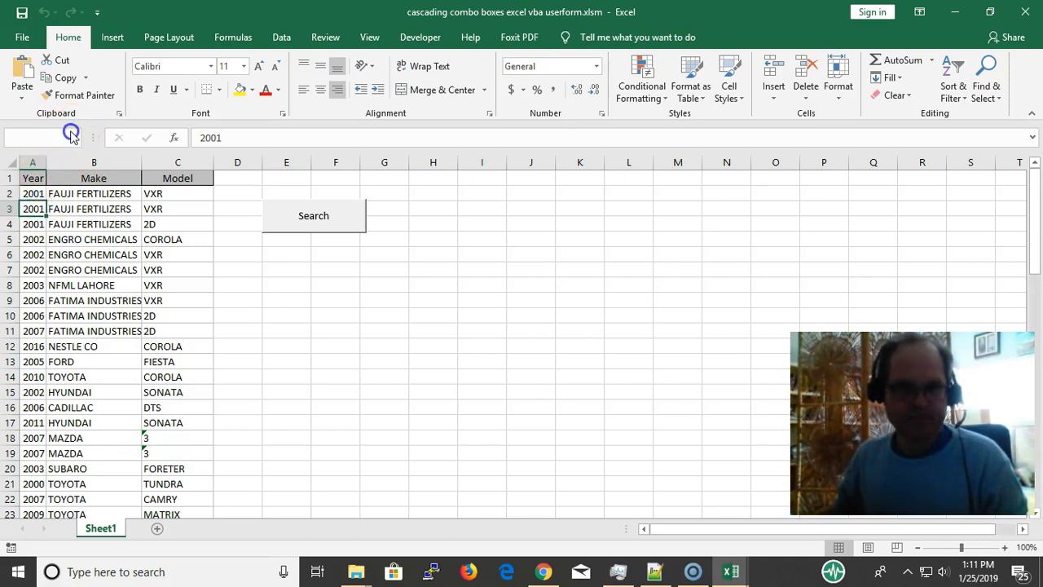
pyautogui.click(72, 136)
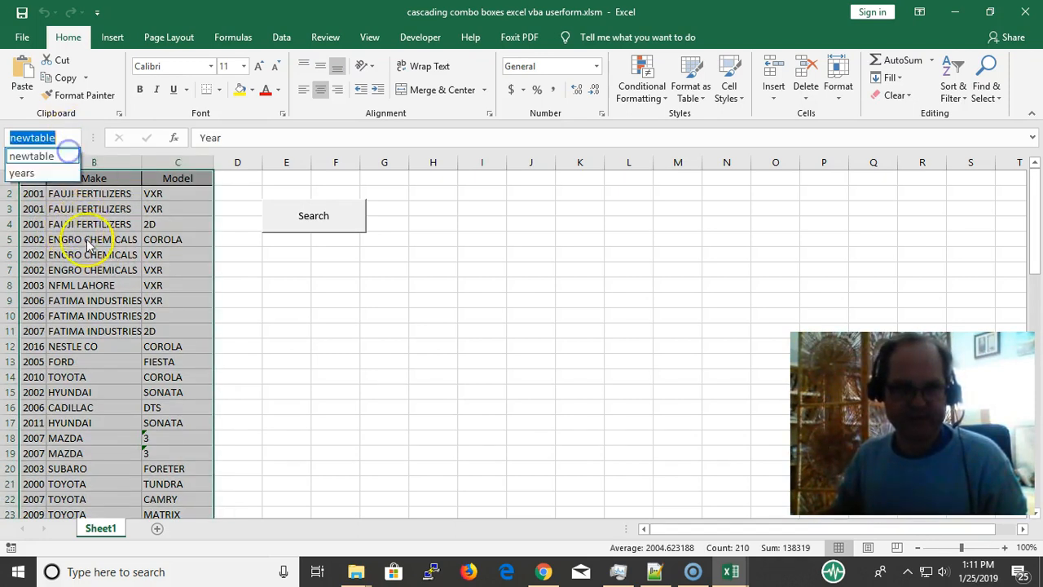
pyautogui.click(93, 238)
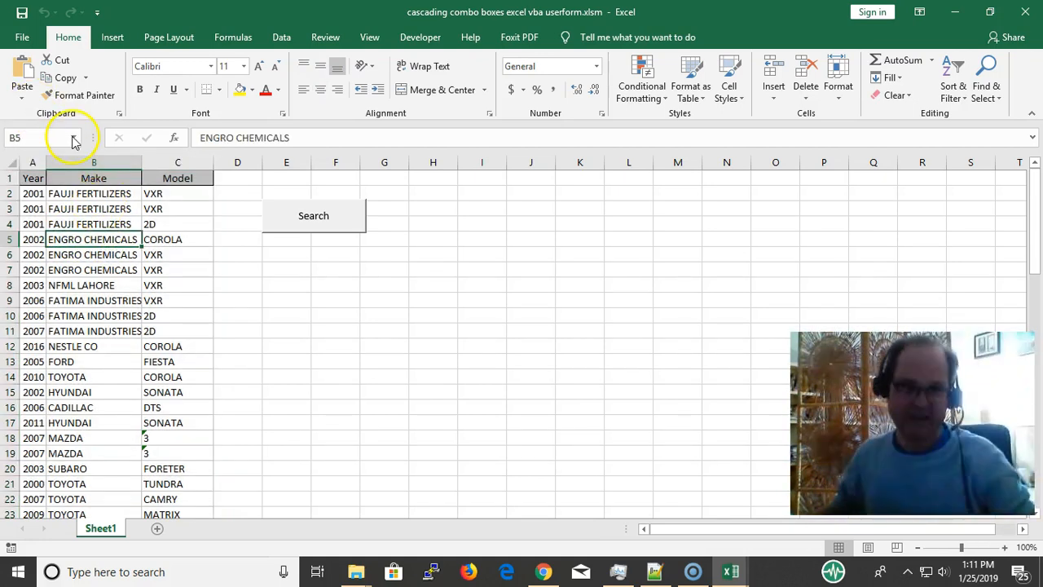
pyautogui.click(75, 137)
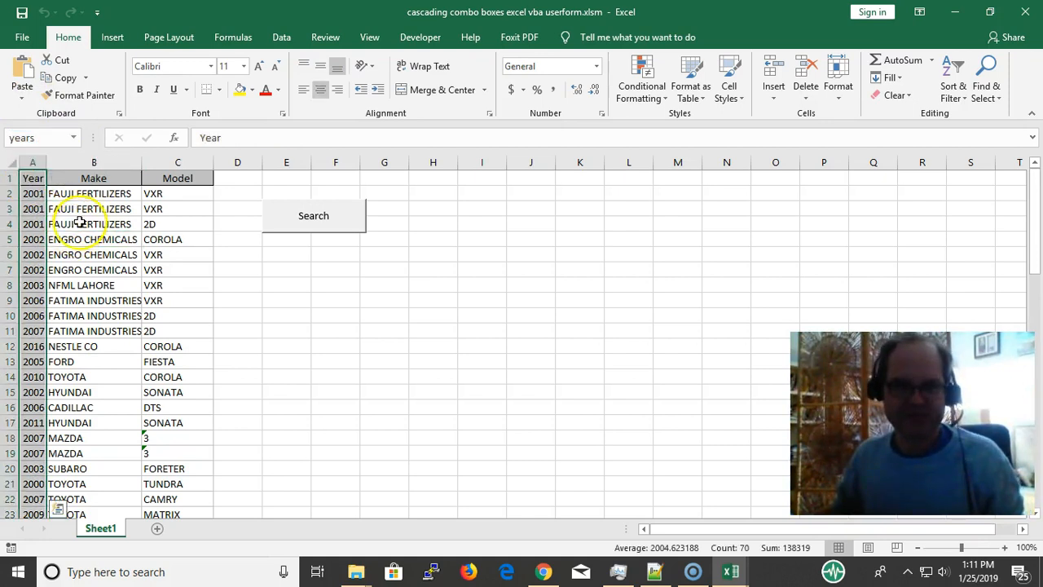
pyautogui.click(95, 208)
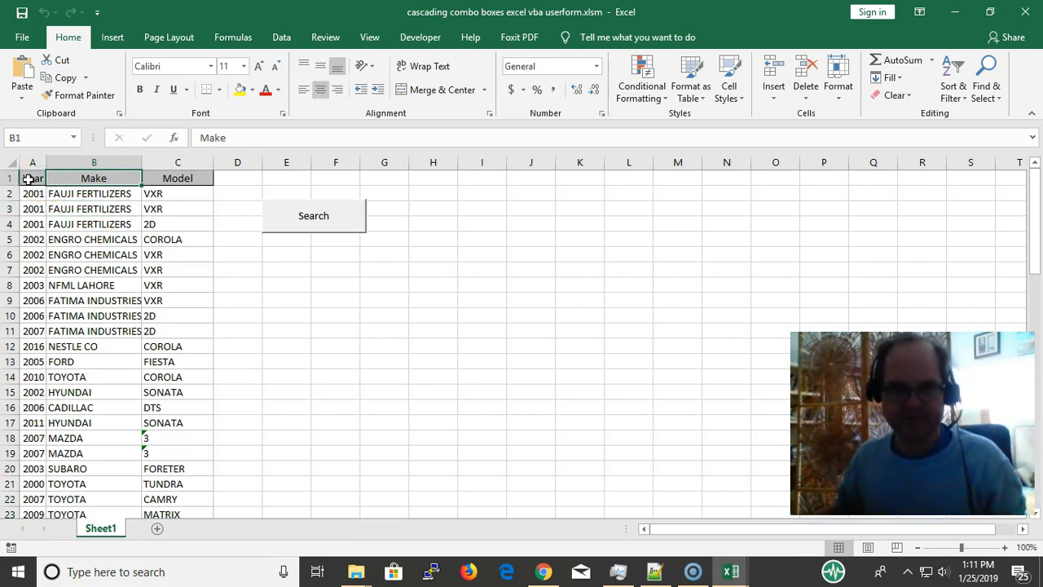
pyautogui.click(33, 192)
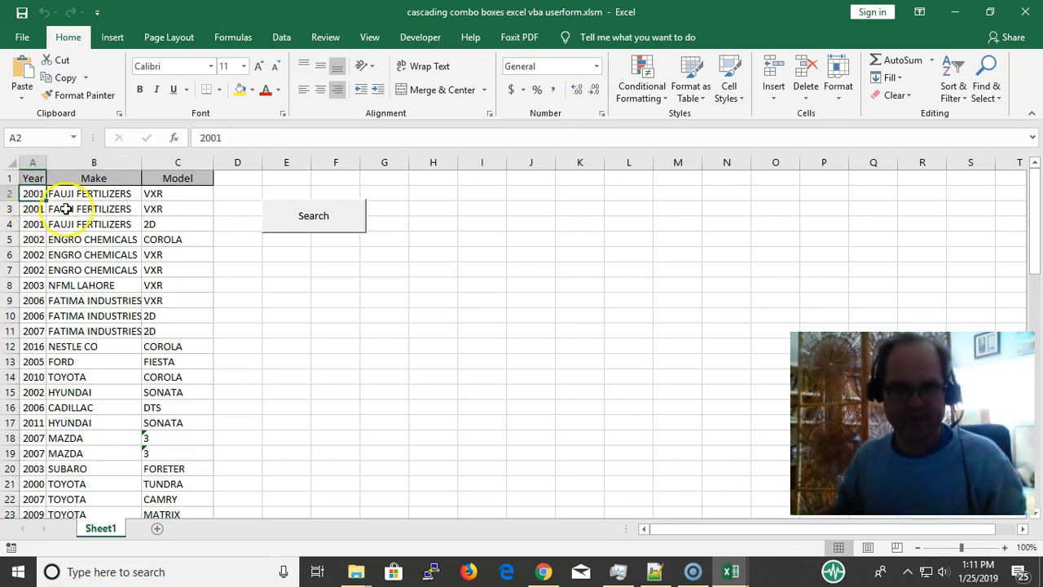
pyautogui.click(95, 193)
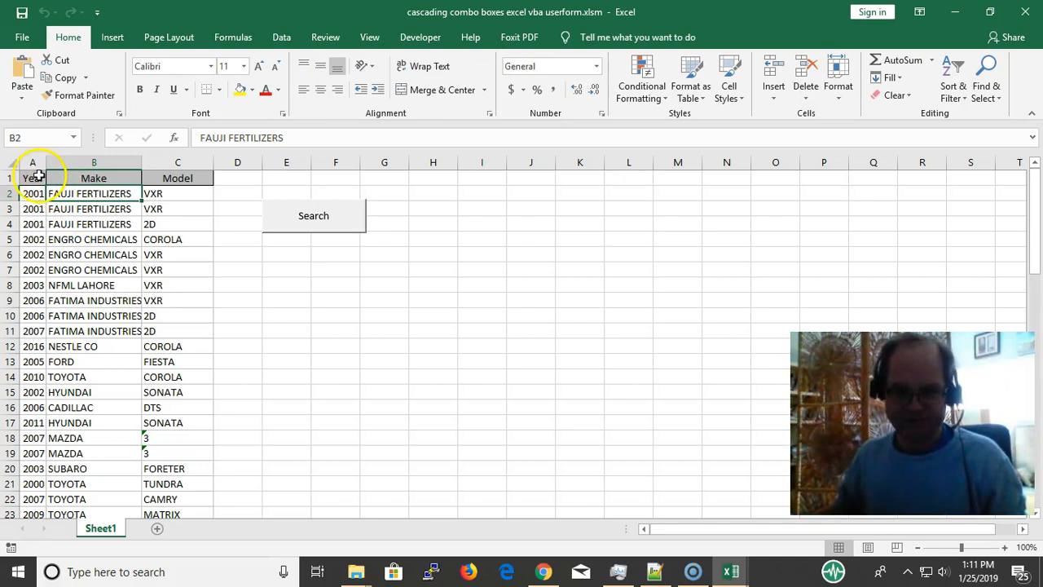
pyautogui.click(33, 178)
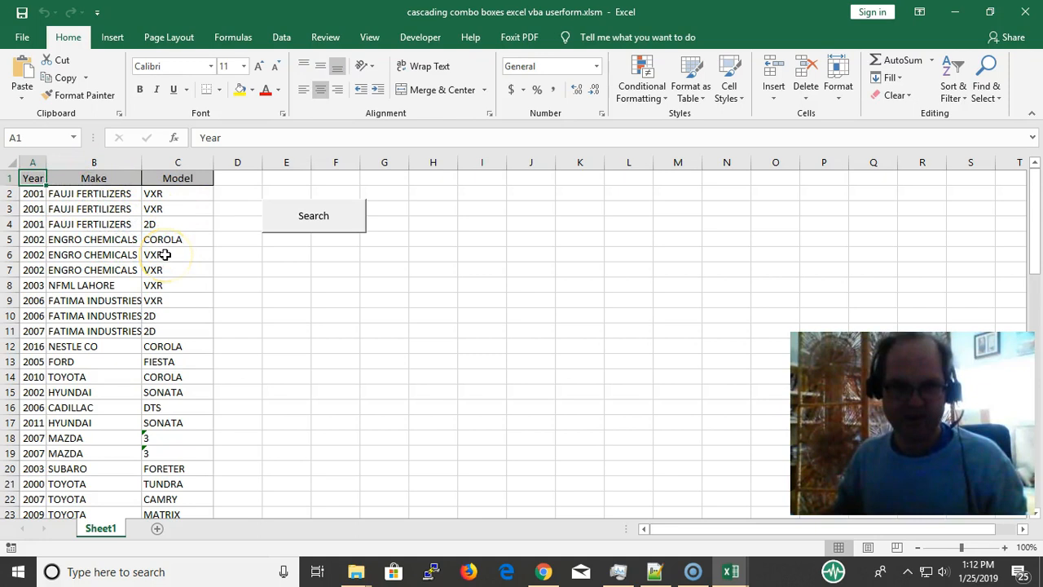
pyautogui.scroll(-3)
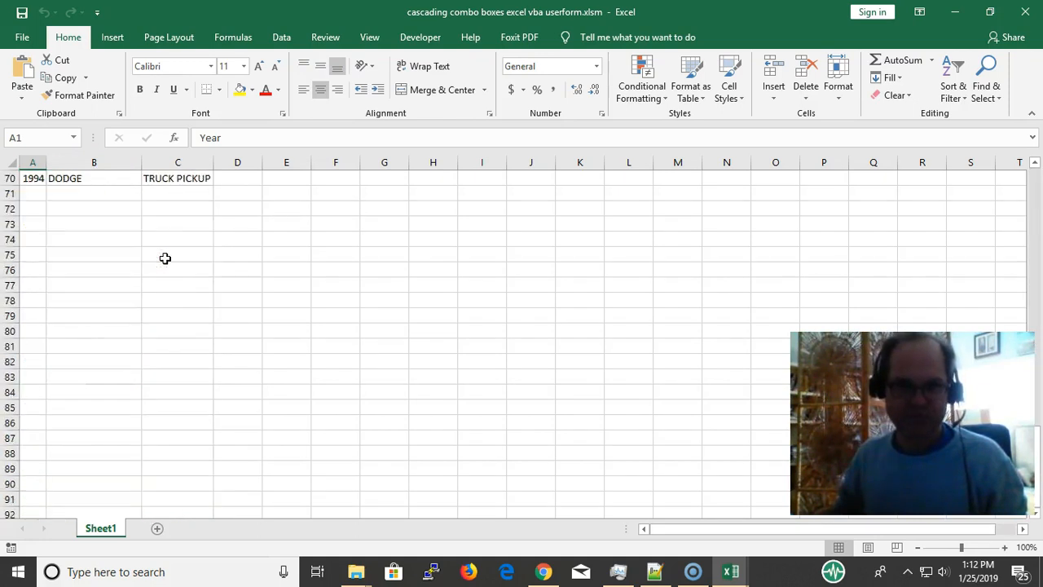
pyautogui.click(176, 407)
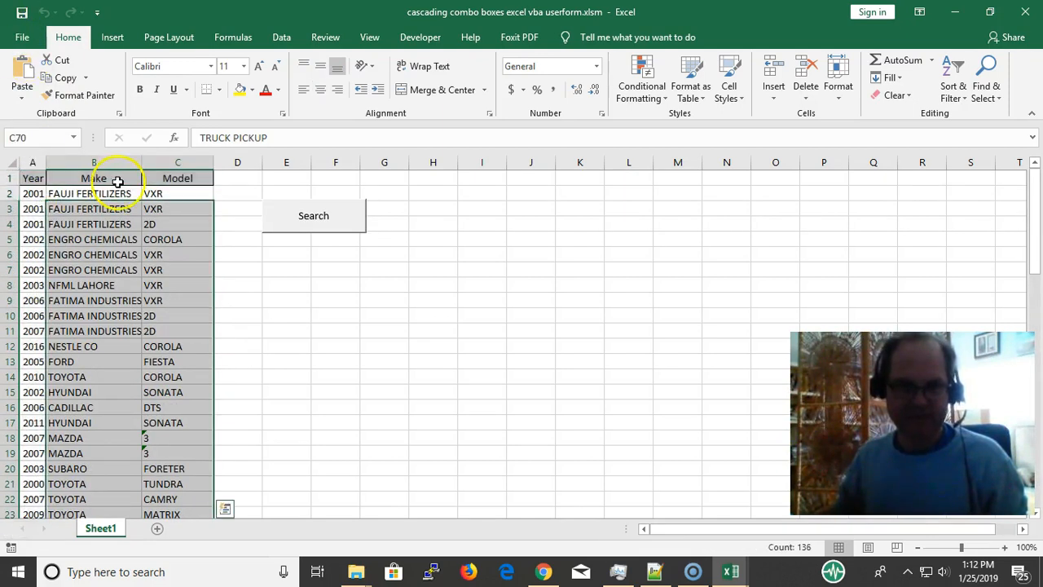
pyautogui.click(178, 193)
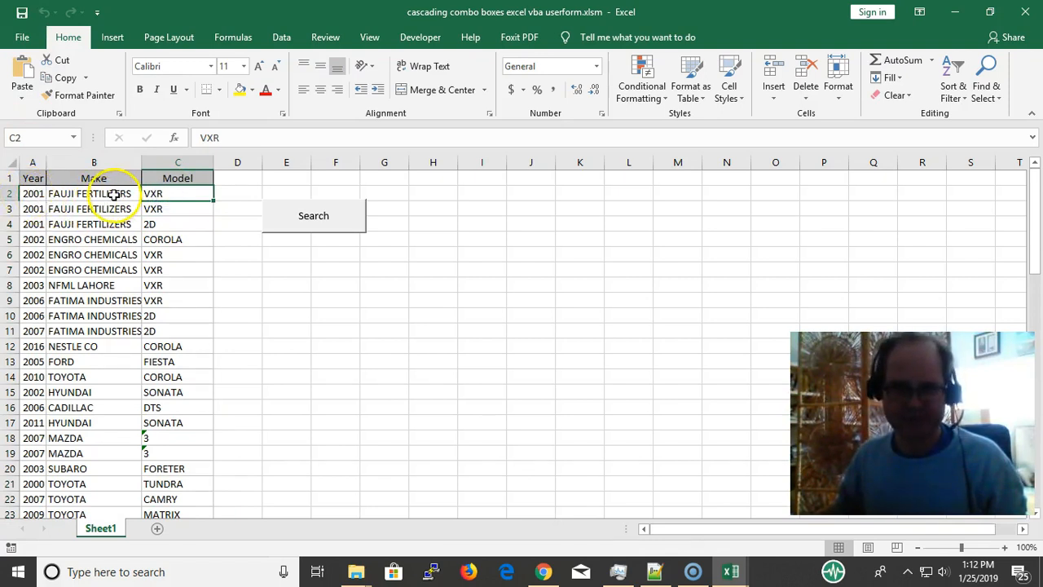
pyautogui.click(10, 163)
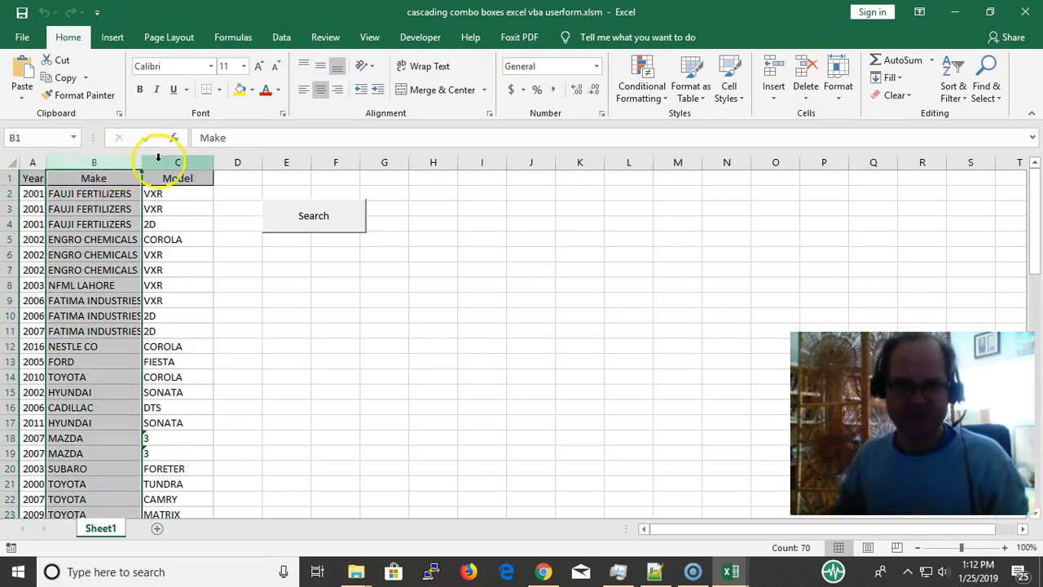
pyautogui.click(94, 193)
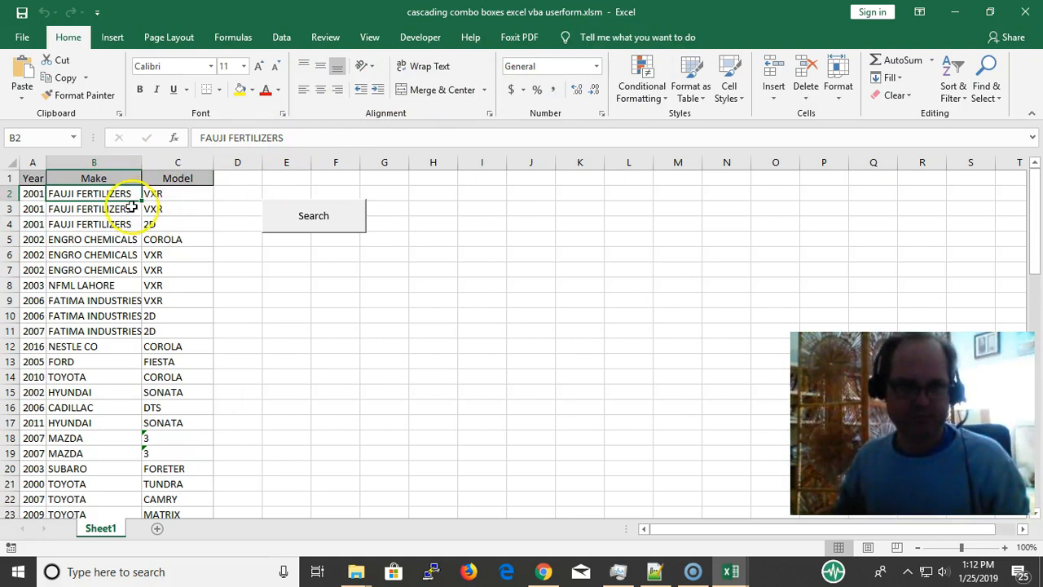
pyautogui.click(93, 238)
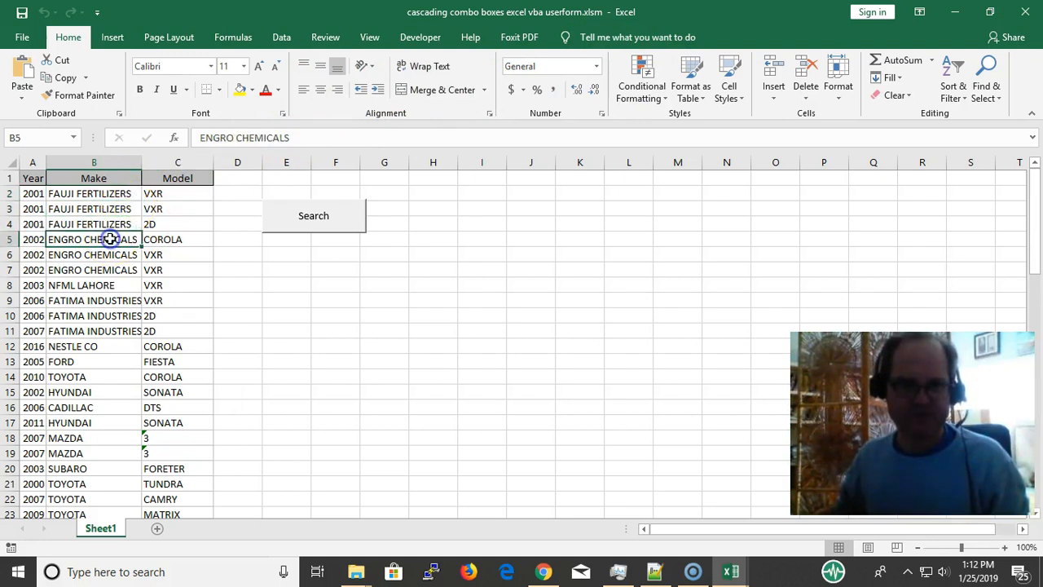
pyautogui.moveTo(464, 78)
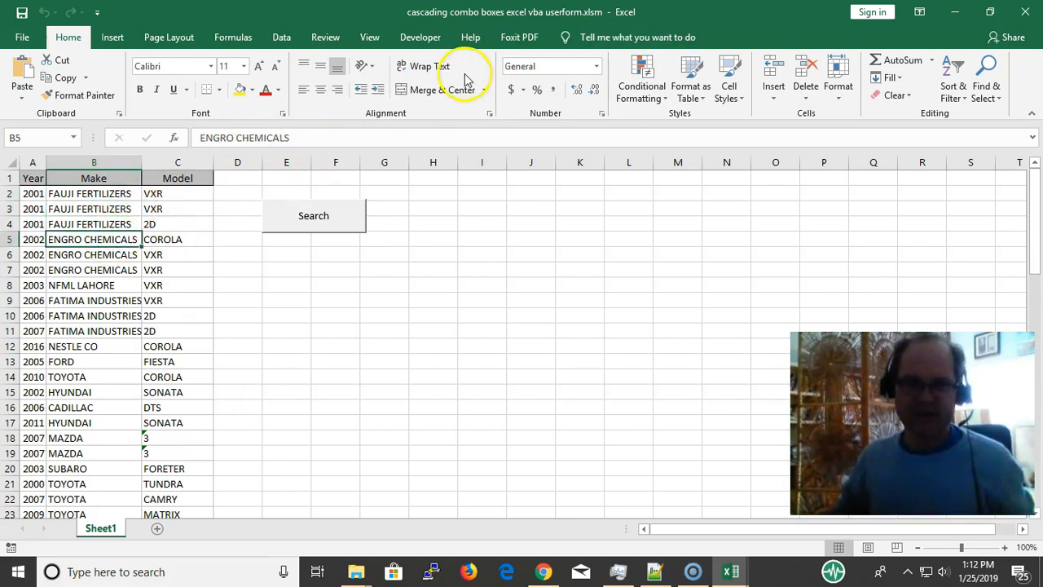
pyautogui.moveTo(280, 38)
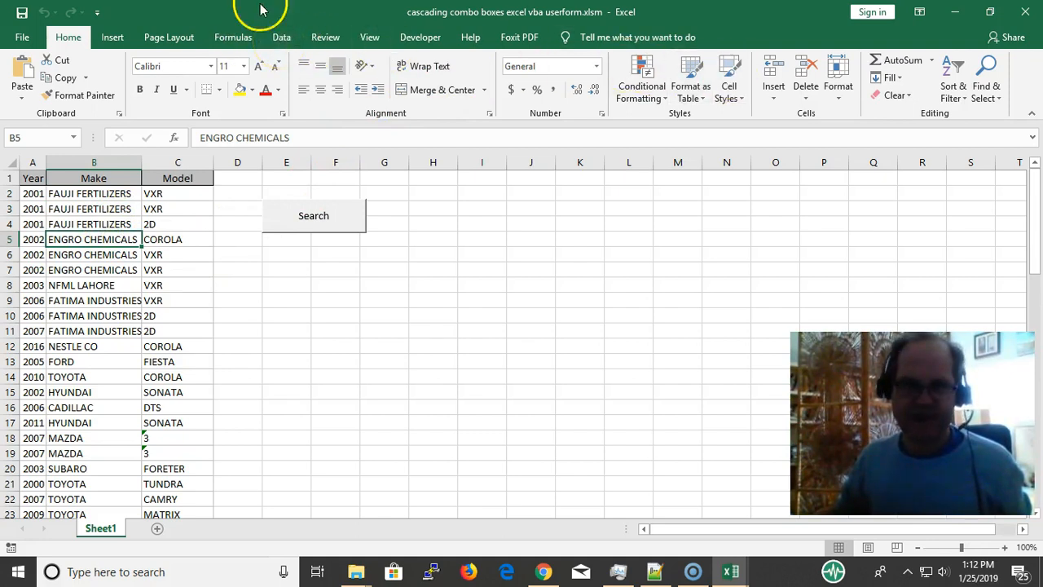
# Step: Sort the table by Make, Z to A, after dismissing the missing-column warning, so TOYOTA rows lead
pyautogui.click(280, 36)
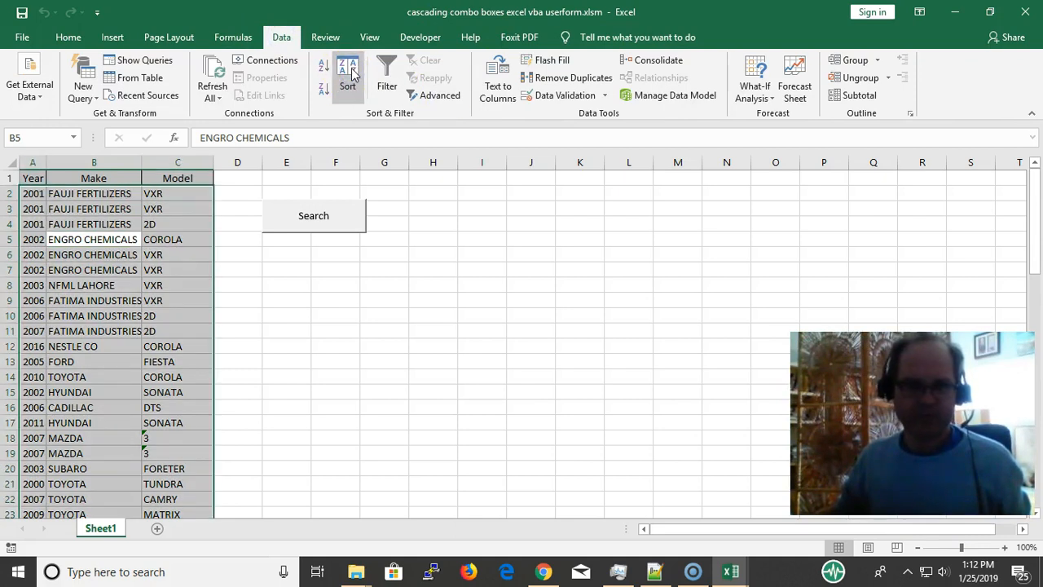
pyautogui.click(349, 72)
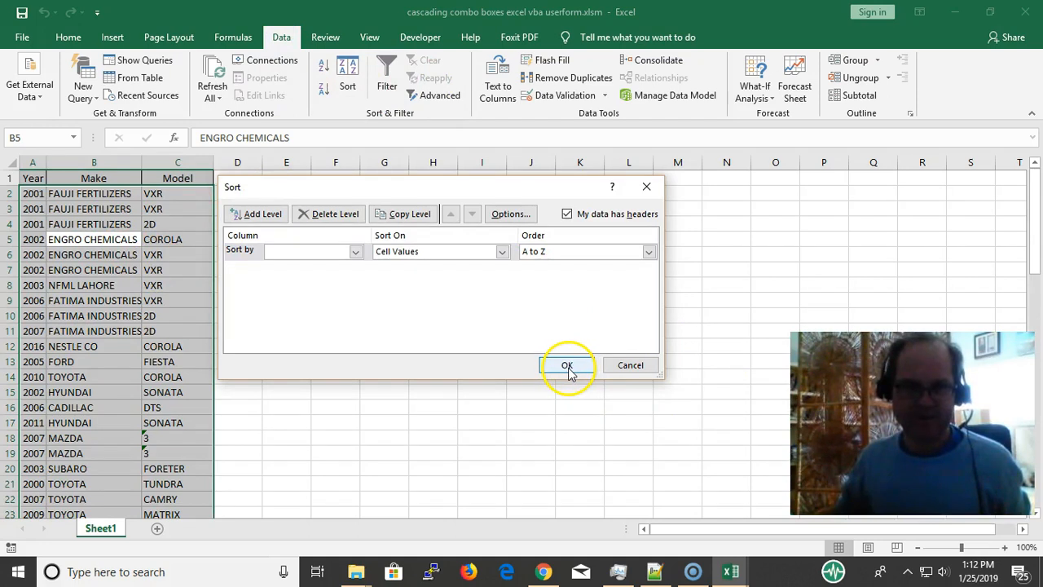
pyautogui.click(567, 365)
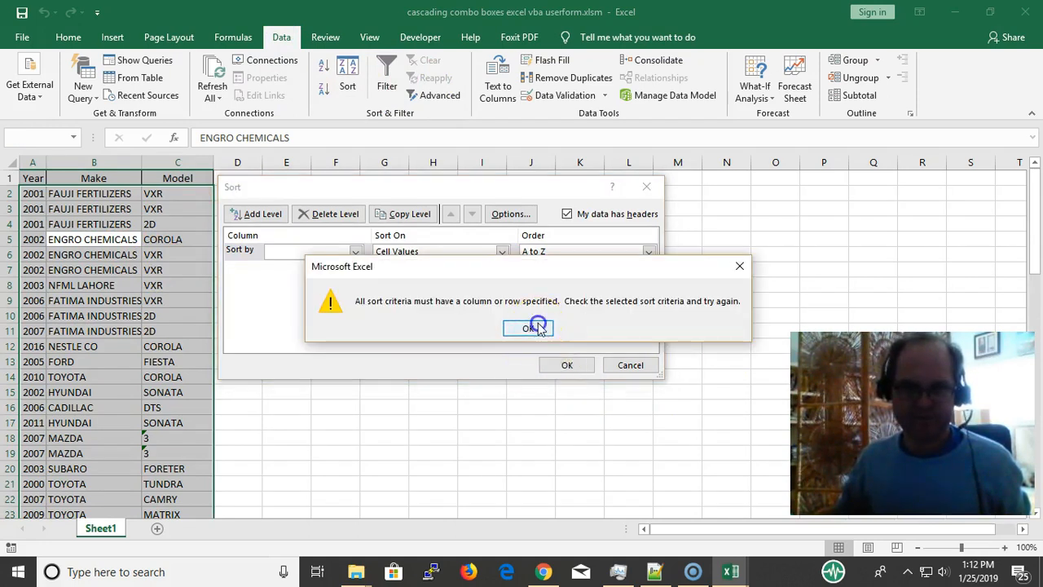
pyautogui.click(528, 328)
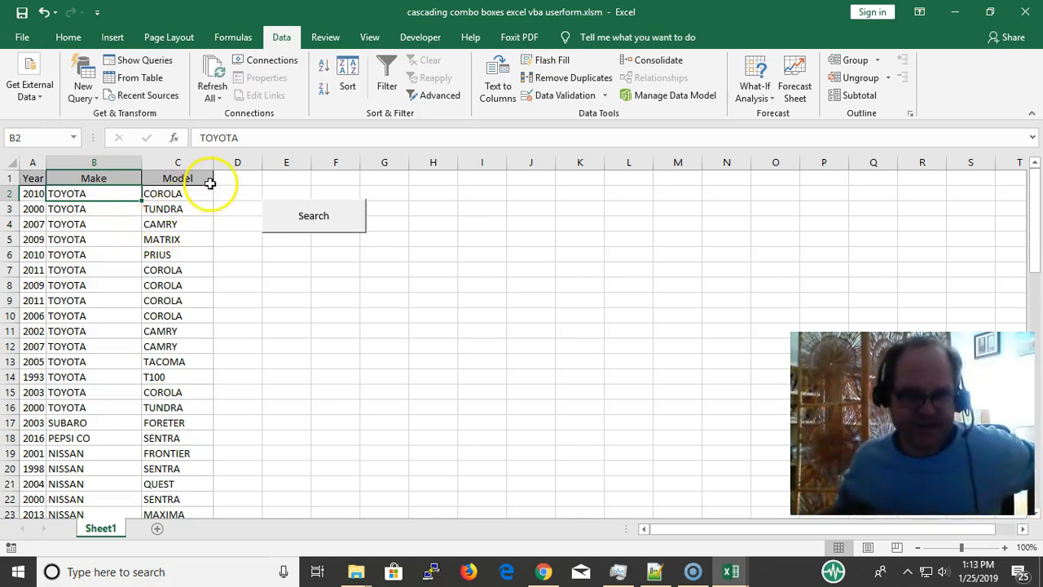
pyautogui.click(33, 209)
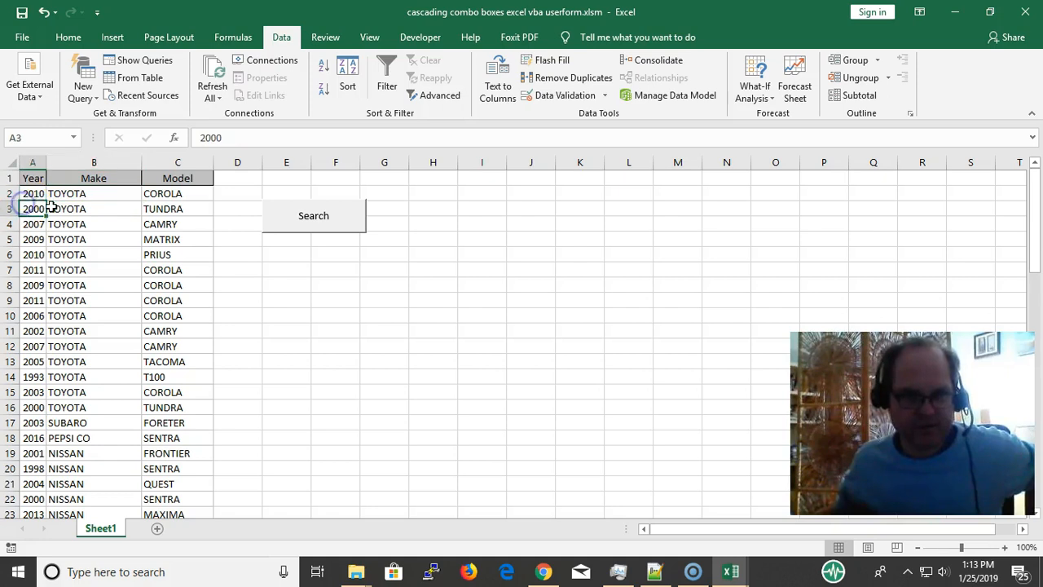
pyautogui.click(95, 209)
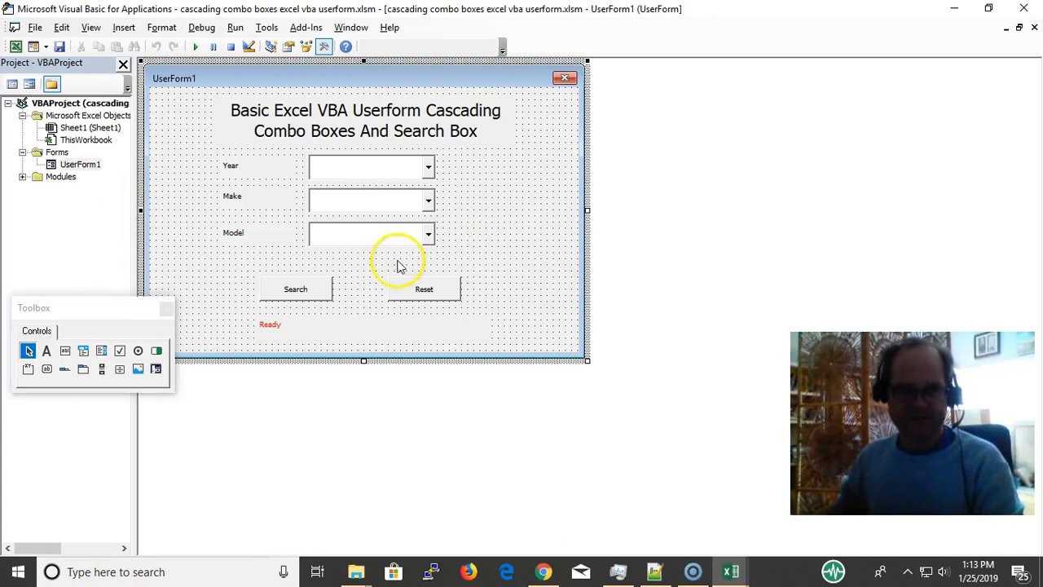
# Step: Show UserForm1's code at UserForm_Initialize calling LoadYears, LoadMakes and LoadModels
pyautogui.doubleClick(295, 288)
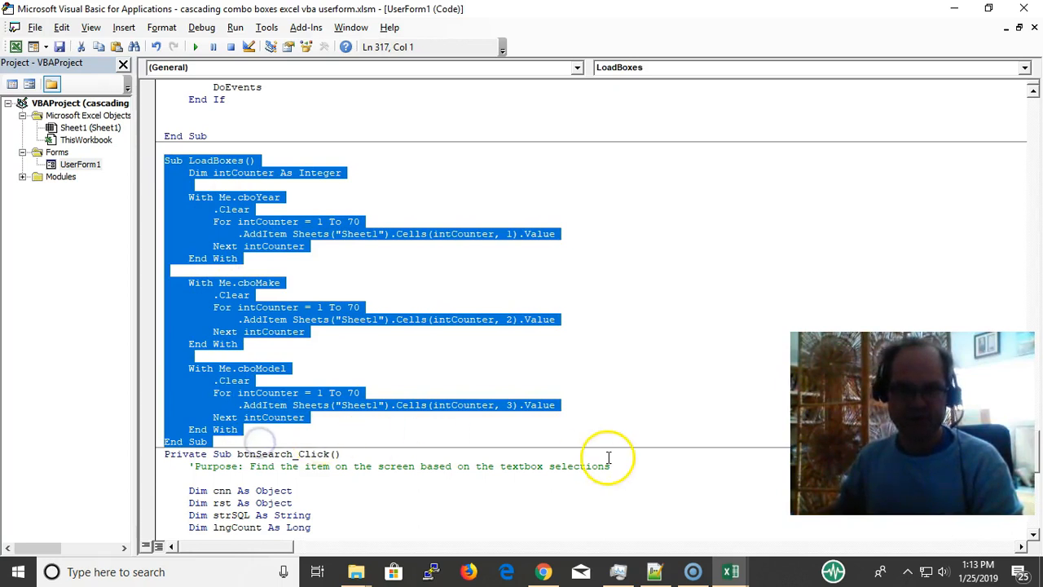
pyautogui.click(506, 424)
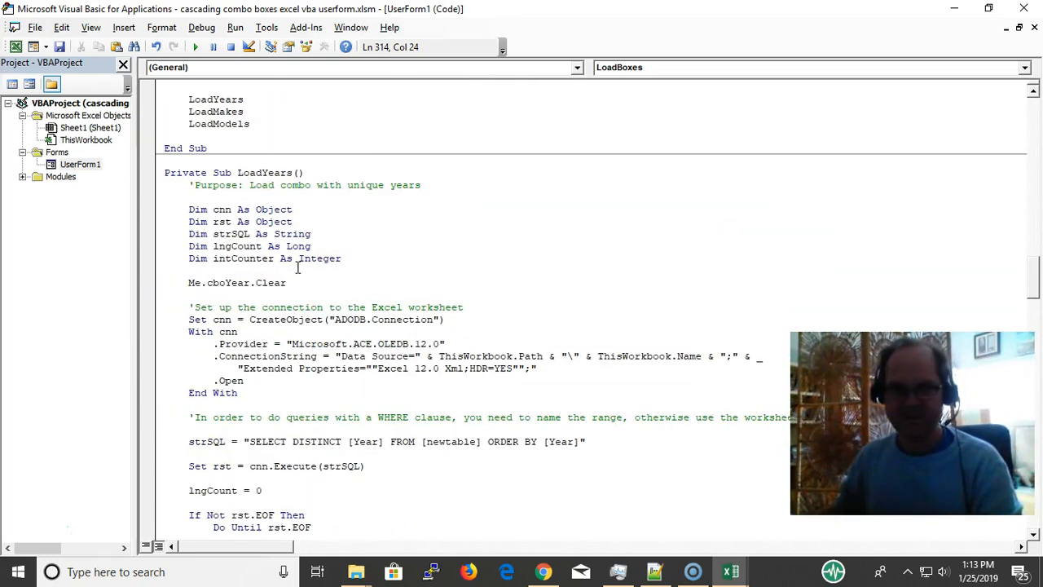
pyautogui.moveTo(502, 332)
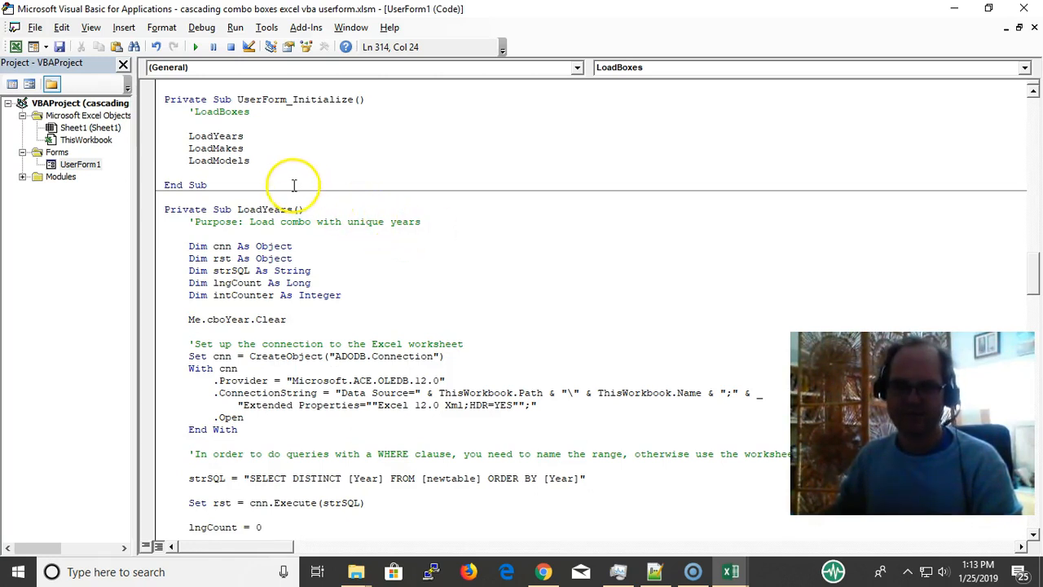
pyautogui.moveTo(280, 155)
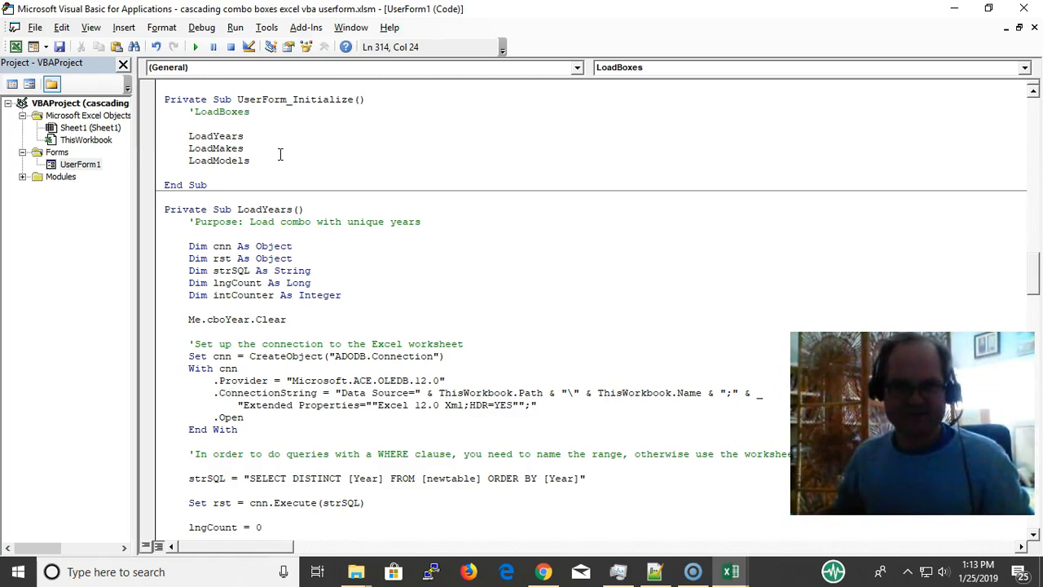
pyautogui.moveTo(189, 148); pyautogui.dragTo(251, 162)
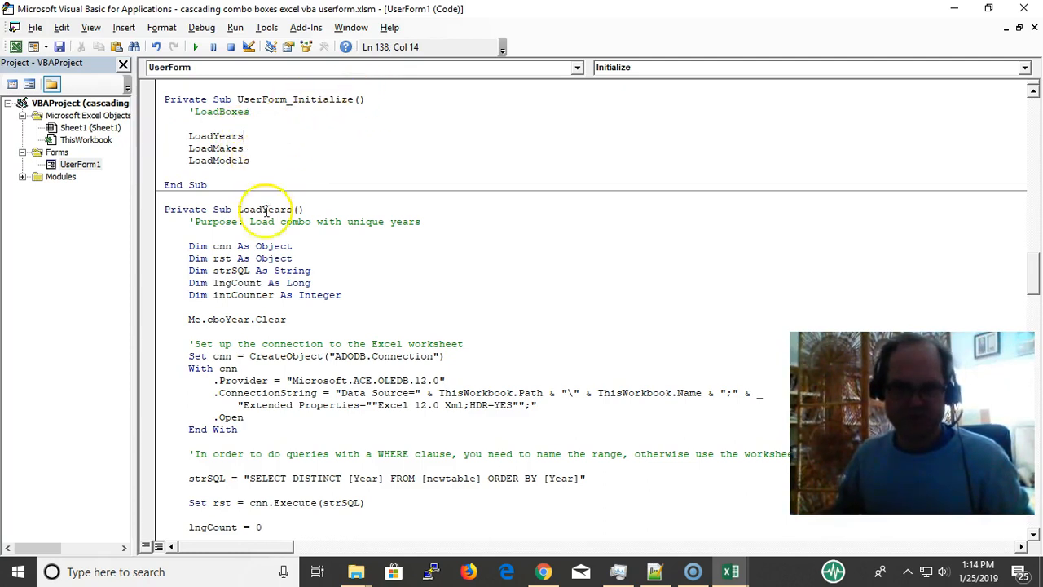
pyautogui.moveTo(277, 252)
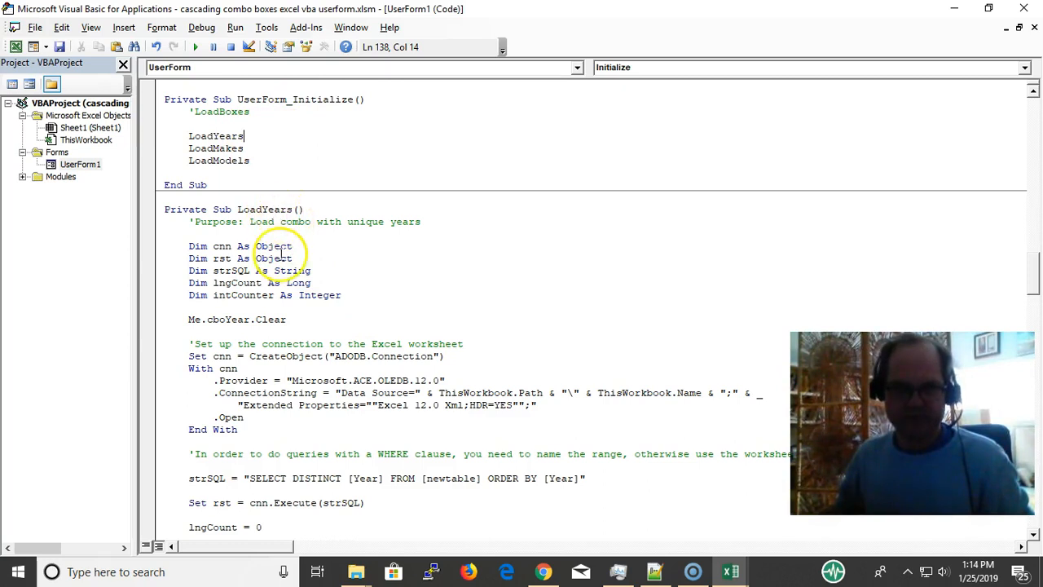
pyautogui.scroll(-3)
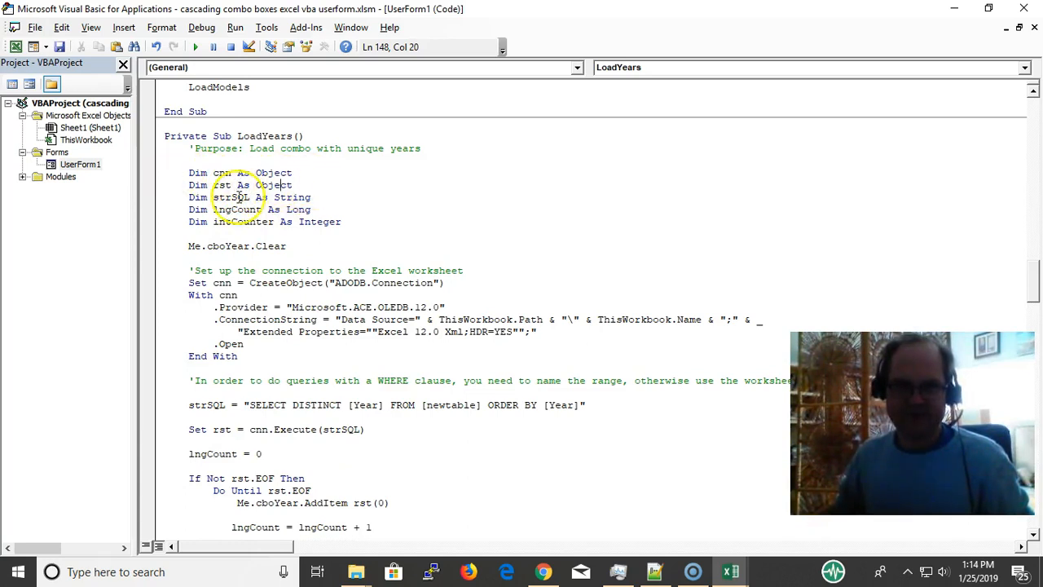
pyautogui.scroll(-3)
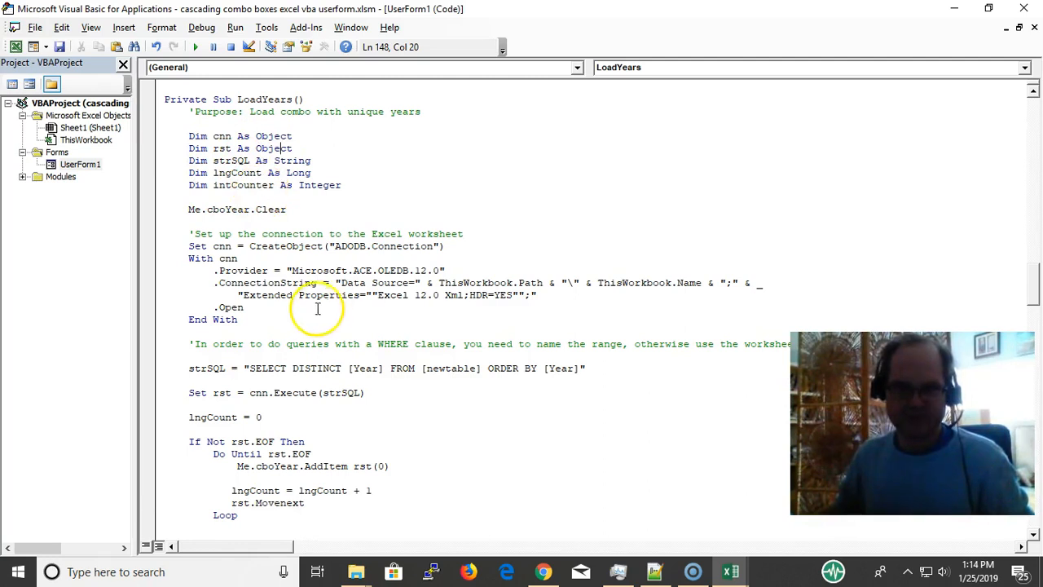
pyautogui.scroll(-3)
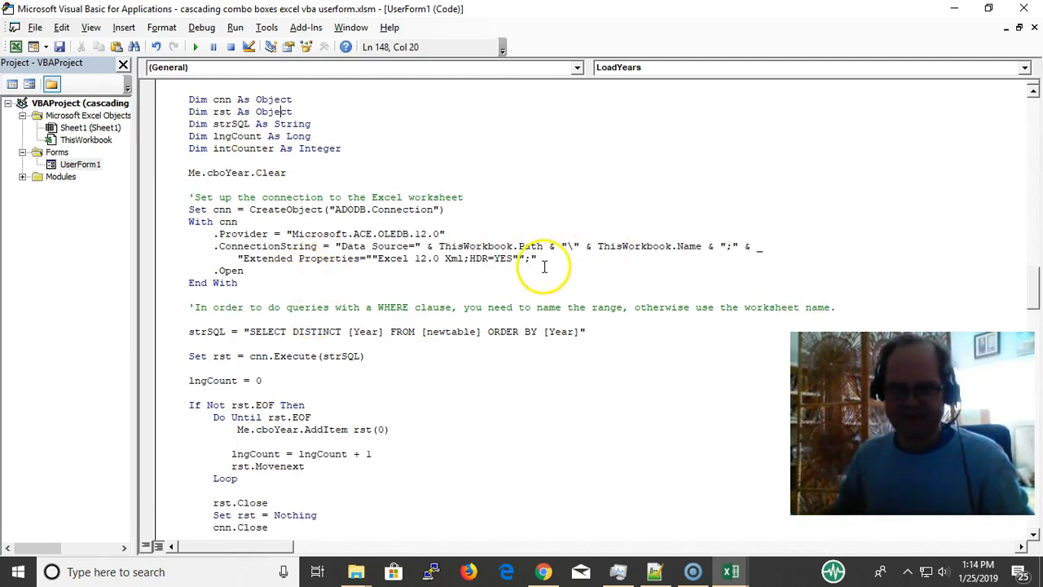
pyautogui.moveTo(538, 264); pyautogui.dragTo(179, 248)
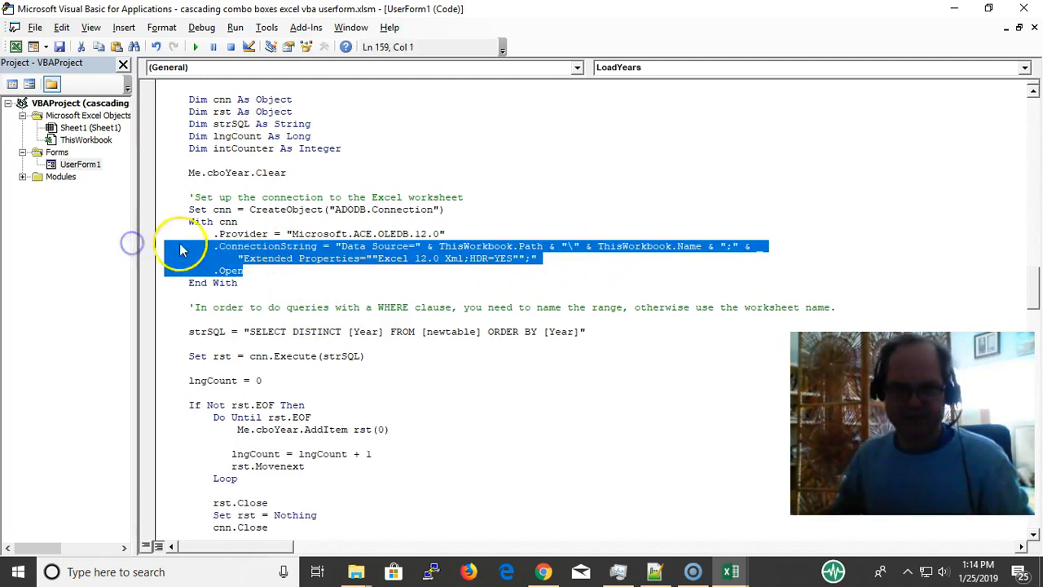
pyautogui.click(269, 246)
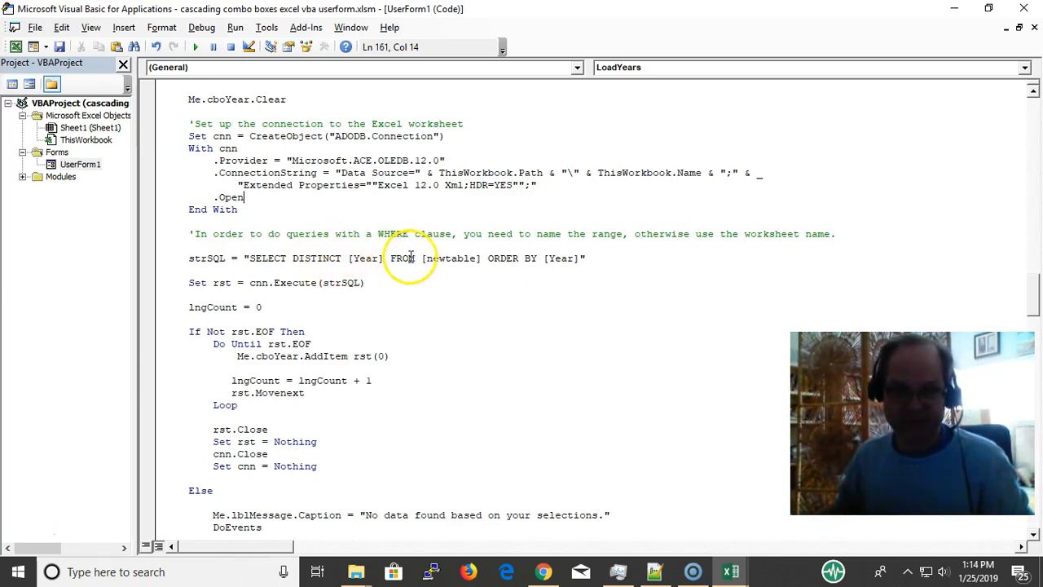
pyautogui.moveTo(547, 257)
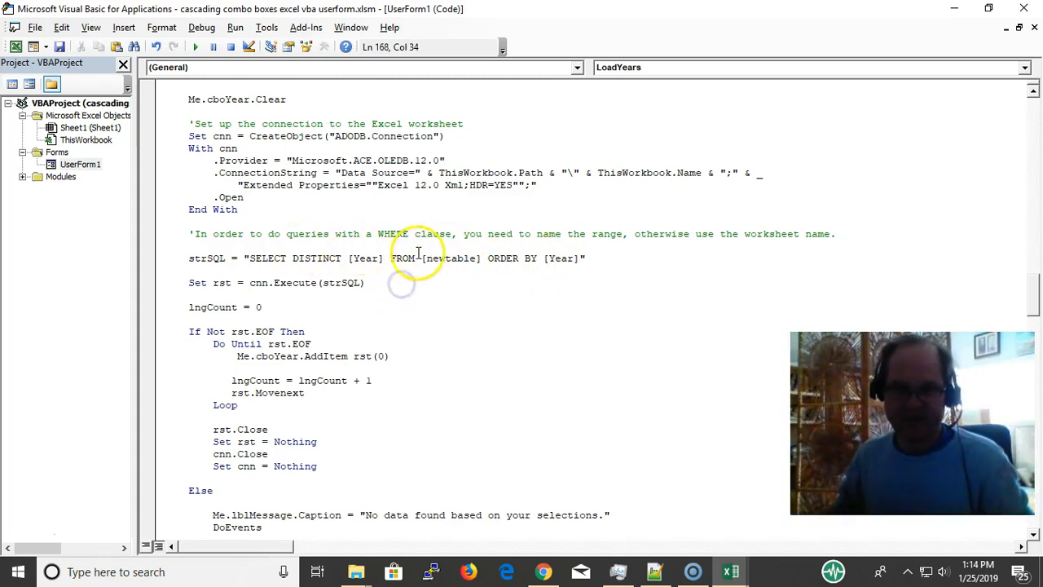
pyautogui.doubleClick(365, 257)
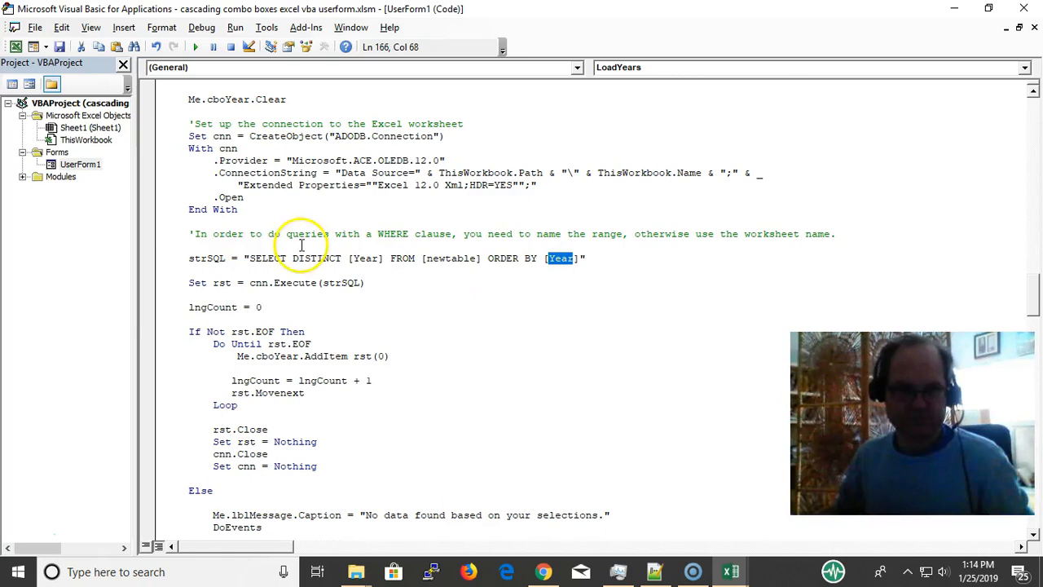
pyautogui.doubleClick(316, 257)
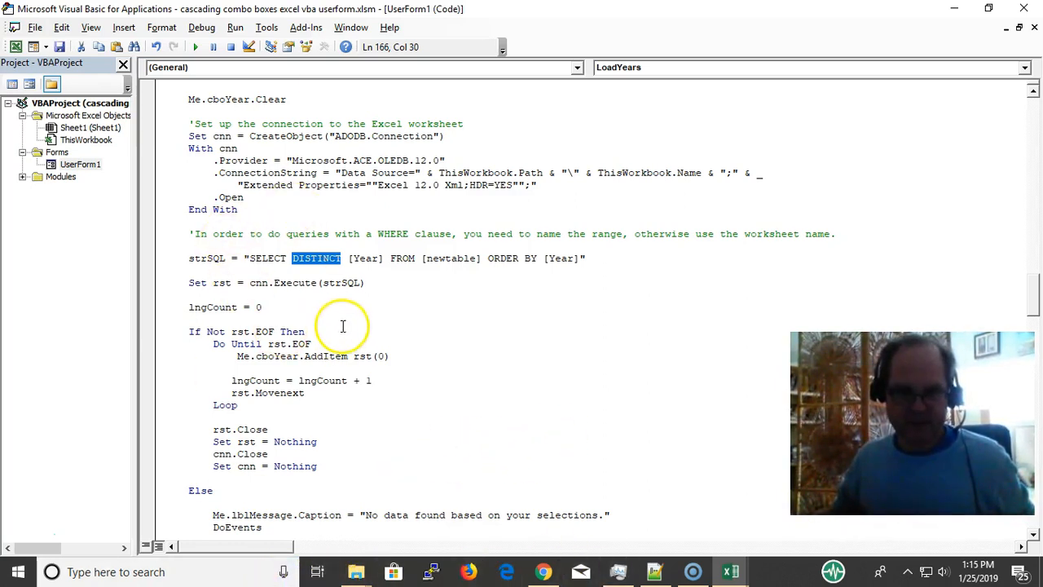
pyautogui.scroll(-3)
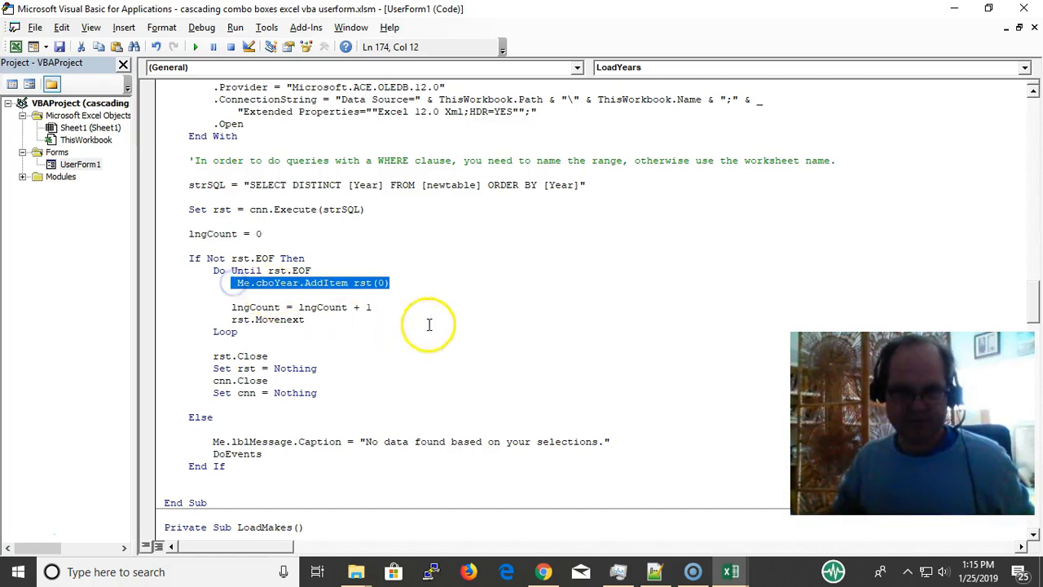
pyautogui.click(373, 307)
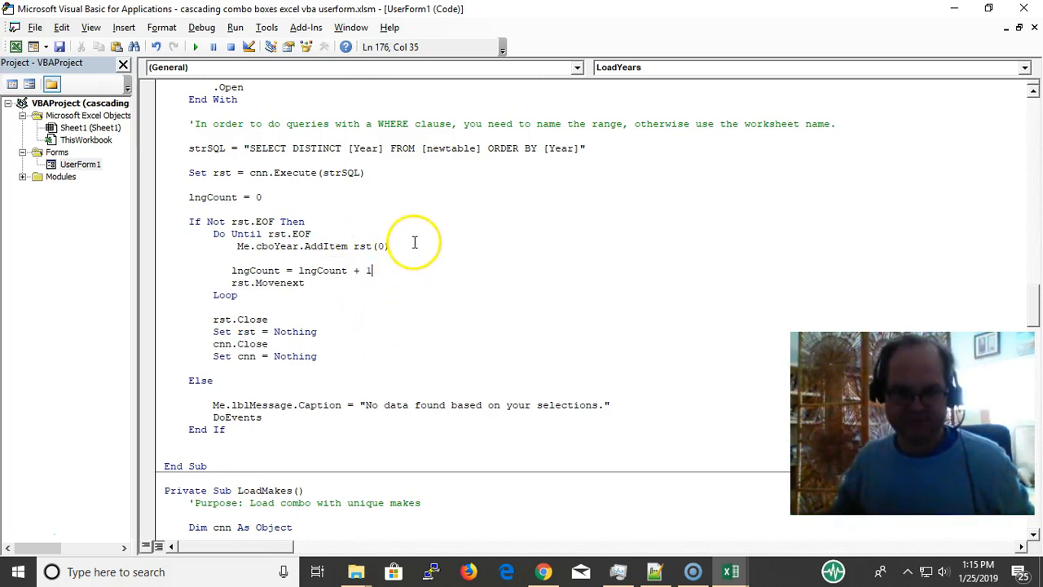
pyautogui.click(392, 245)
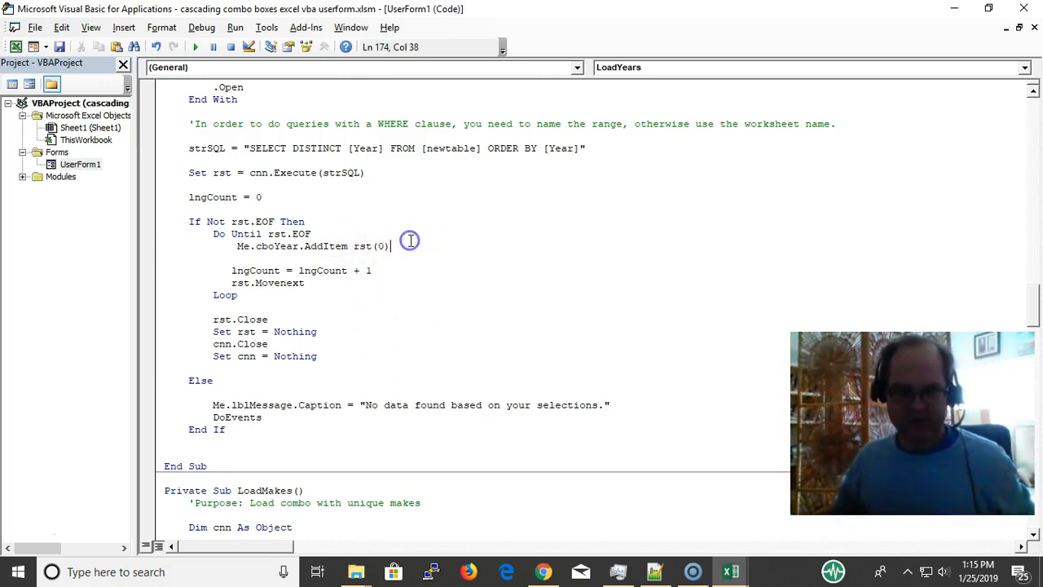
pyautogui.write(',')
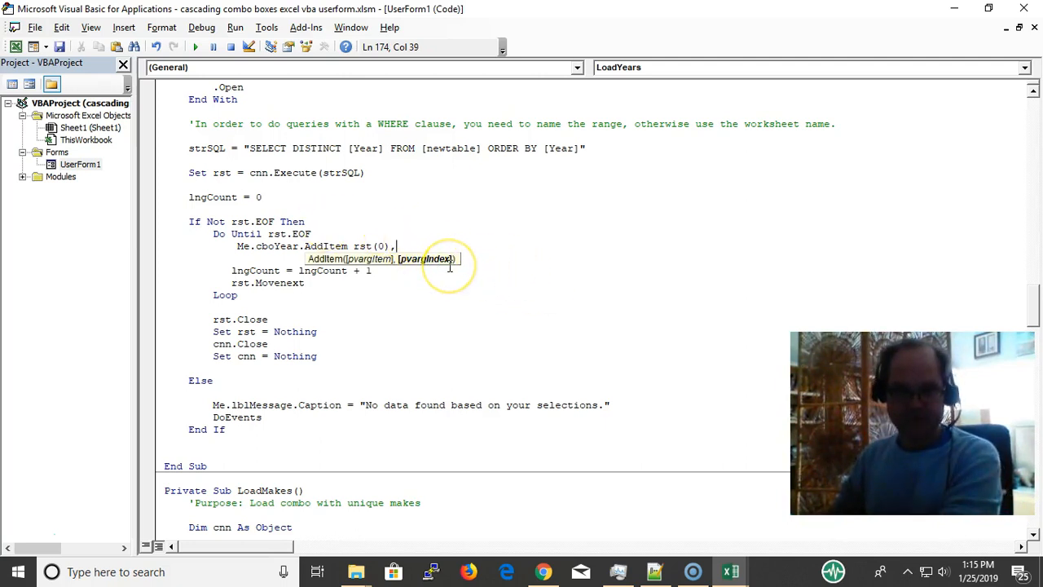
pyautogui.press('backspace')
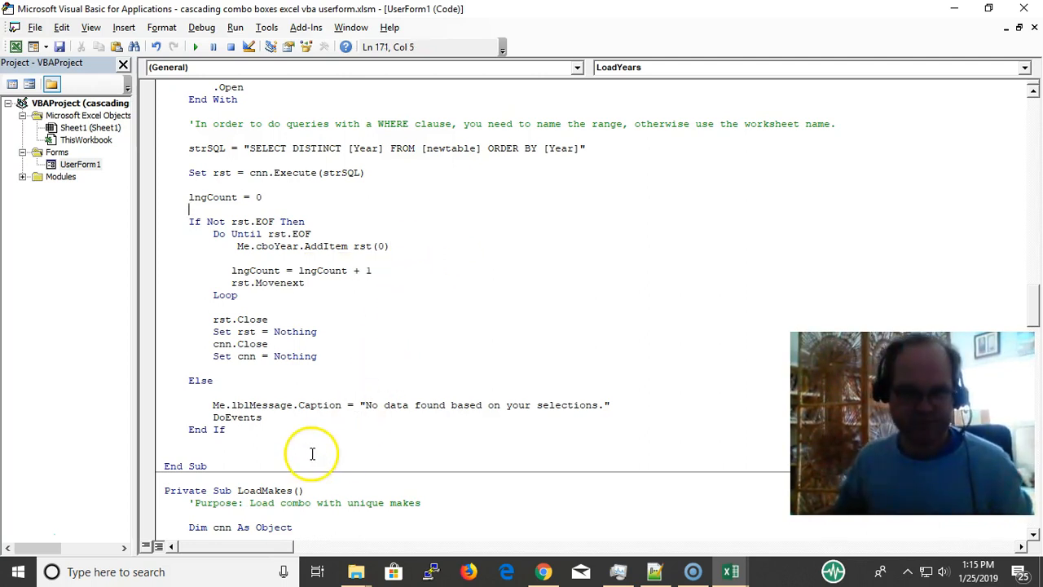
pyautogui.moveTo(498, 414)
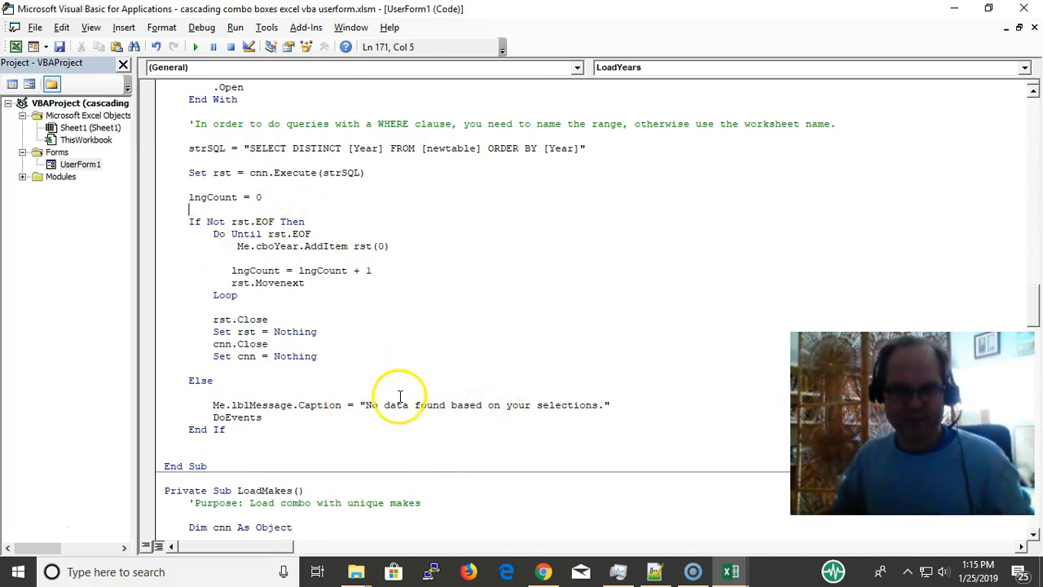
pyautogui.moveTo(414, 418)
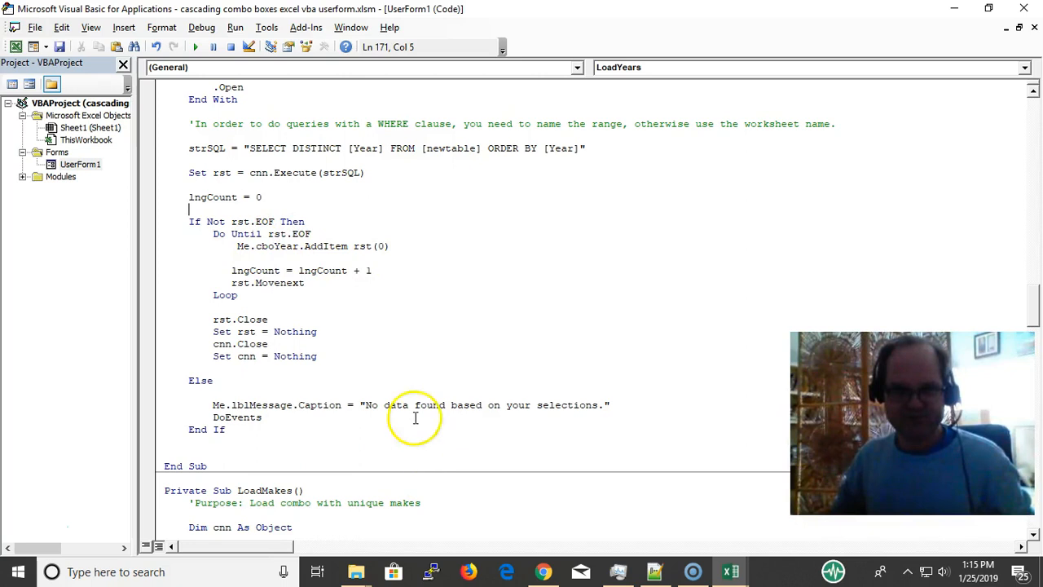
pyautogui.moveTo(398, 349)
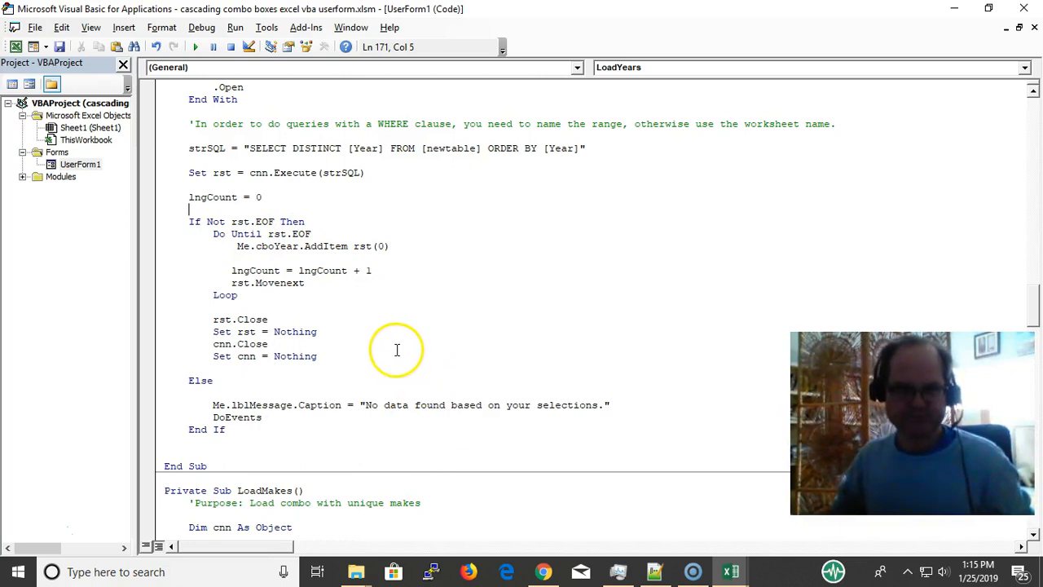
pyautogui.moveTo(378, 355)
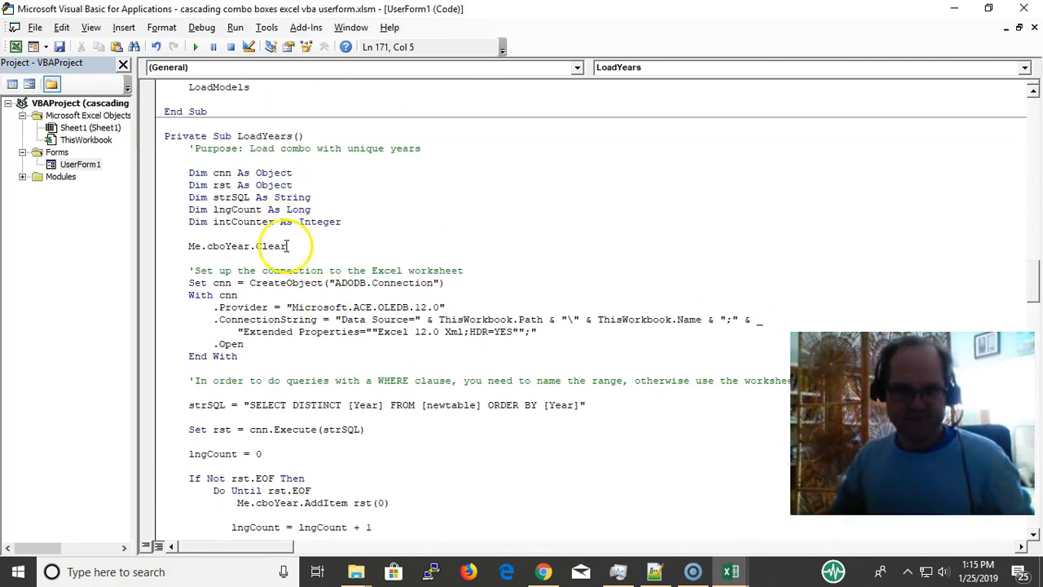
# Step: Review LoadMakes, LoadModels and the With Me.cboYear .Clear block in LoadBoxes, then return to the sheet
pyautogui.tripleClick(236, 245)
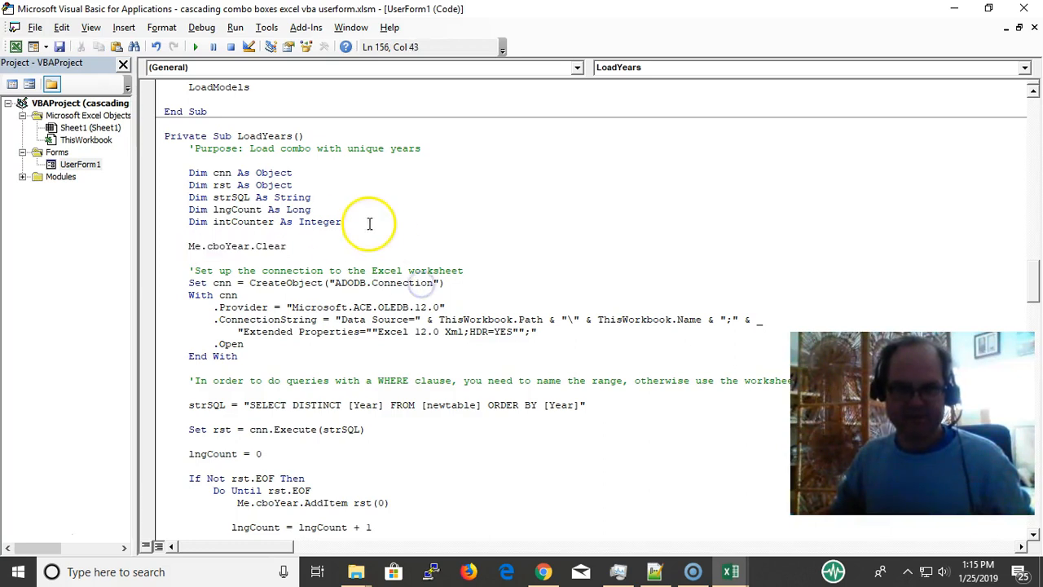
pyautogui.scroll(-3)
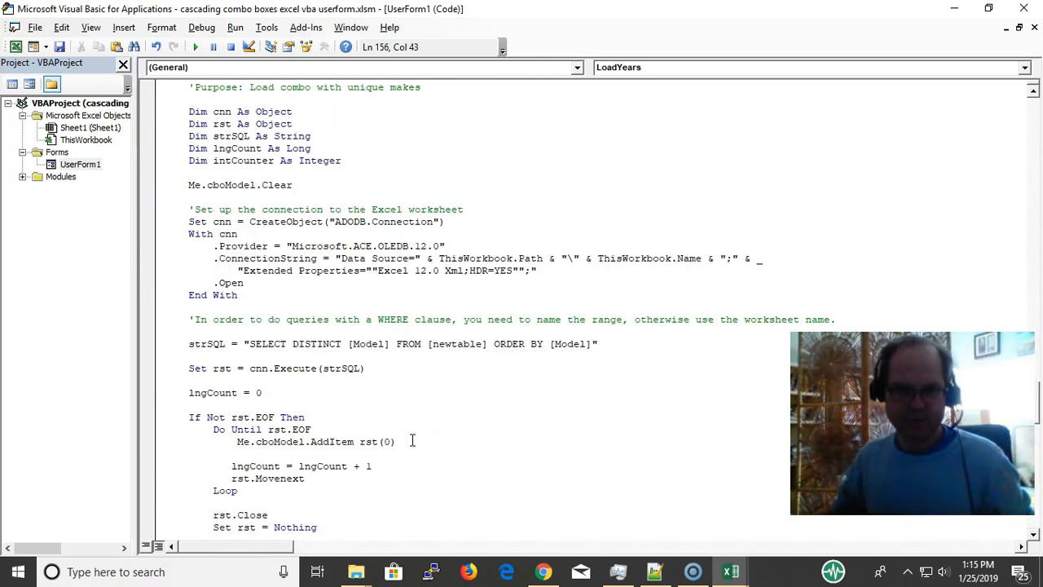
pyautogui.scroll(-3)
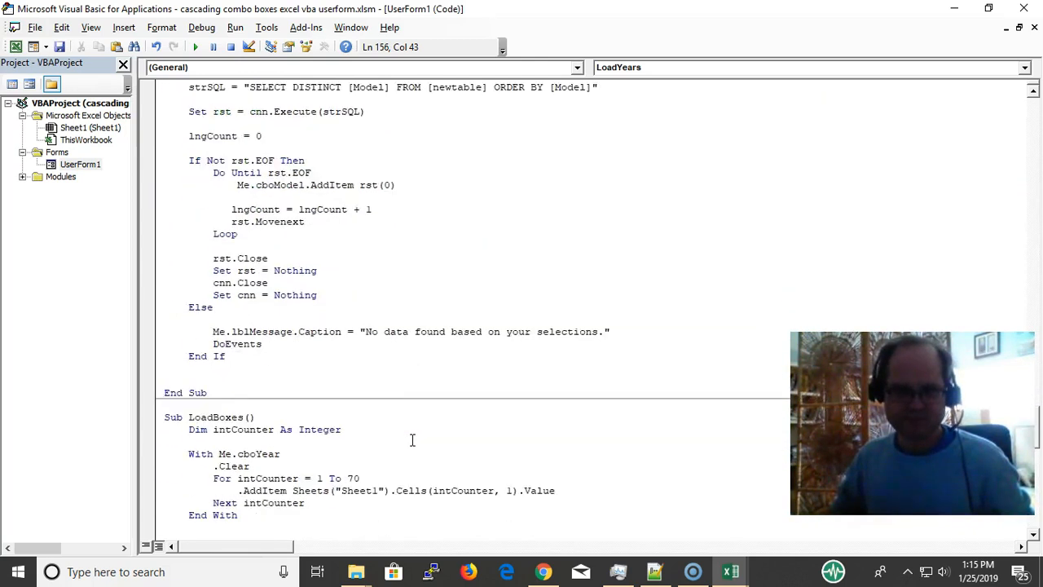
pyautogui.scroll(-3)
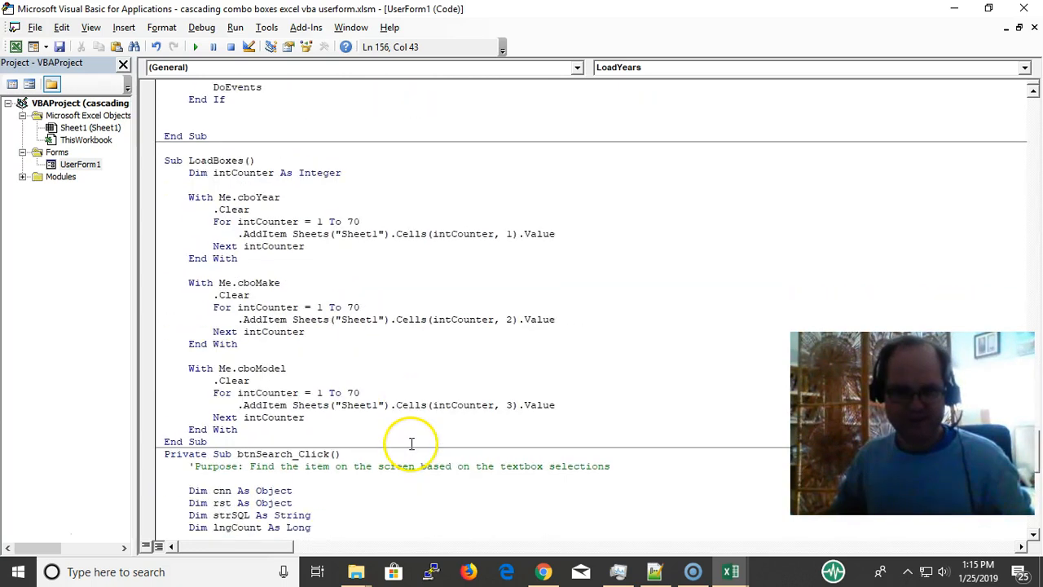
pyautogui.moveTo(189, 196); pyautogui.dragTo(238, 258)
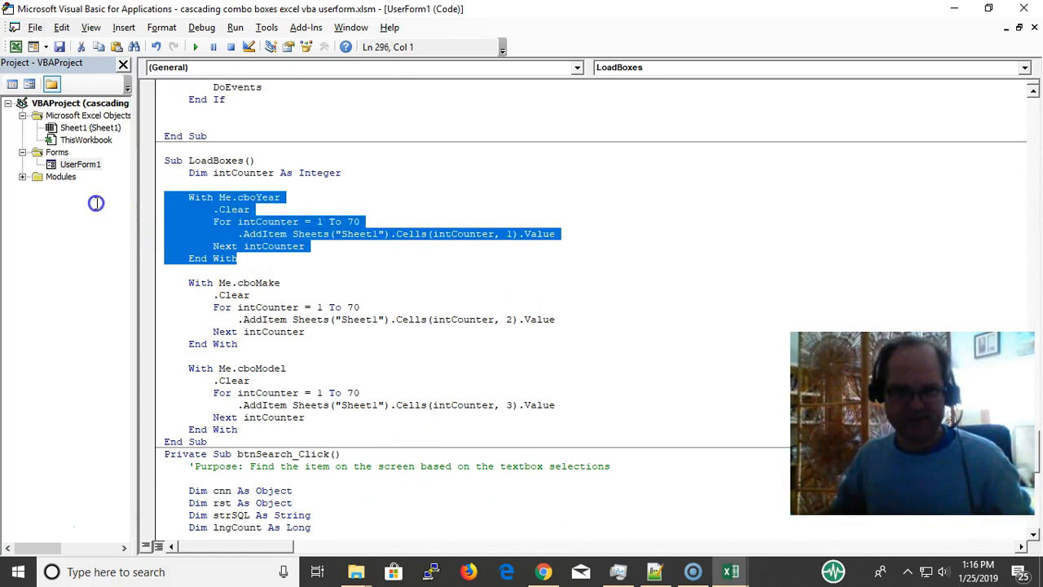
pyautogui.moveTo(258, 261)
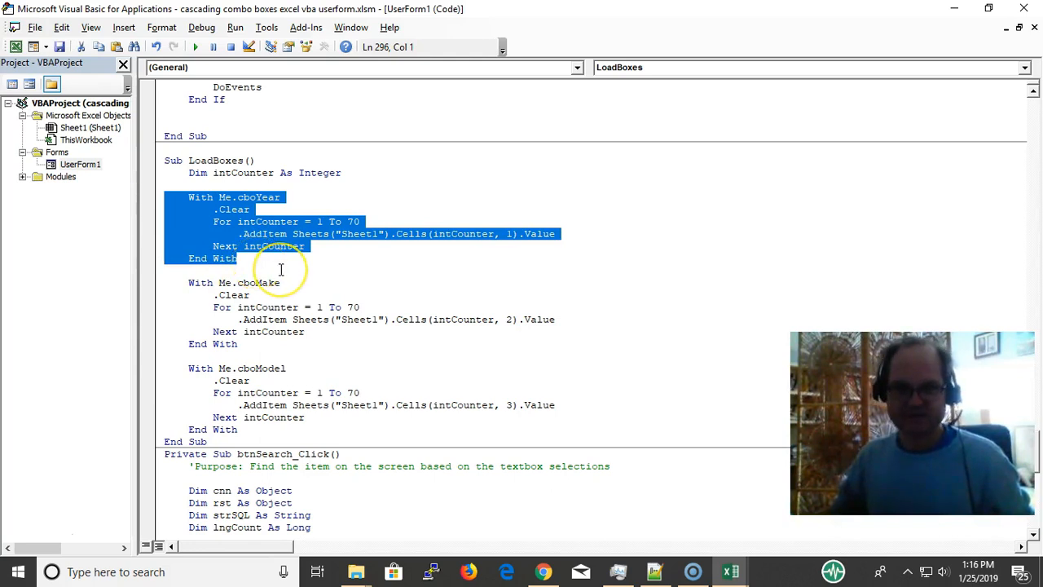
pyautogui.click(280, 269)
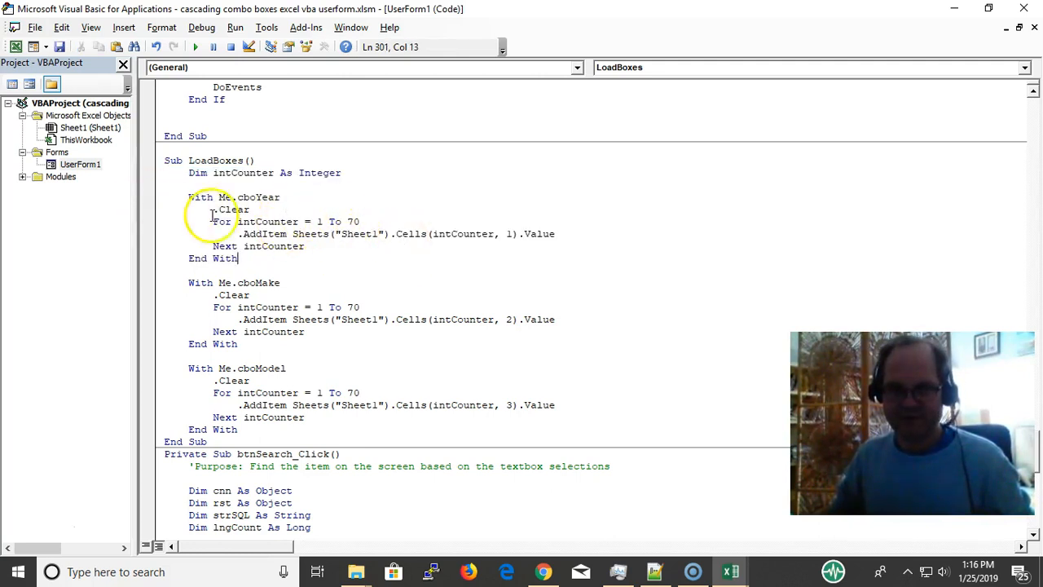
pyautogui.moveTo(349, 245)
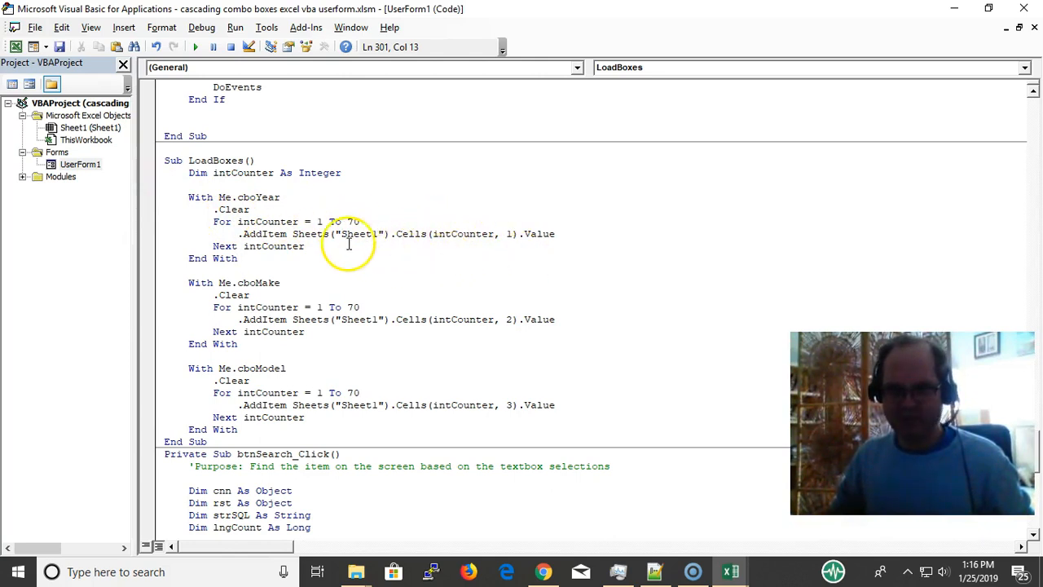
pyautogui.moveTo(191, 241)
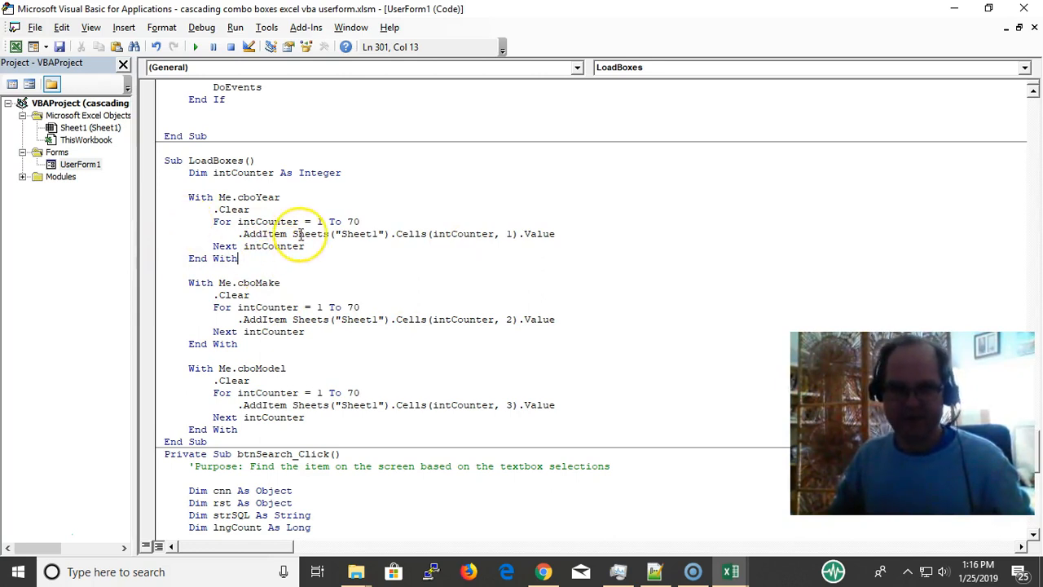
pyautogui.scroll(-3)
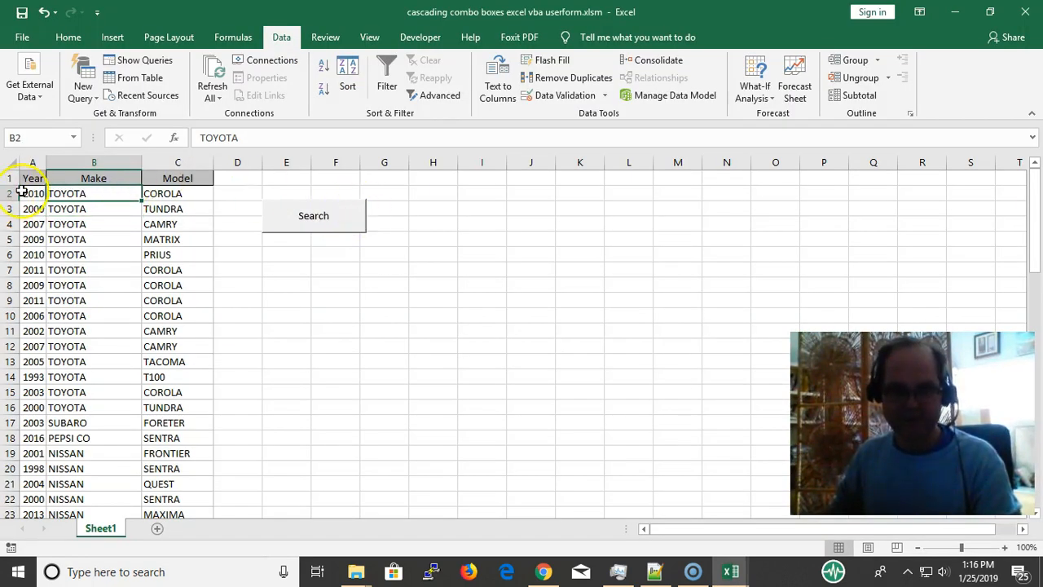
# Step: Launch the search form and inspect the Year and Make lists without choosing anything
pyautogui.click(33, 192)
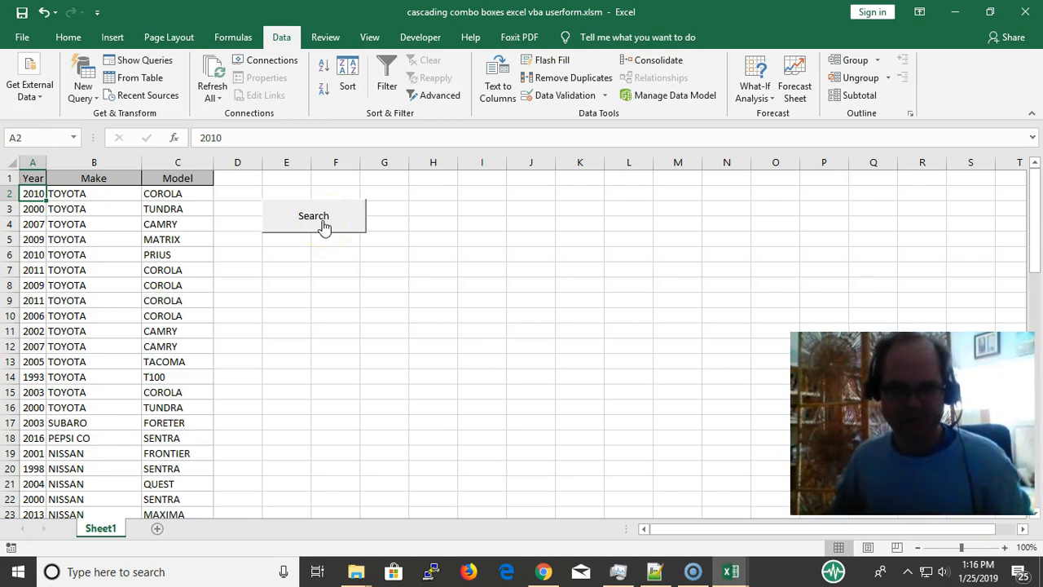
pyautogui.click(313, 215)
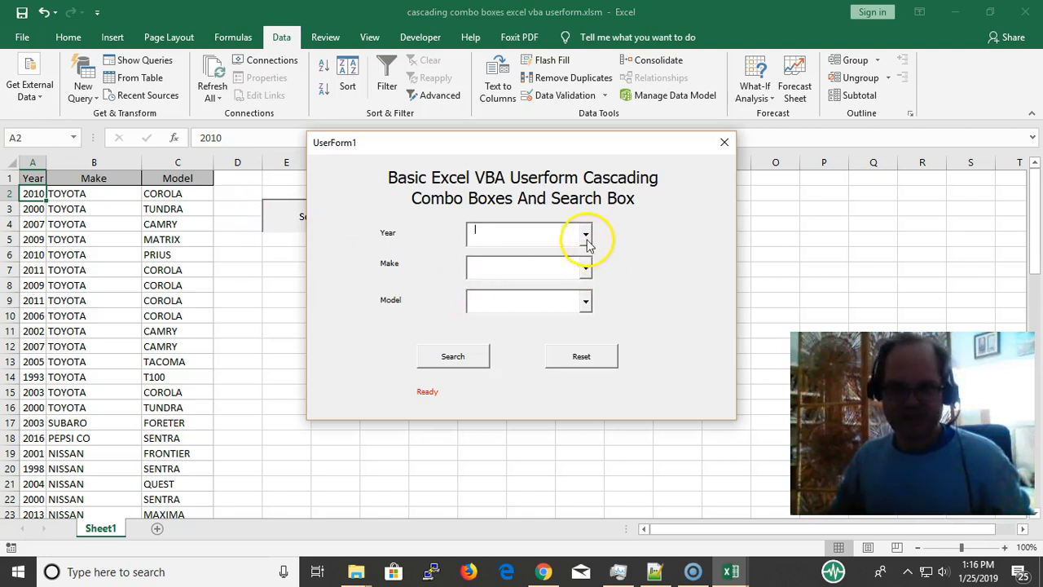
pyautogui.click(585, 235)
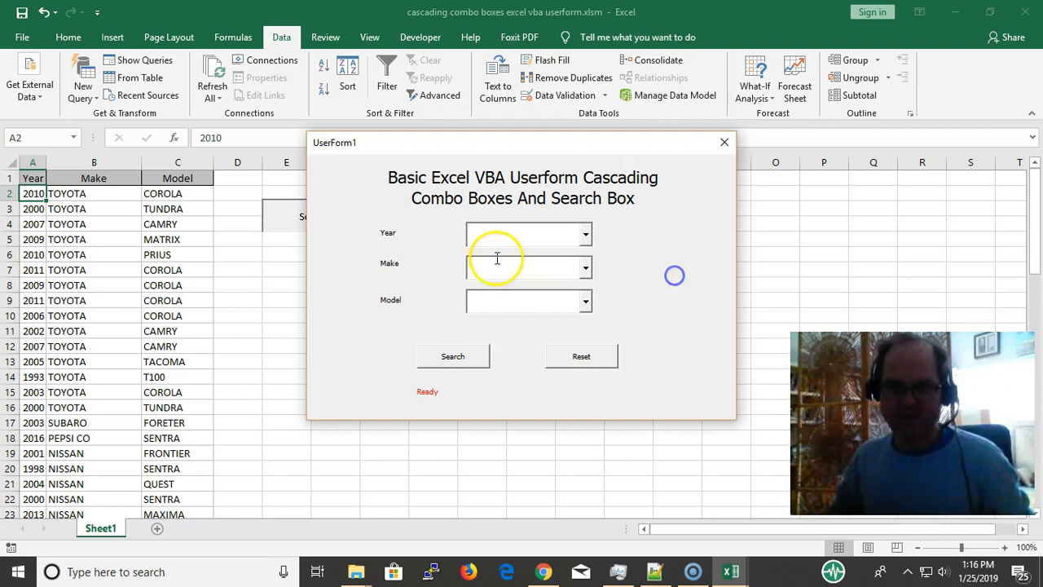
pyautogui.click(584, 234)
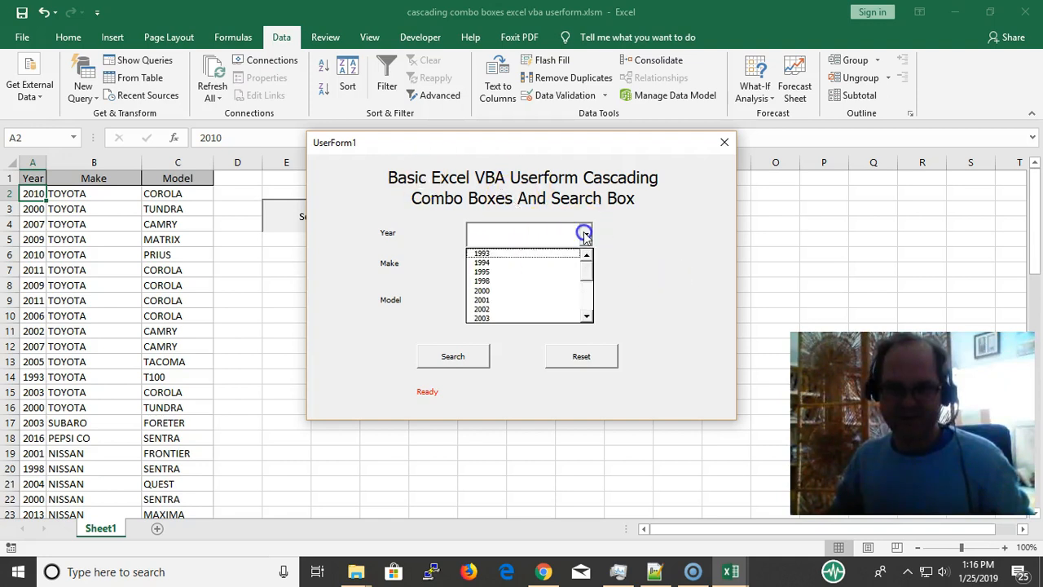
pyautogui.click(585, 271)
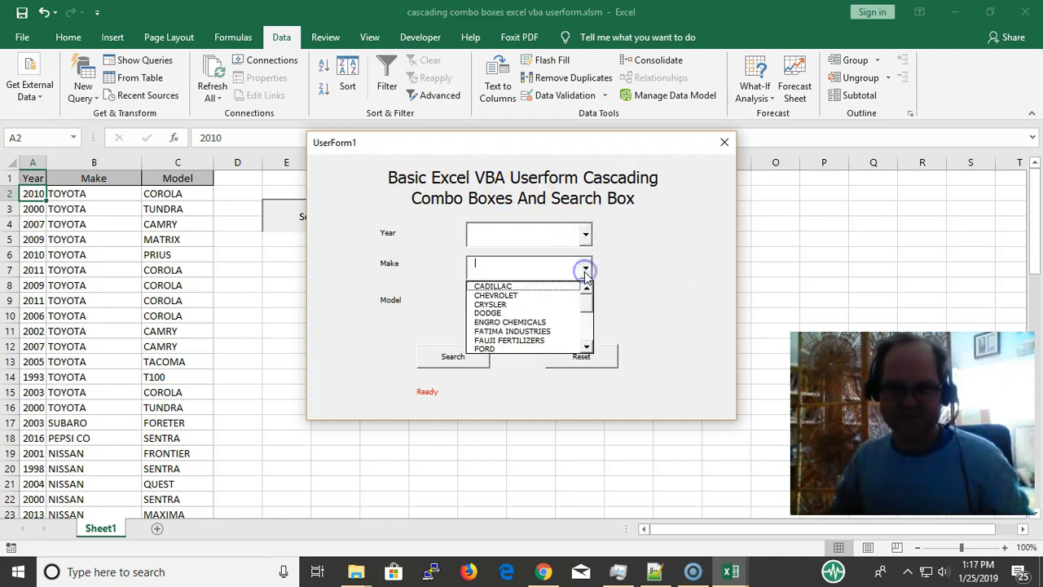
pyautogui.click(587, 305)
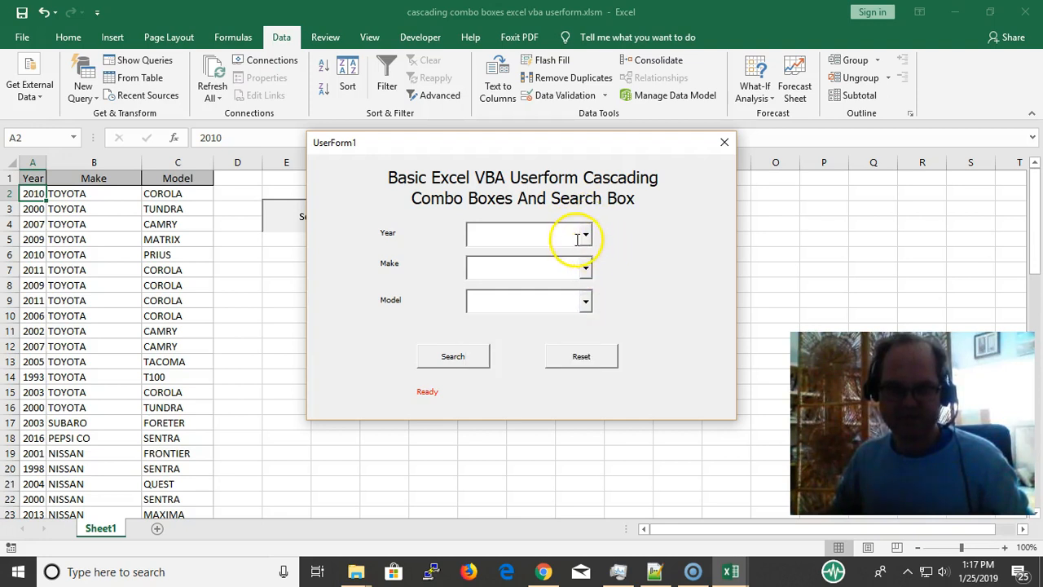
# Step: Choose 2003 as the year and SUBARU from the makes available for 2003, leaving Model empty
pyautogui.click(583, 234)
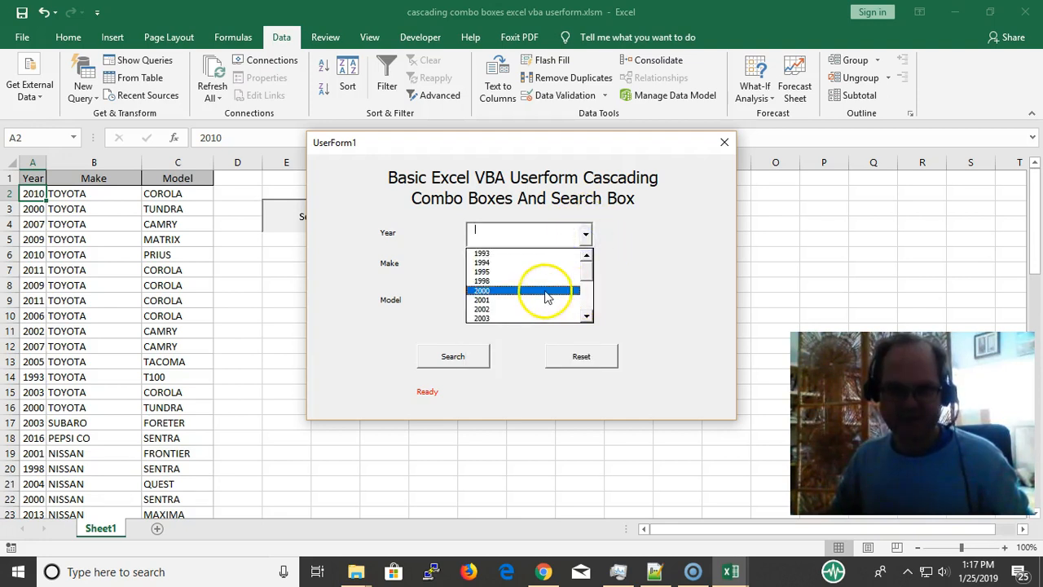
pyautogui.click(482, 316)
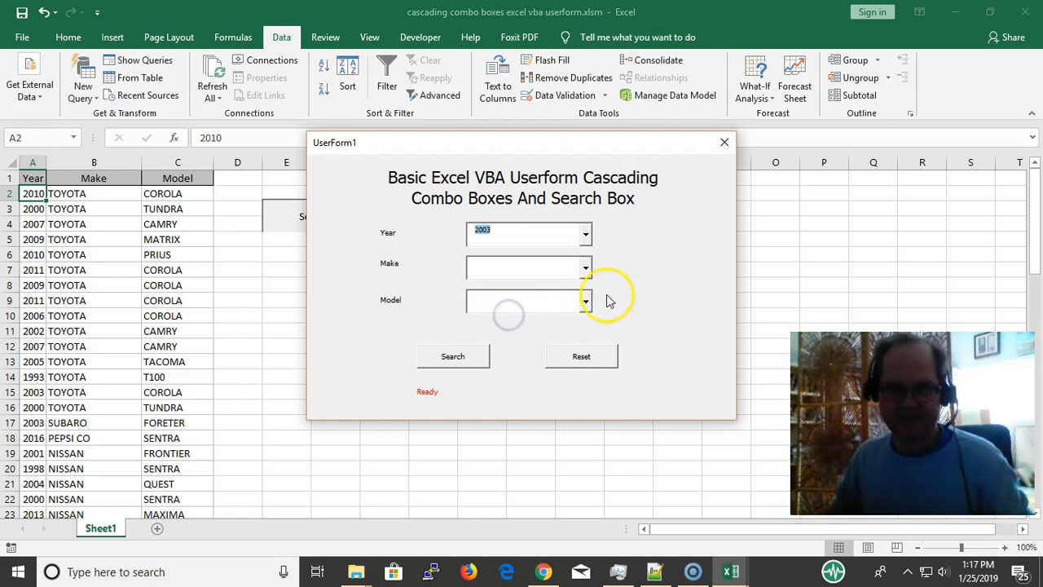
pyautogui.click(584, 268)
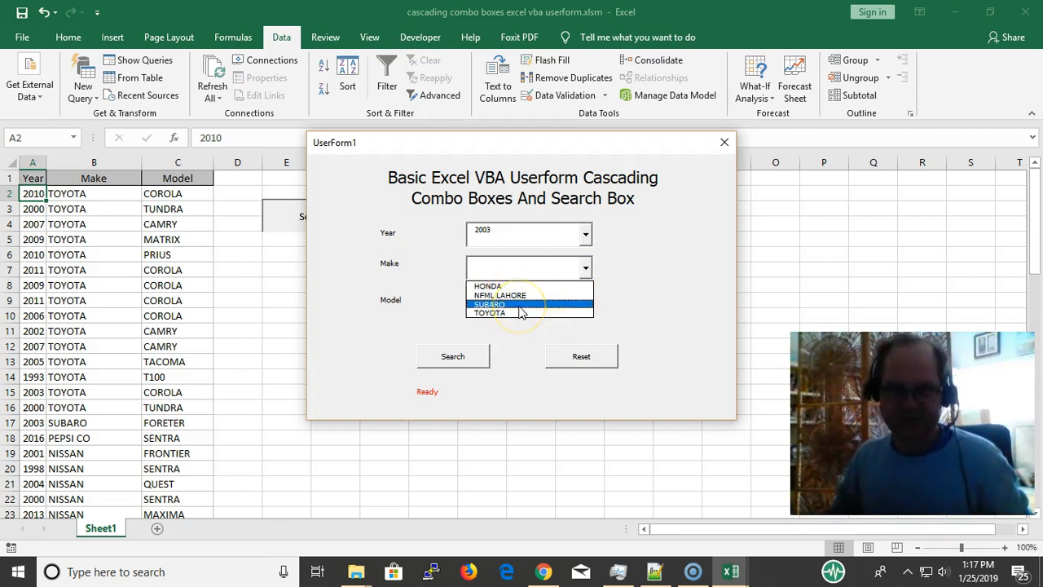
pyautogui.click(489, 304)
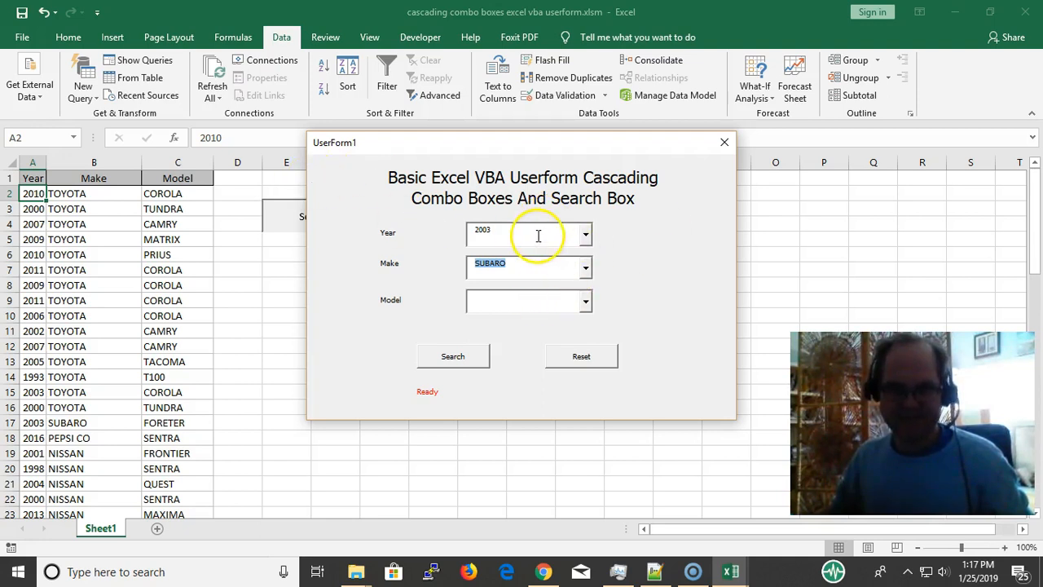
pyautogui.moveTo(660, 259)
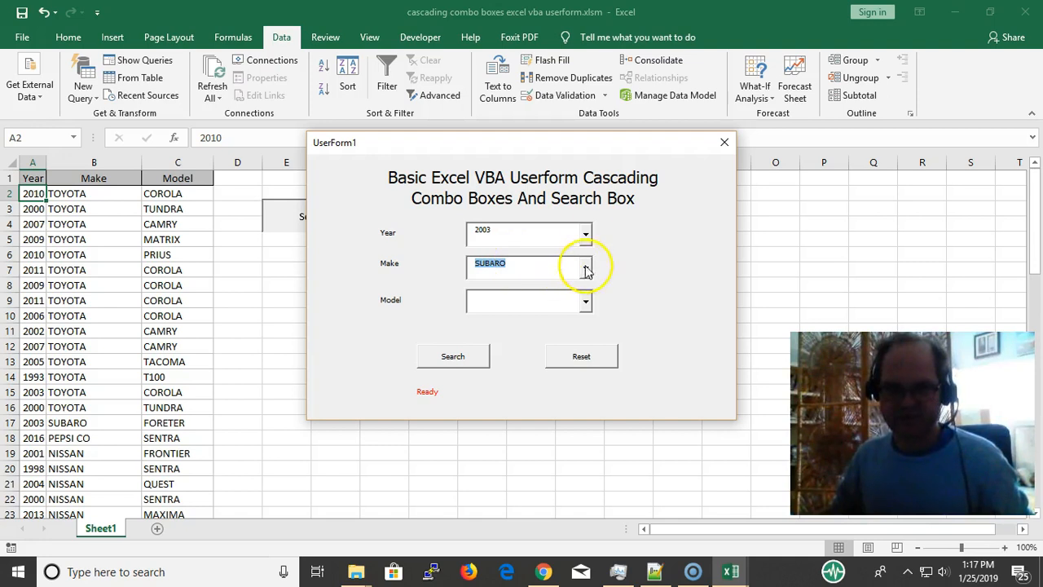
pyautogui.moveTo(528, 243)
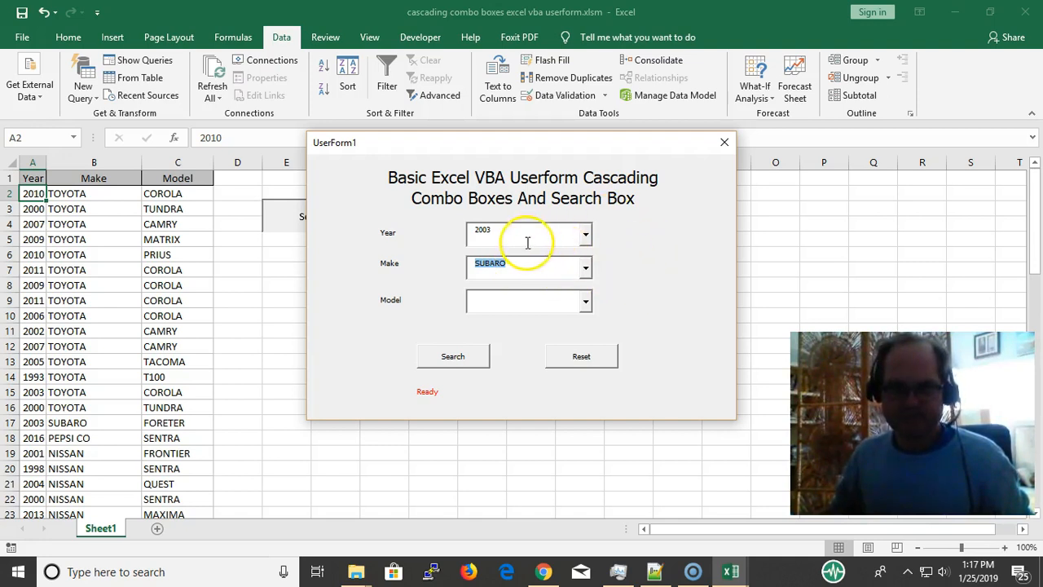
pyautogui.click(524, 233)
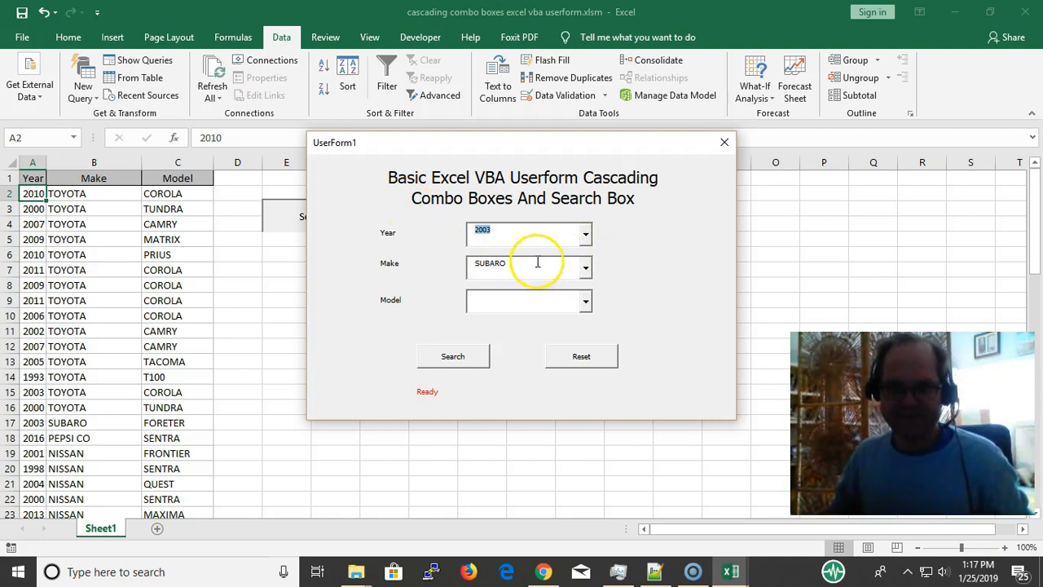
pyautogui.moveTo(590, 342)
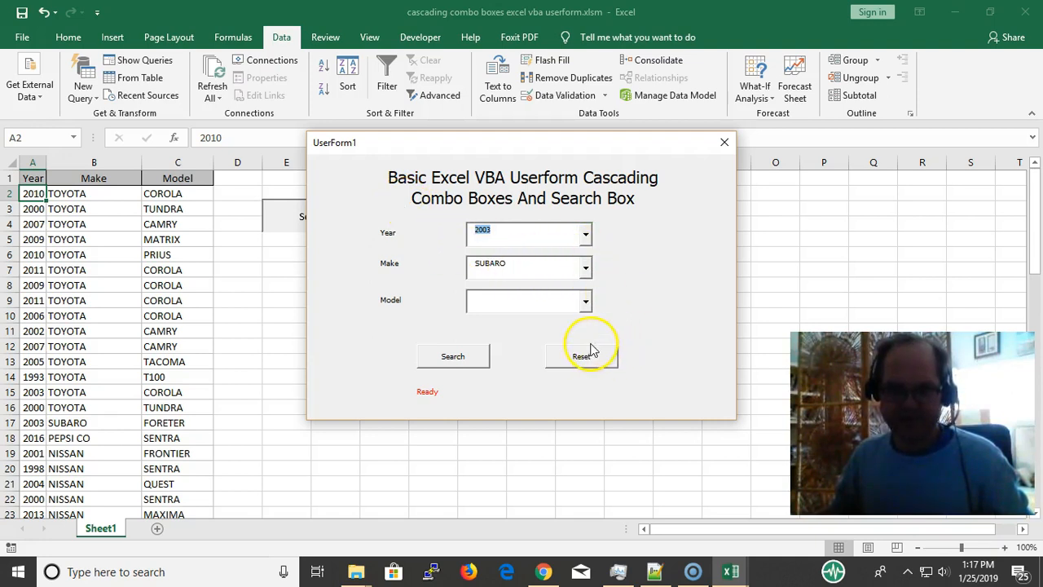
# Step: Reset the form and bring up its code at ChangeMakes(year), highlighting the year parameter
pyautogui.click(724, 143)
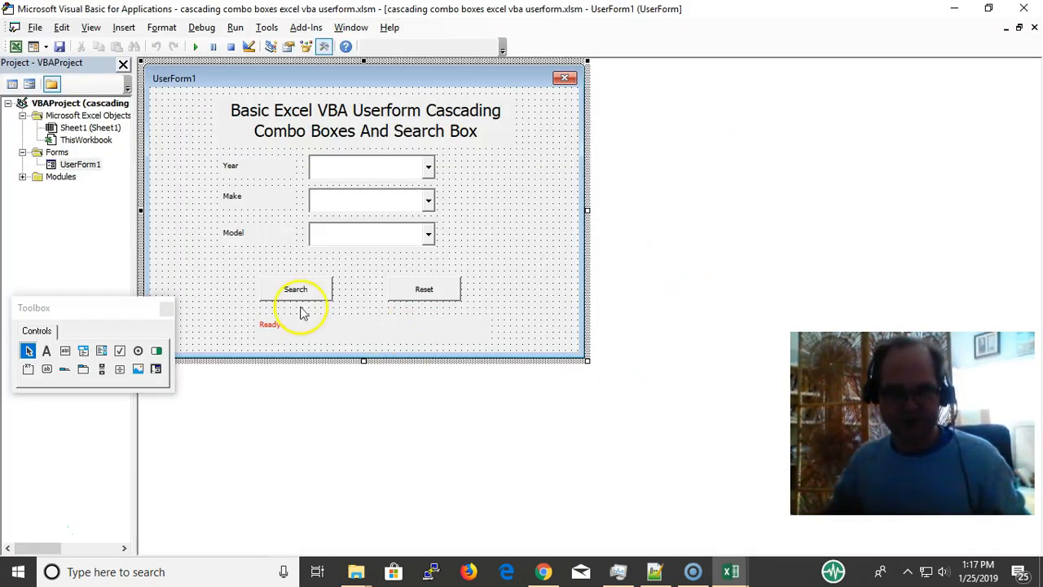
pyautogui.moveTo(318, 291)
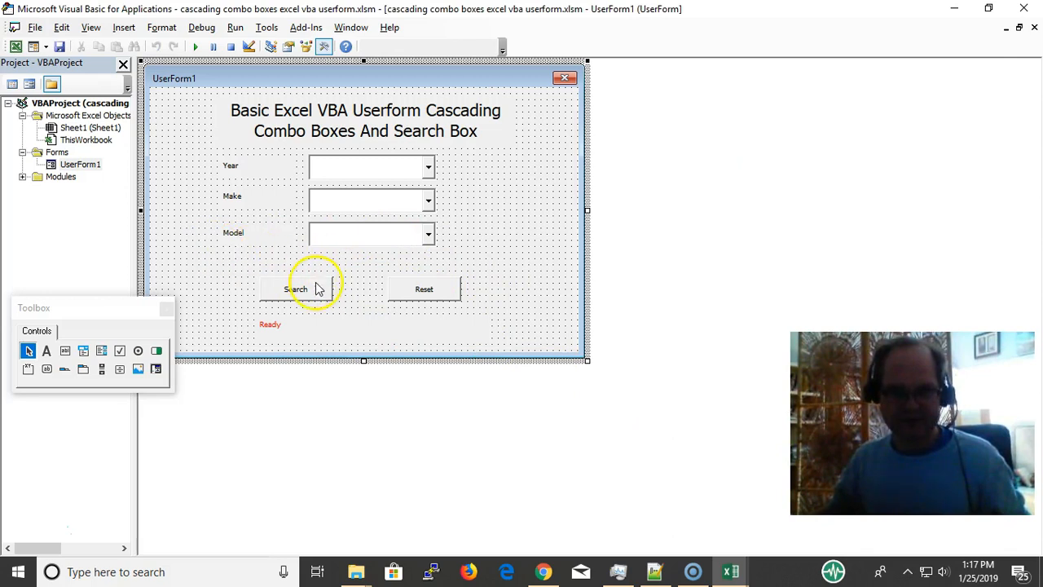
pyautogui.doubleClick(296, 290)
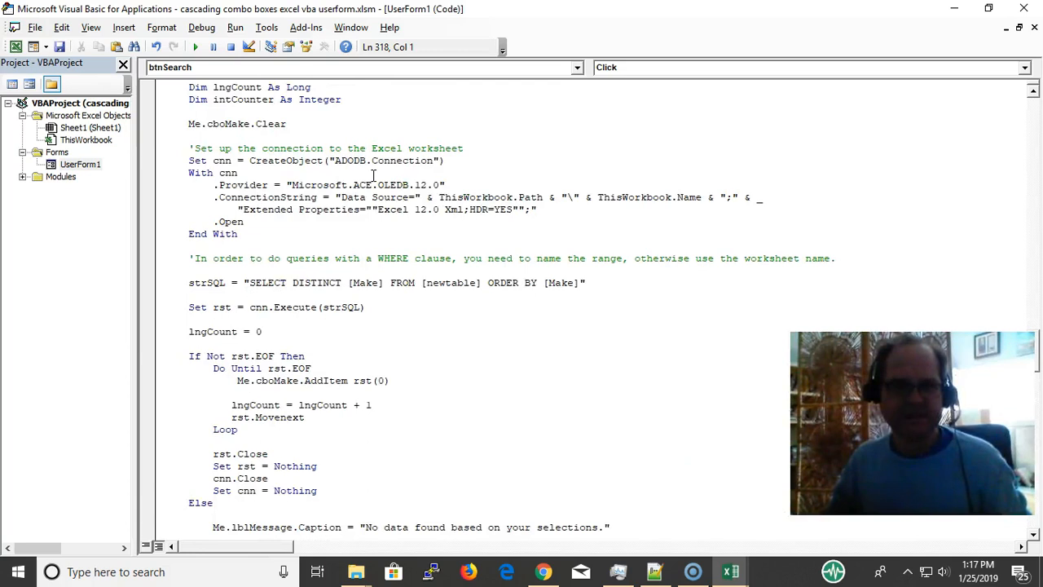
pyautogui.scroll(-3)
pyautogui.write('ChangeMakes  Me.cboYear.Value')
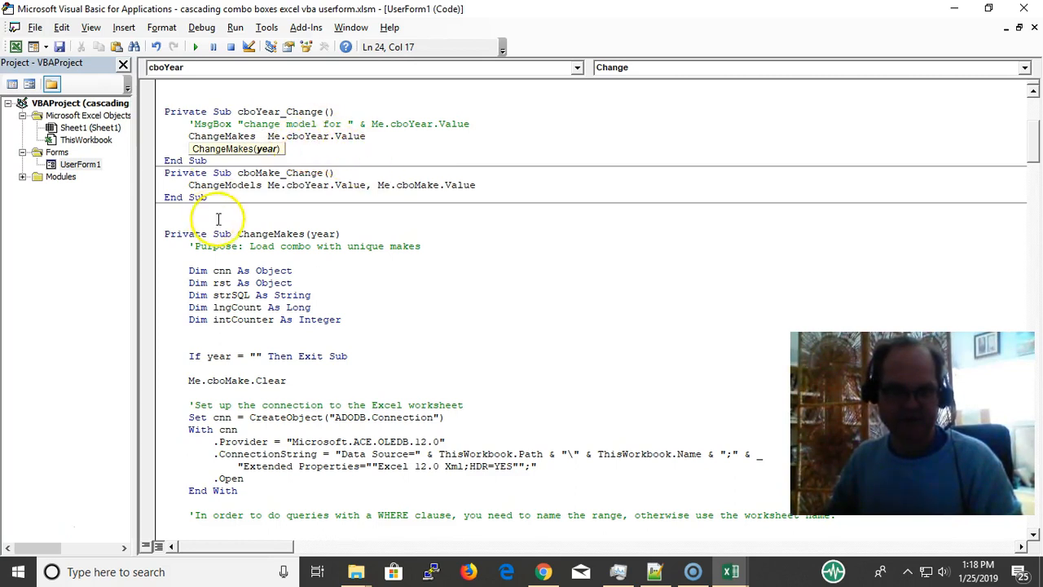
pyautogui.doubleClick(269, 235)
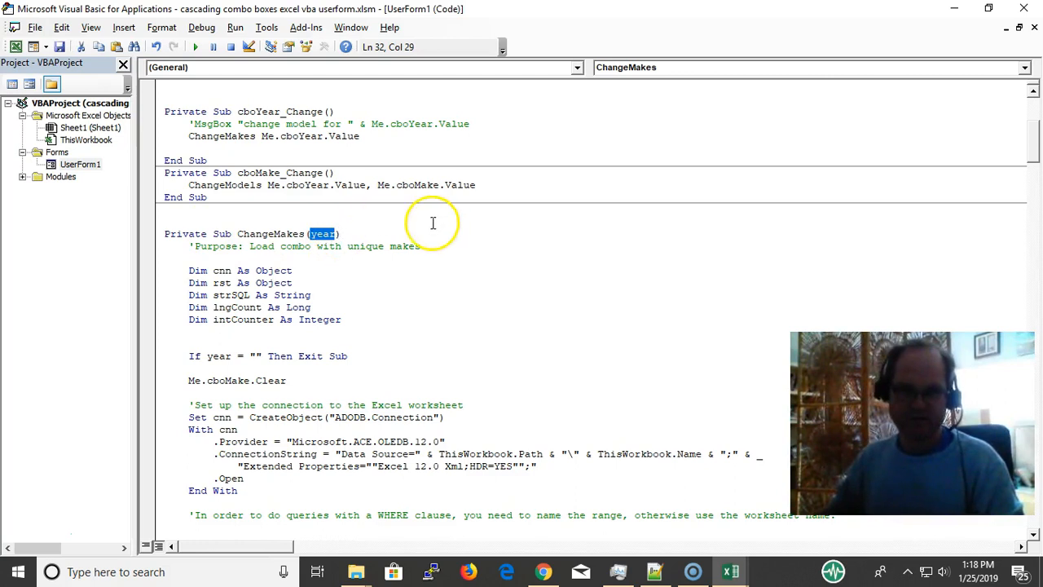
pyautogui.click(165, 222)
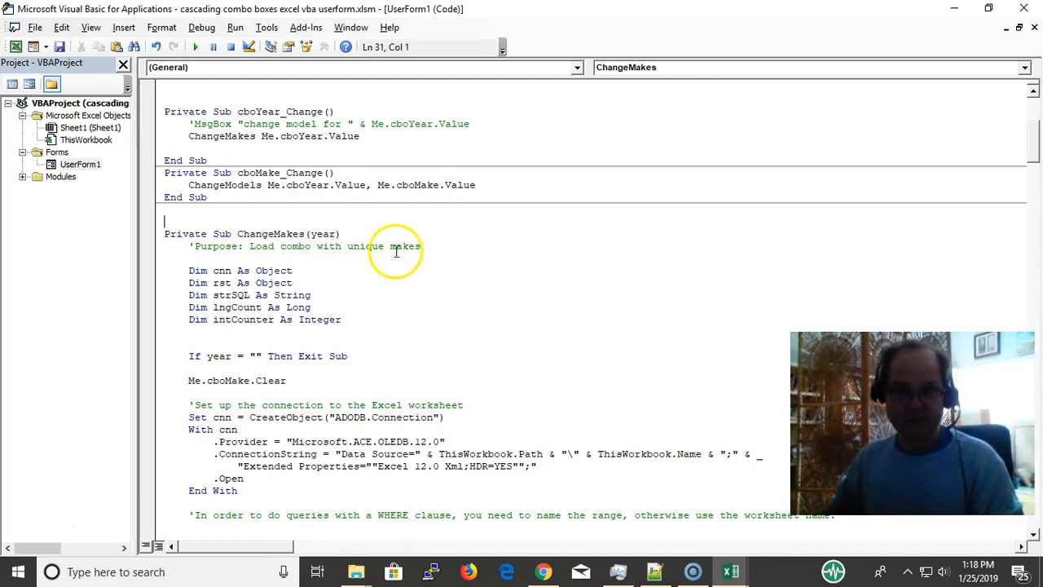
# Step: Scroll through cboYear_Change, cboMake_Change and the SELECT DISTINCT Make query in ChangeMakes
pyautogui.scroll(-3)
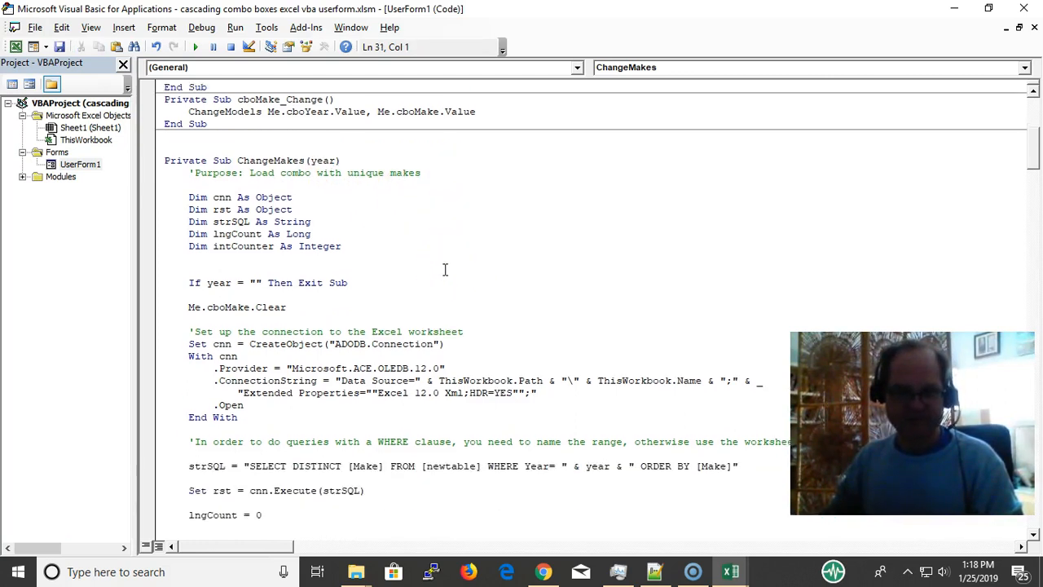
pyautogui.scroll(-3)
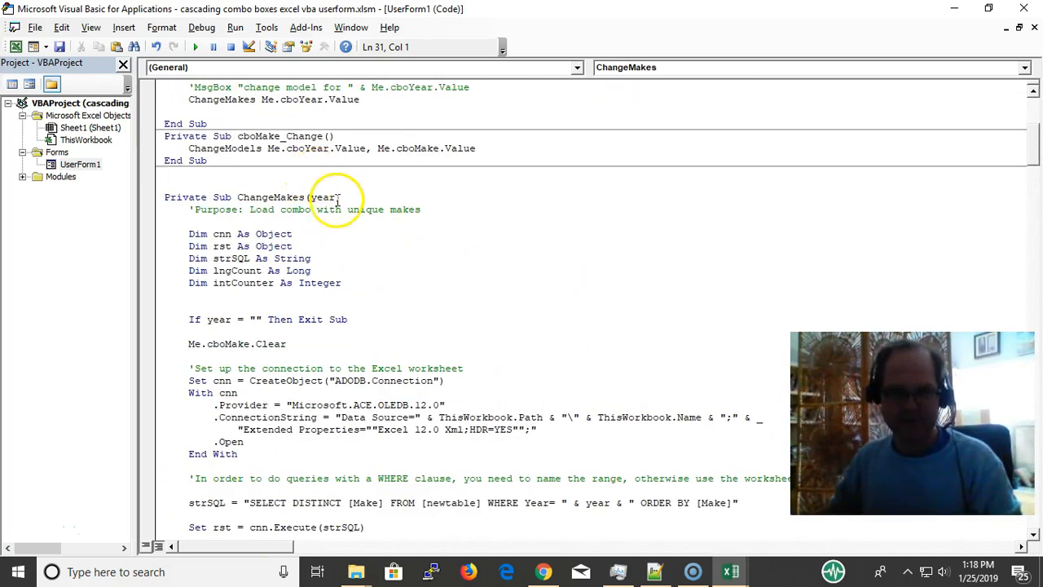
pyautogui.scroll(-3)
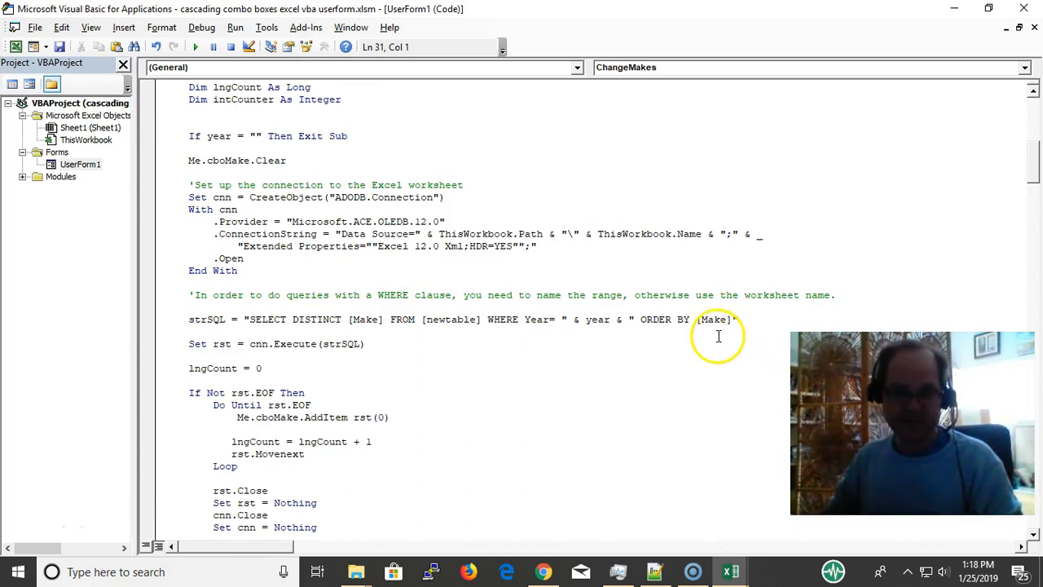
pyautogui.scroll(3)
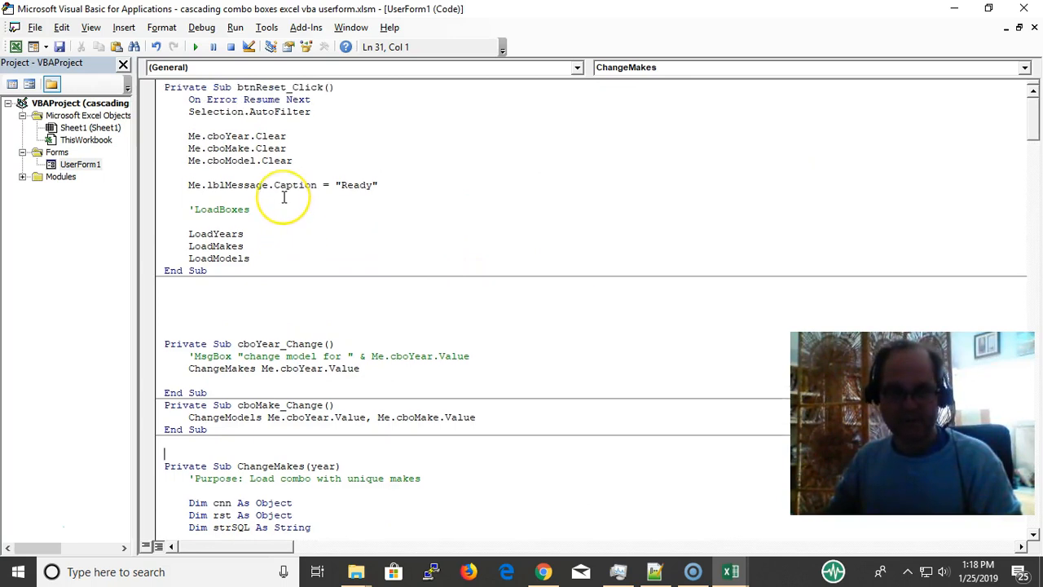
pyautogui.scroll(-3)
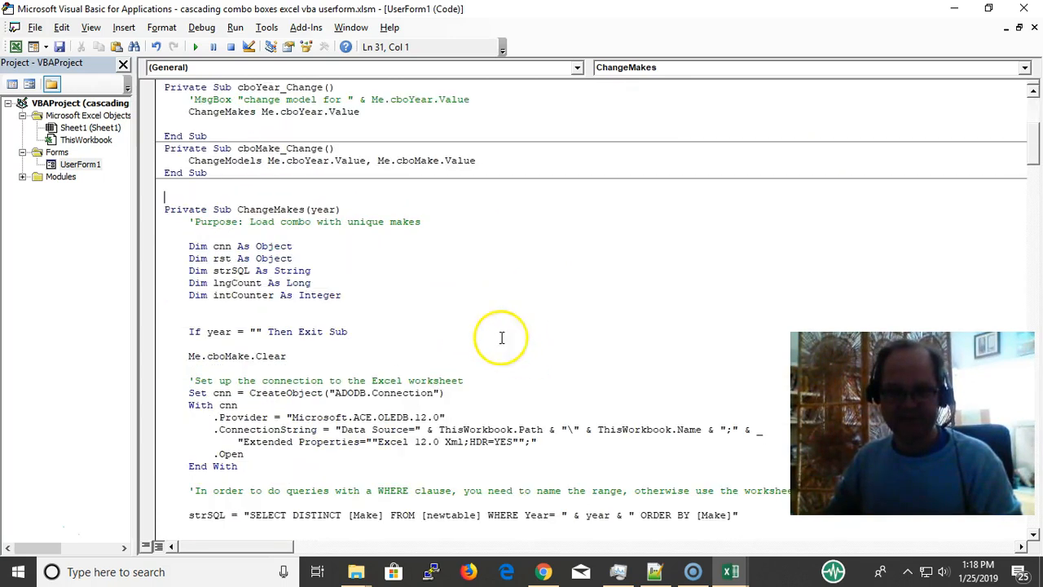
pyautogui.scroll(-3)
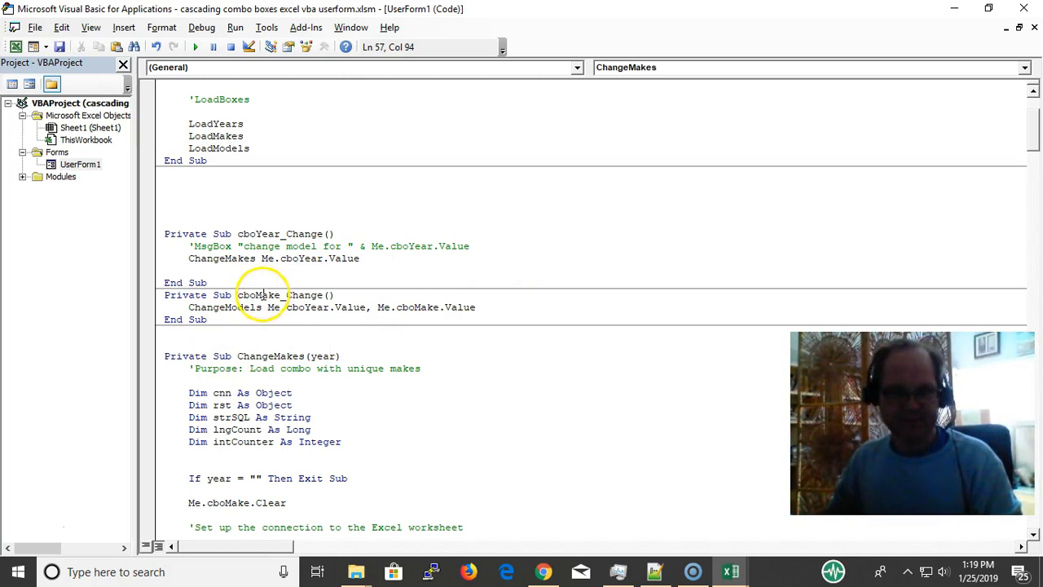
pyautogui.click(264, 307)
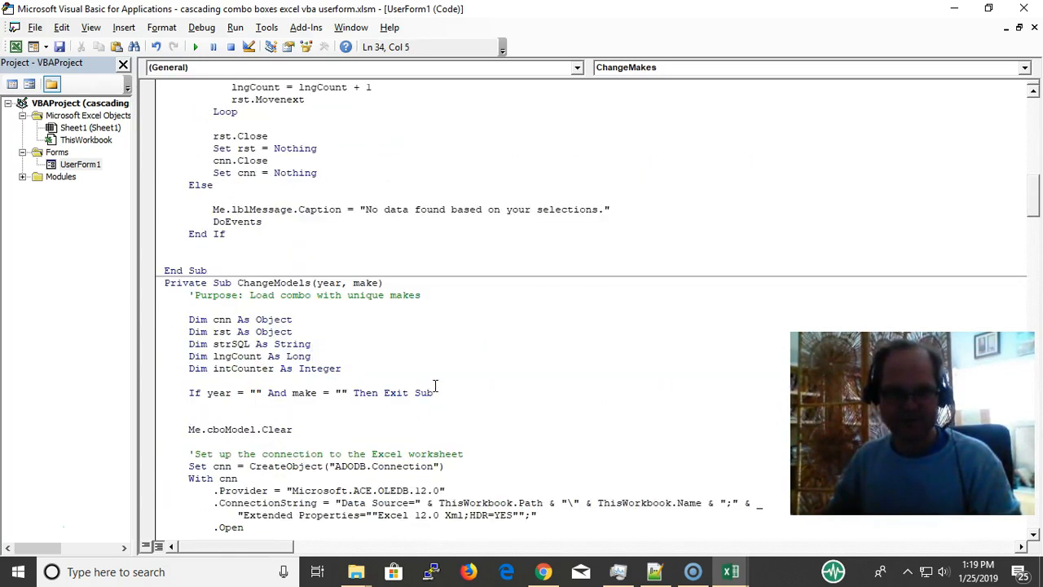
pyautogui.scroll(-3)
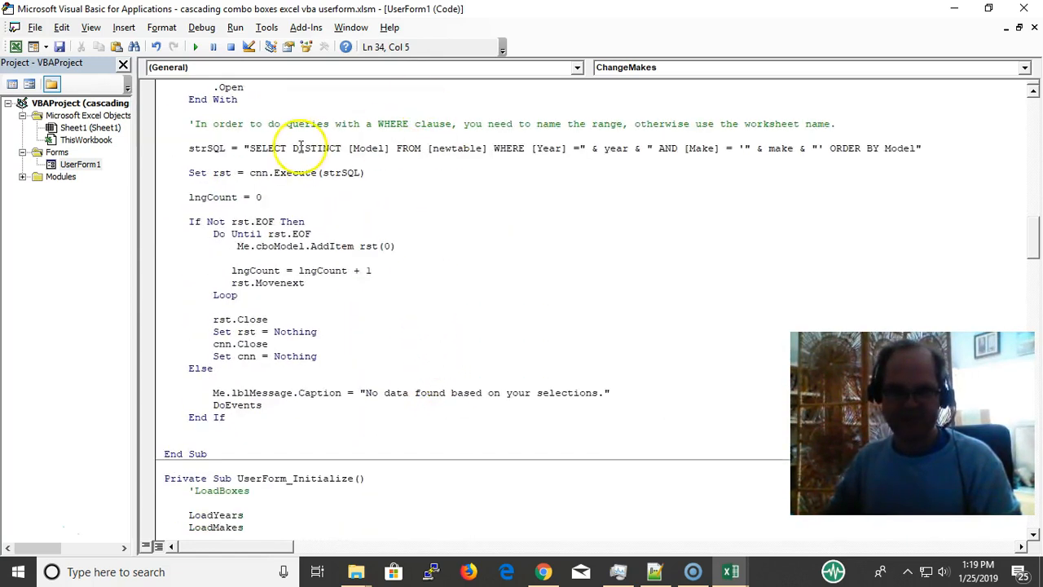
pyautogui.moveTo(493, 158)
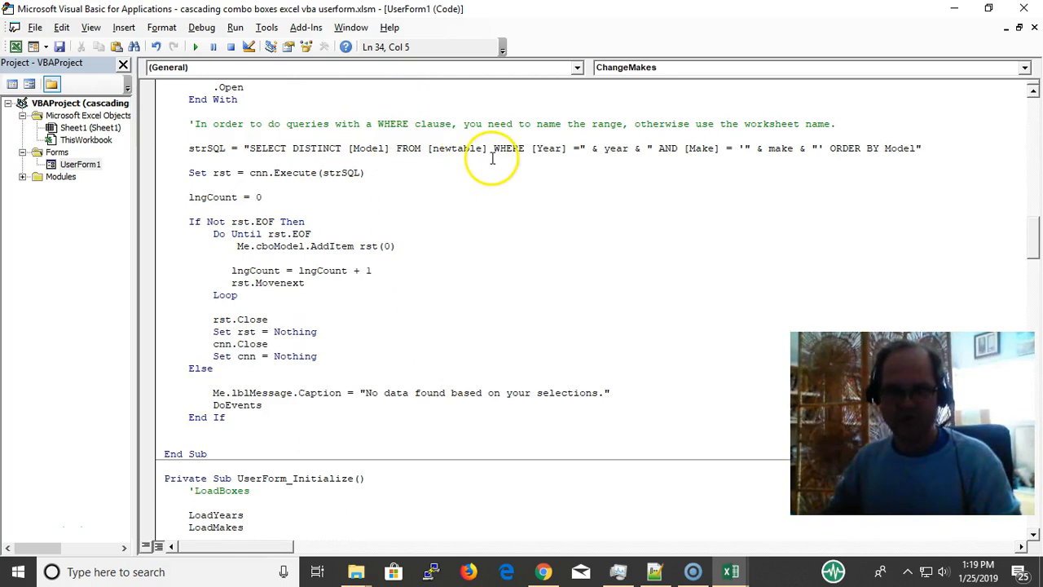
pyautogui.moveTo(996, 183)
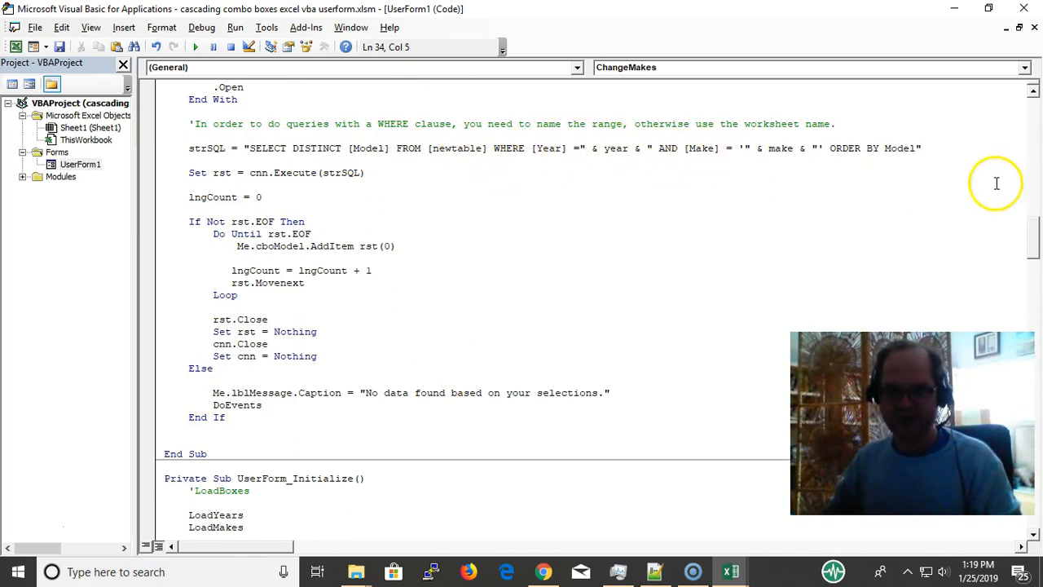
pyautogui.scroll(-3)
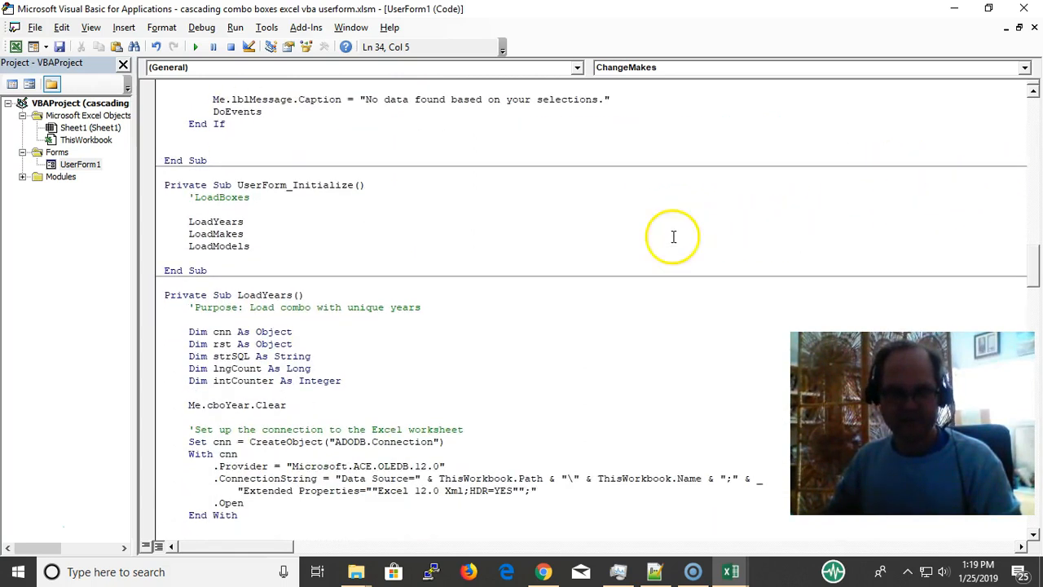
pyautogui.scroll(-3)
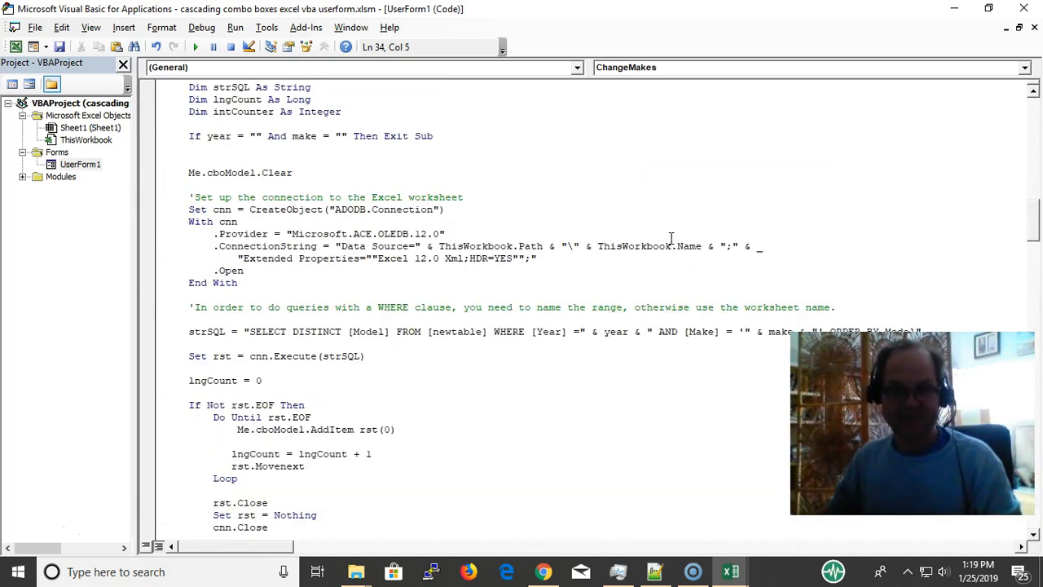
# Step: Back in Excel, search the form for 1996, NISSAN, SENTRA so it reports 1 record found
pyautogui.click(730, 570)
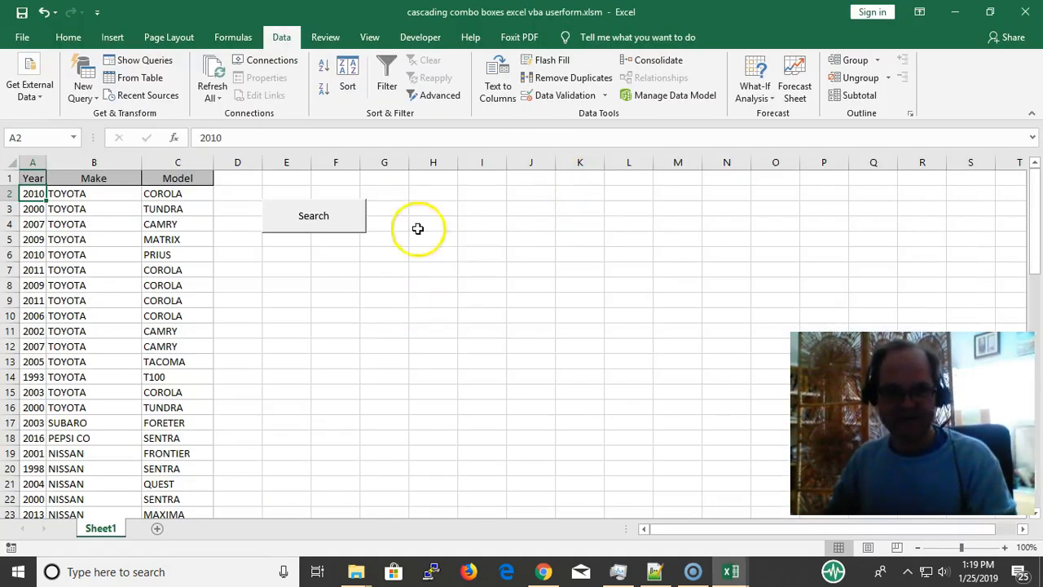
pyautogui.click(313, 216)
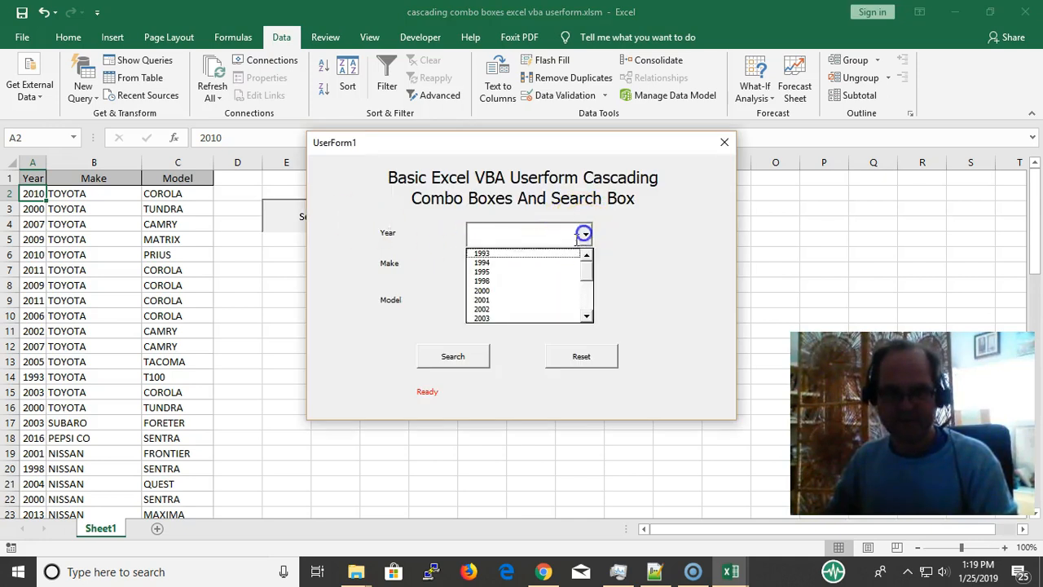
pyautogui.click(483, 280)
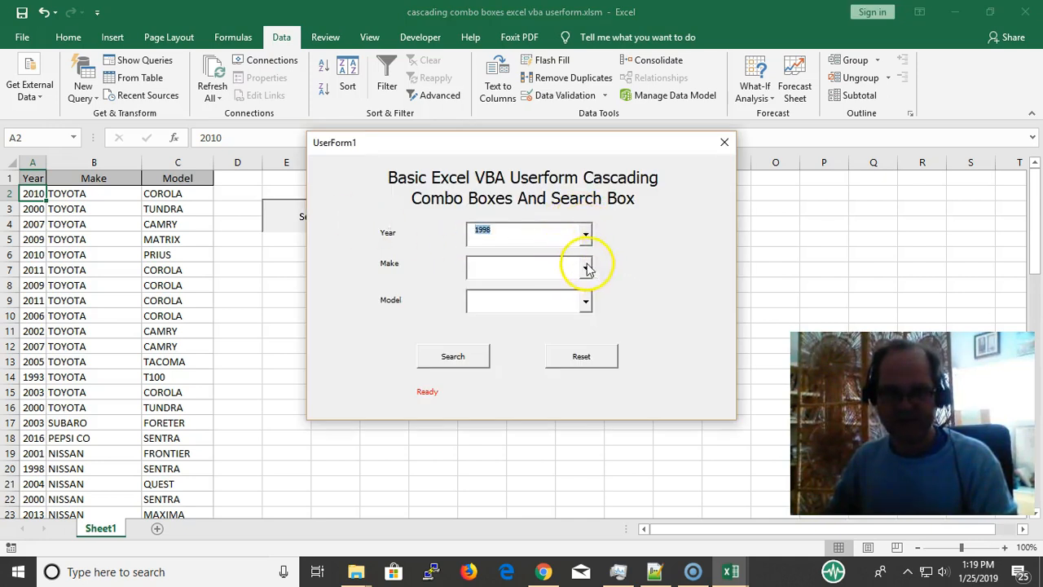
pyautogui.click(585, 268)
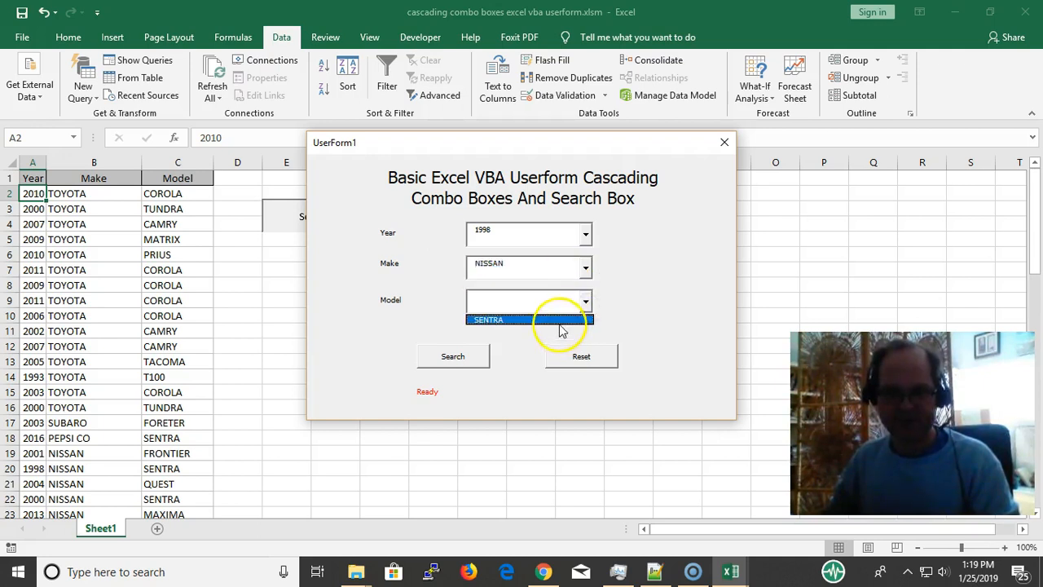
pyautogui.click(528, 319)
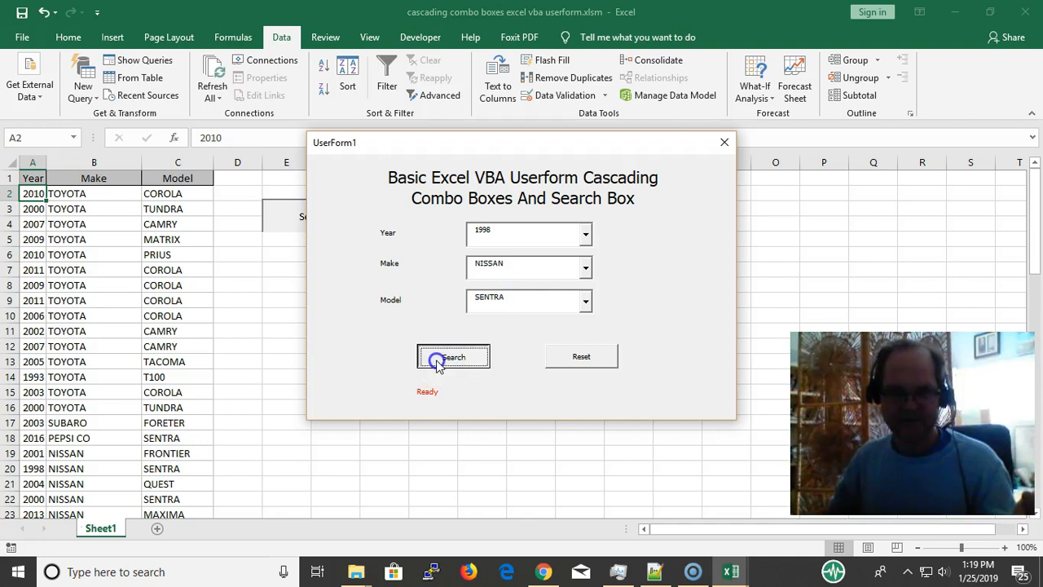
pyautogui.click(453, 356)
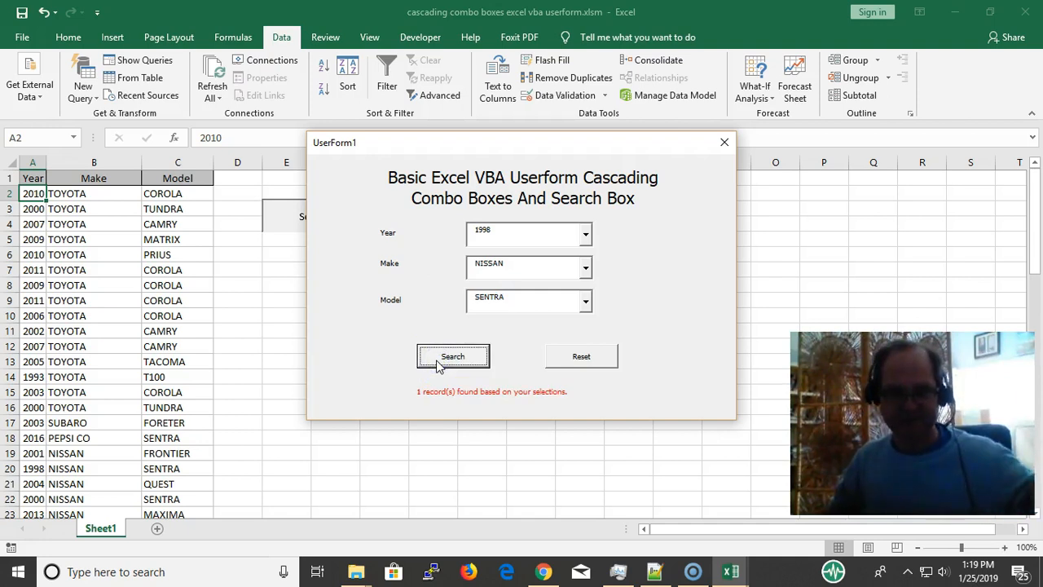
pyautogui.moveTo(587, 342)
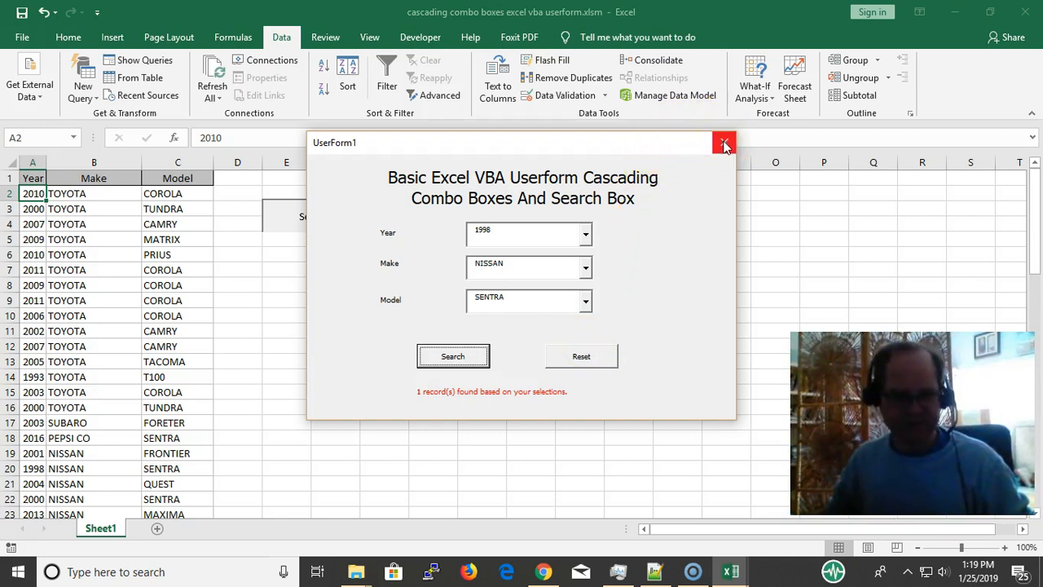
pyautogui.moveTo(724, 142)
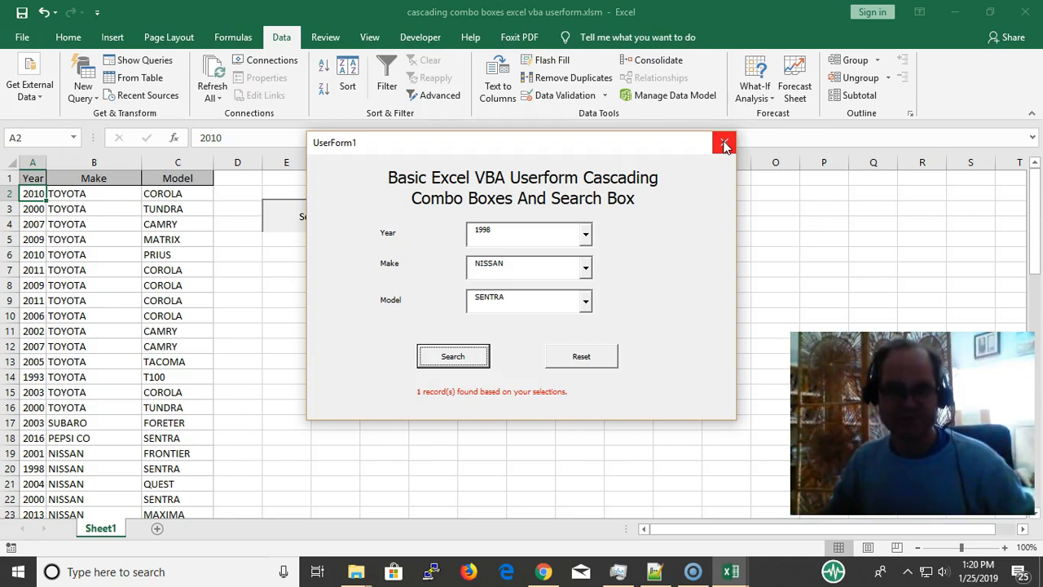
# Step: Close the UserForm1 window, leaving the TOYOTA-first table fully visible
pyautogui.click(724, 142)
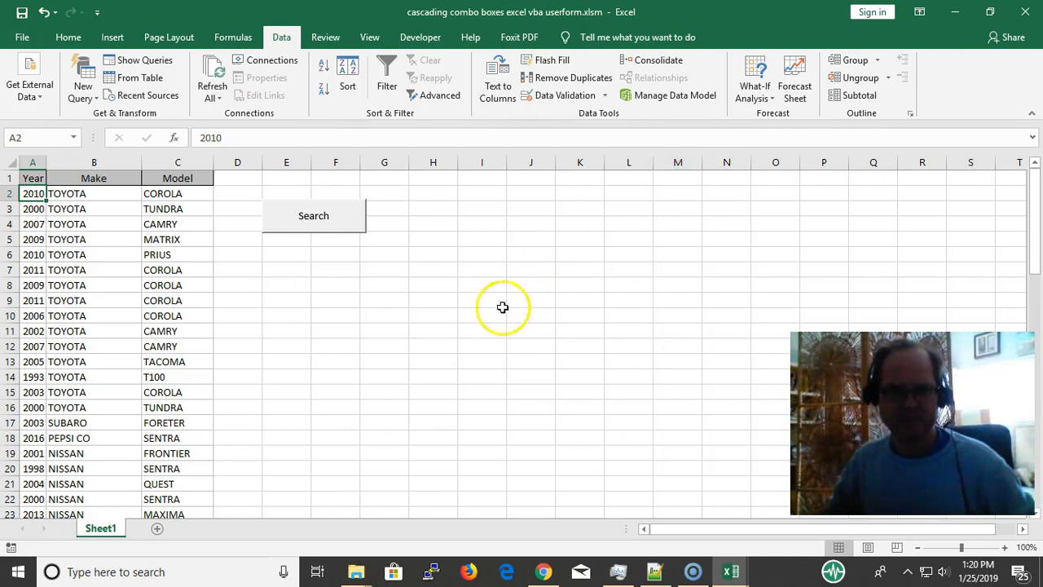